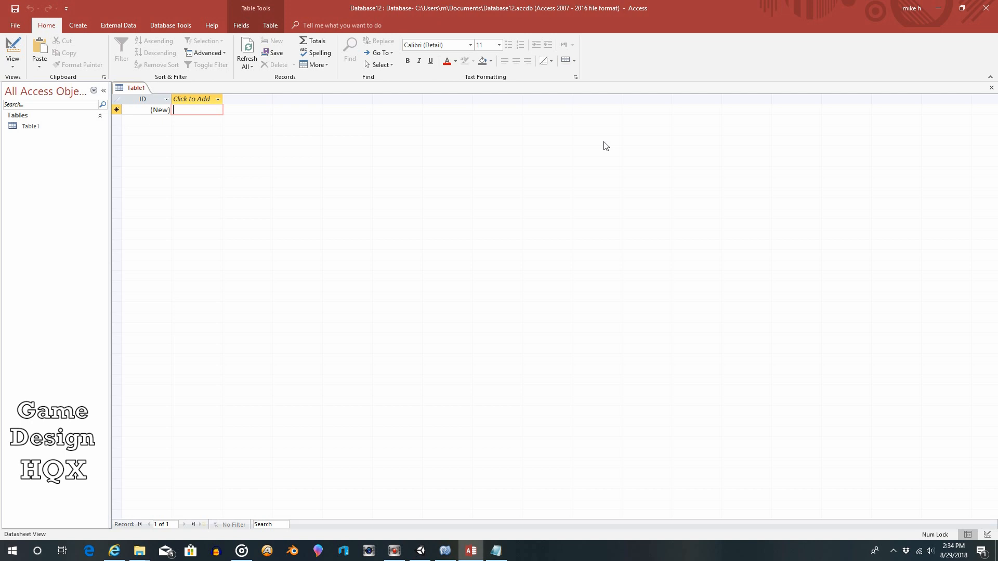
mouse_move(579, 205)
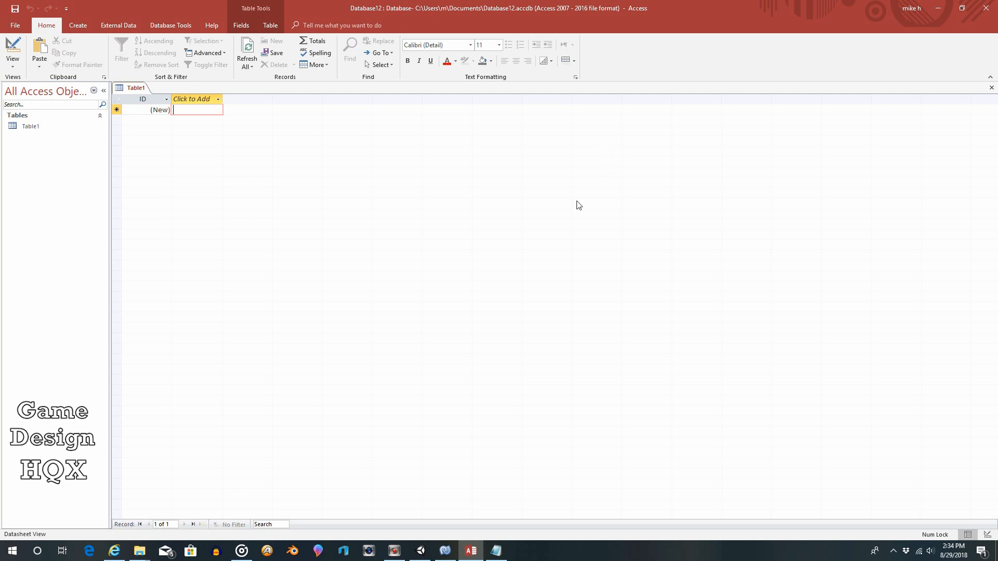
mouse_move(450, 407)
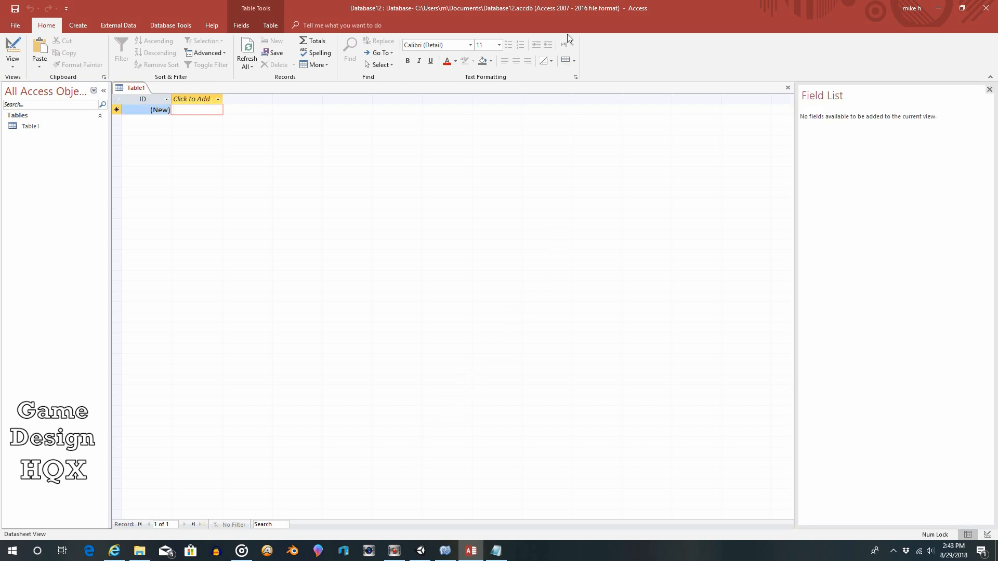
- Show the Field List pane beside the empty Table1 datasheet
click(197, 109)
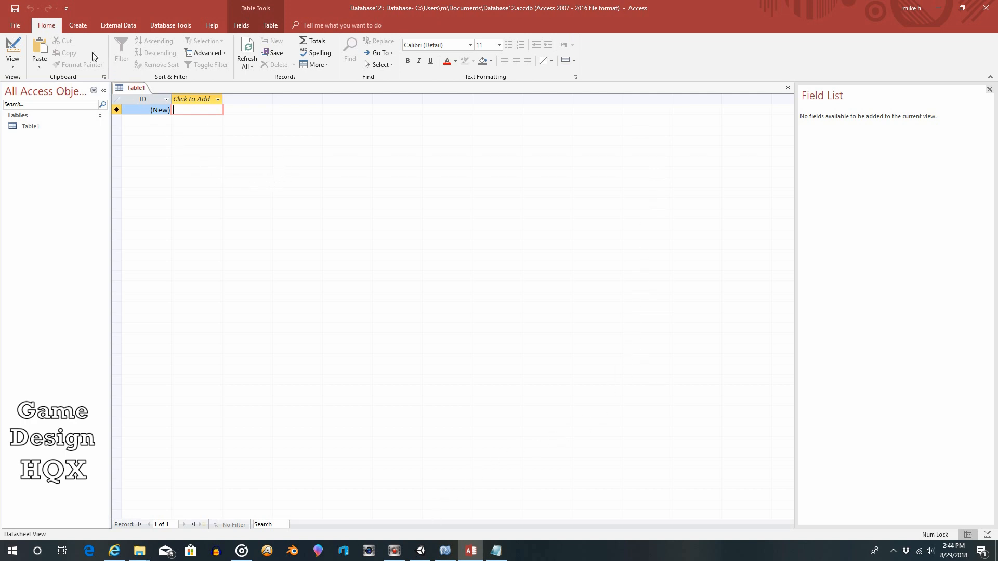
- Create a new blank form (Form1) from the Create ribbon
click(77, 25)
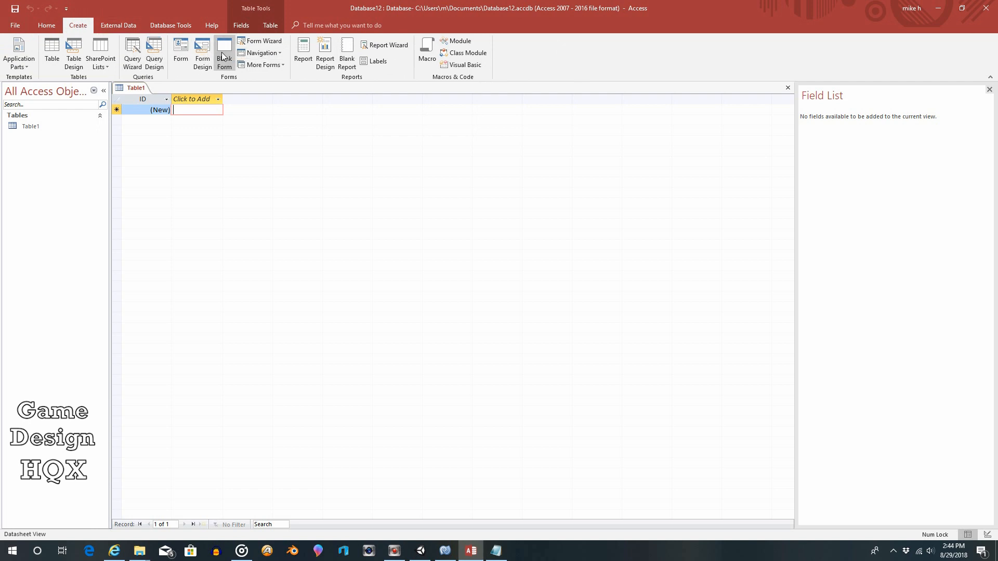
click(224, 54)
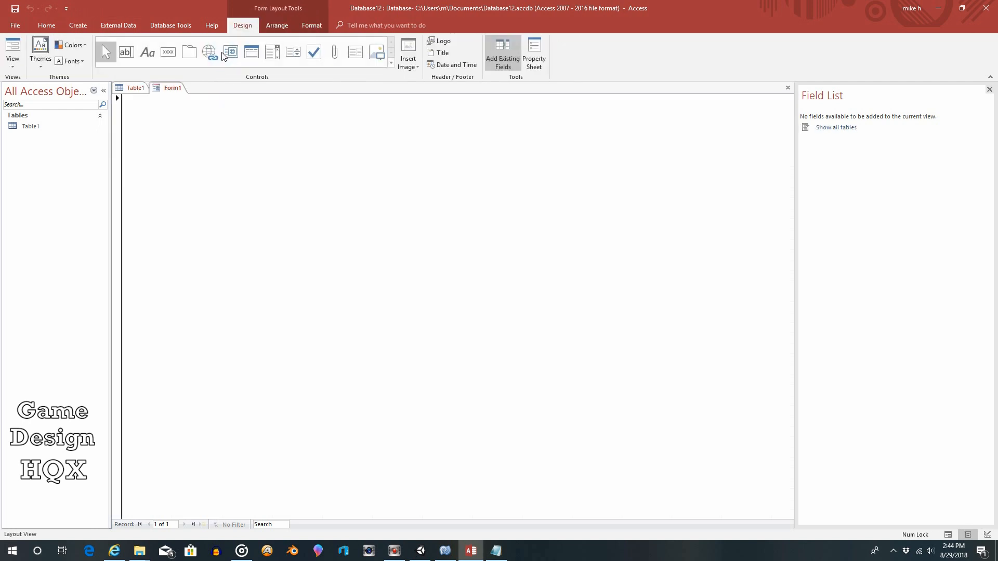
mouse_move(219, 74)
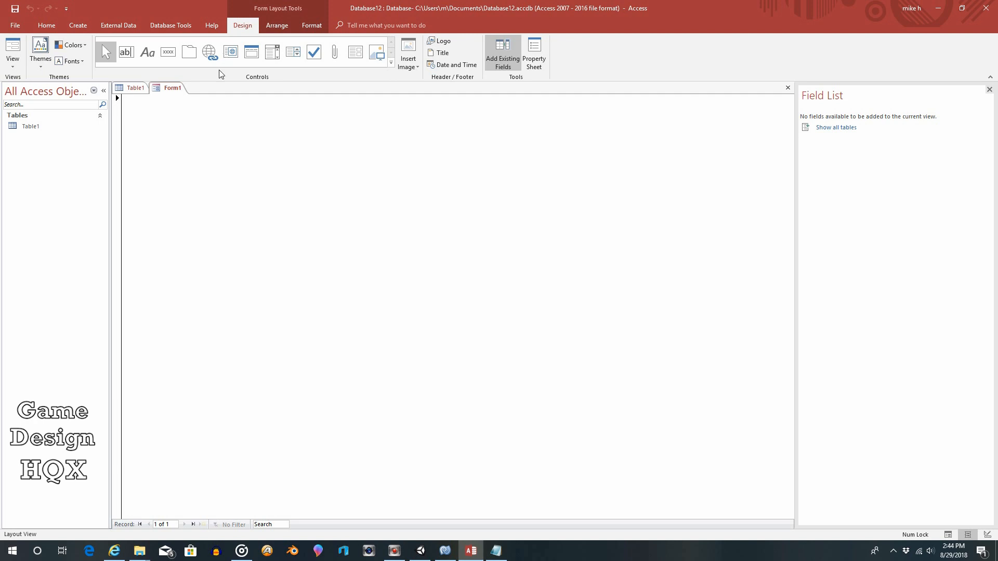
mouse_move(168, 139)
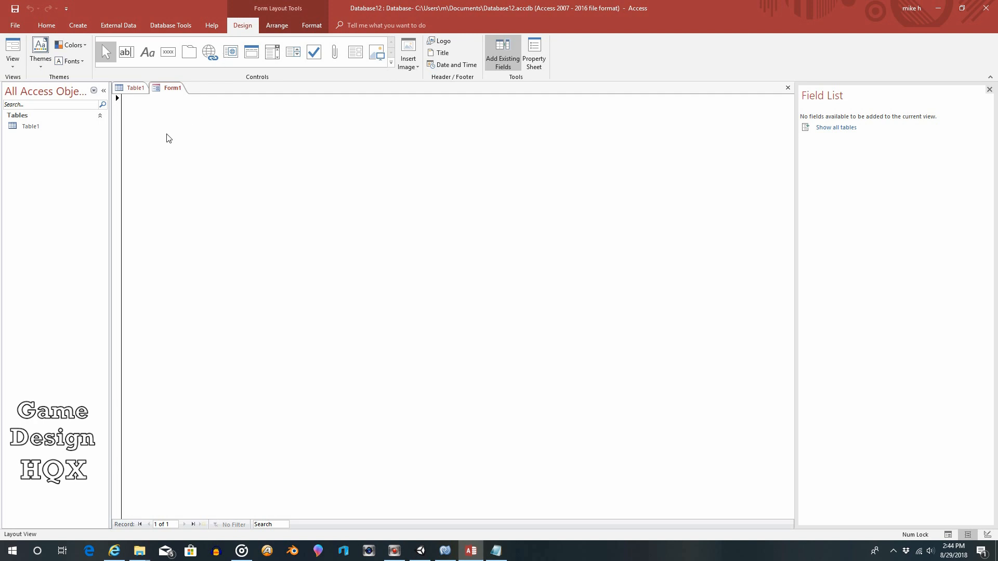
mouse_move(125, 110)
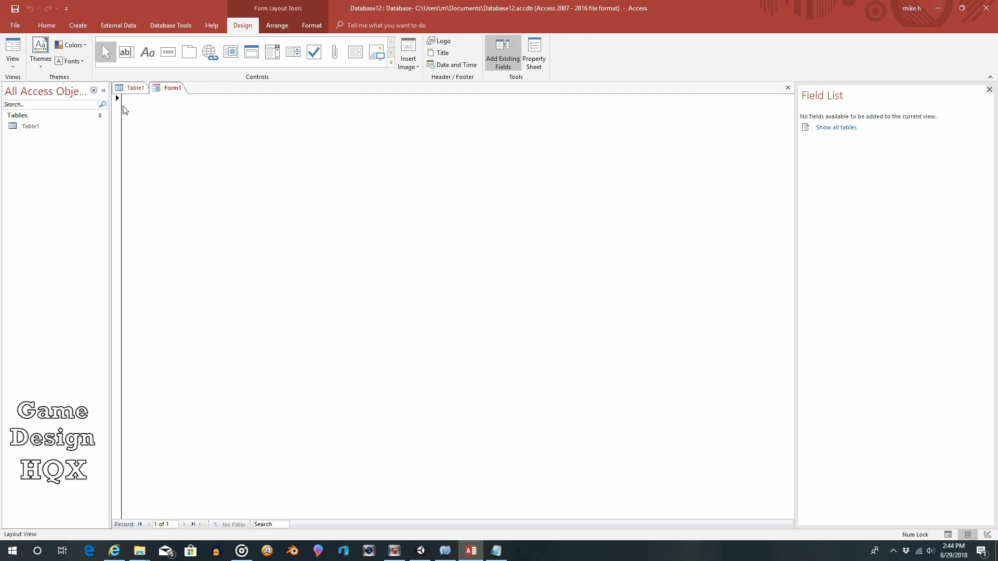
mouse_move(293, 520)
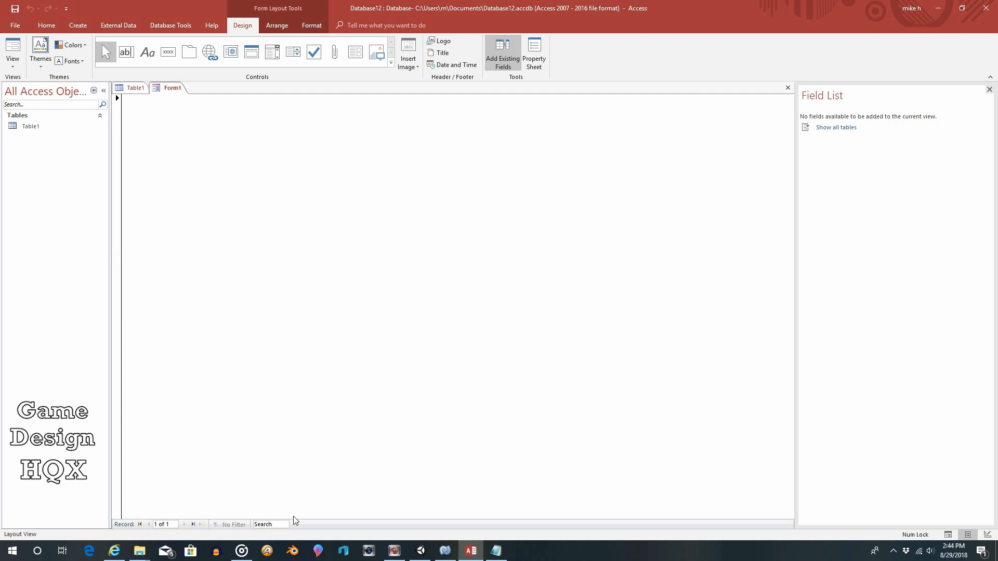
mouse_move(114, 152)
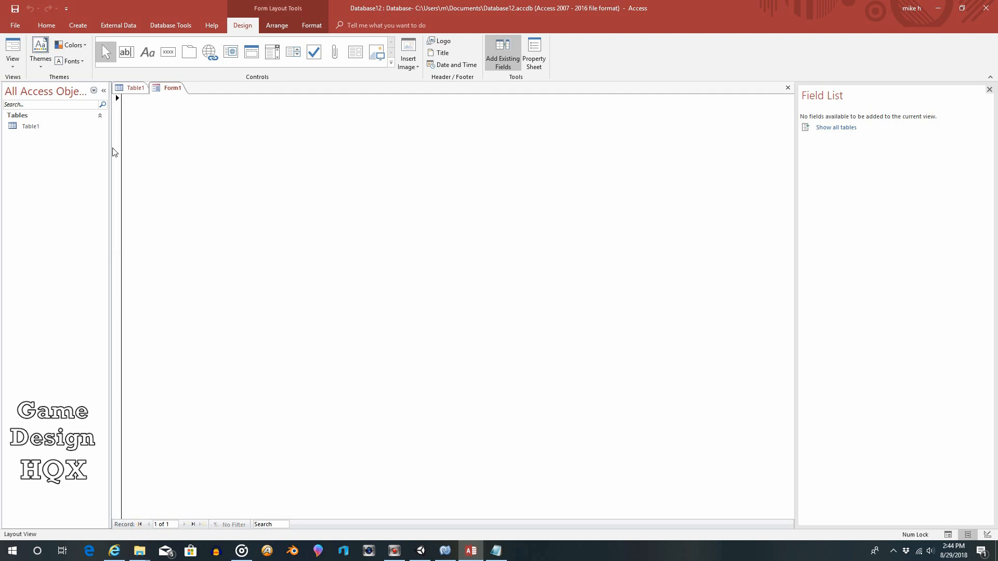
mouse_move(107, 160)
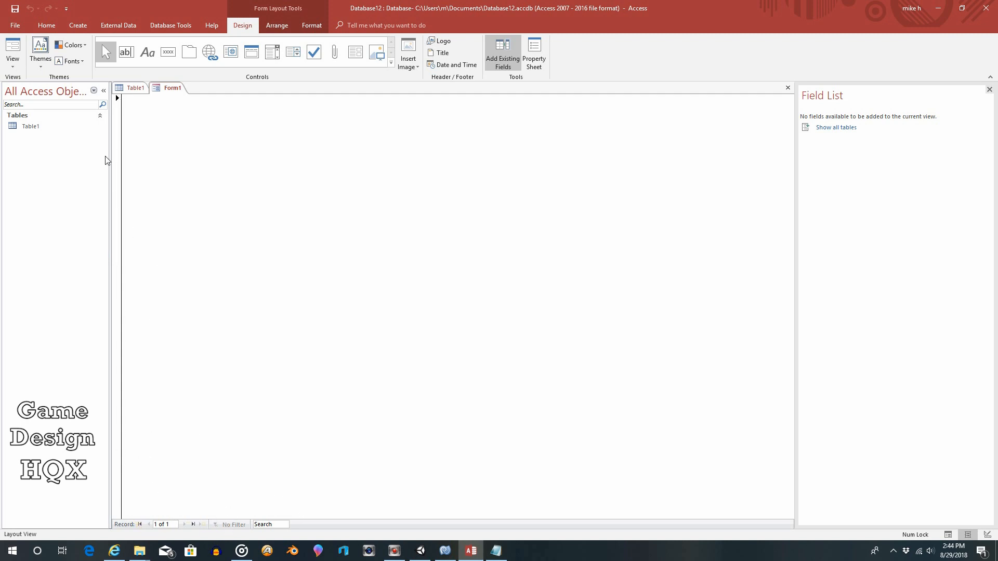
mouse_move(187, 515)
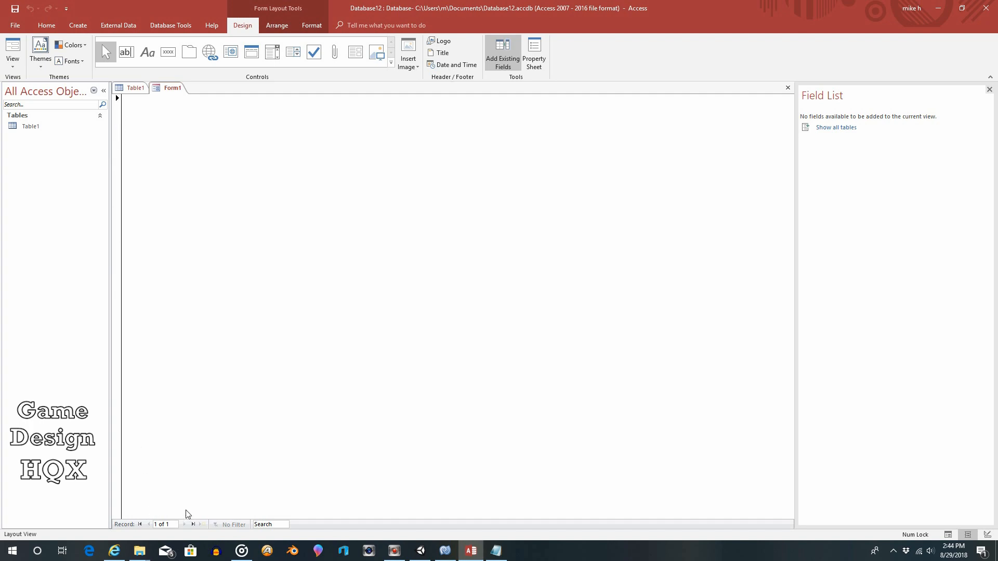
- Switch Form1 to design view and show its property sheet
click(12, 51)
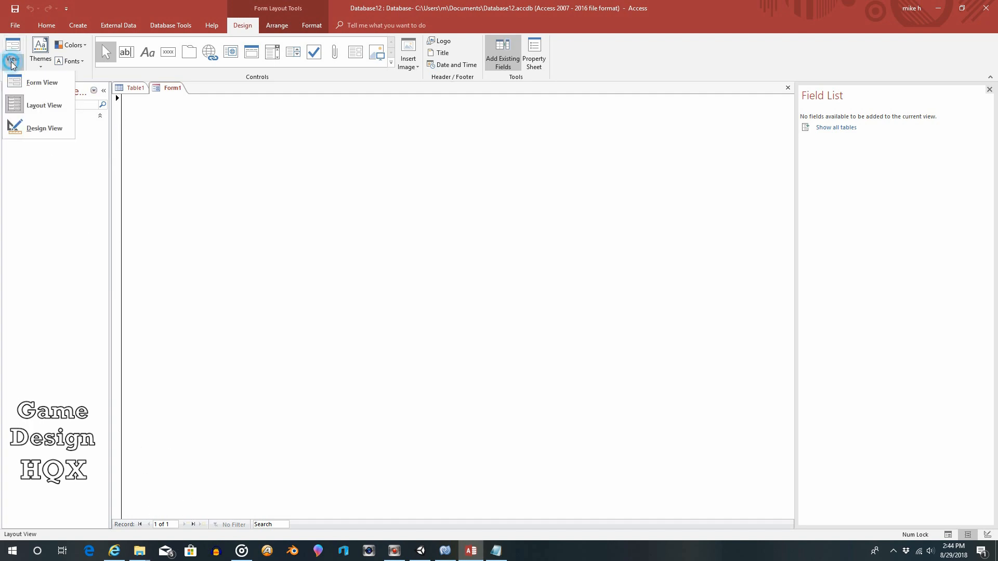
click(44, 128)
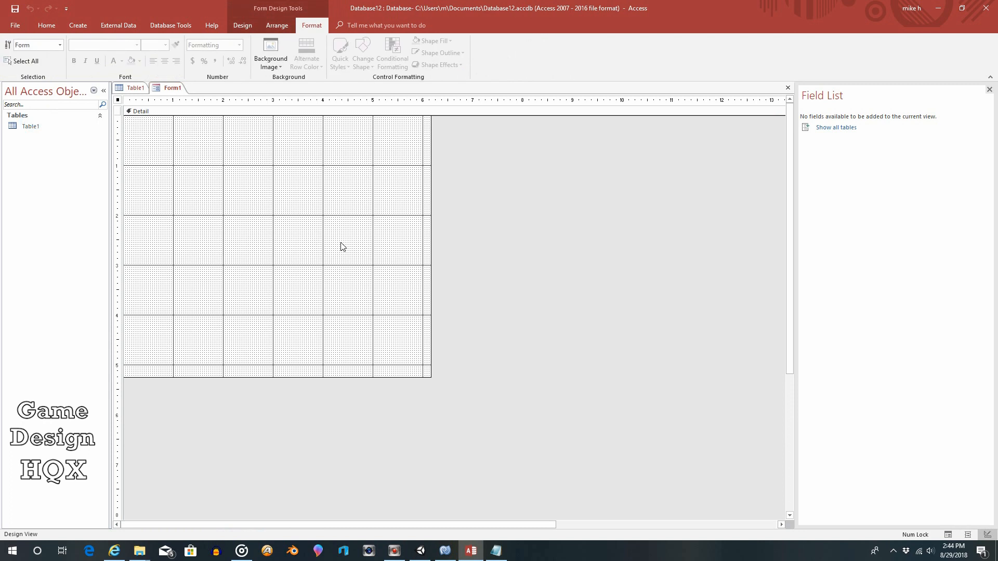
mouse_move(274, 199)
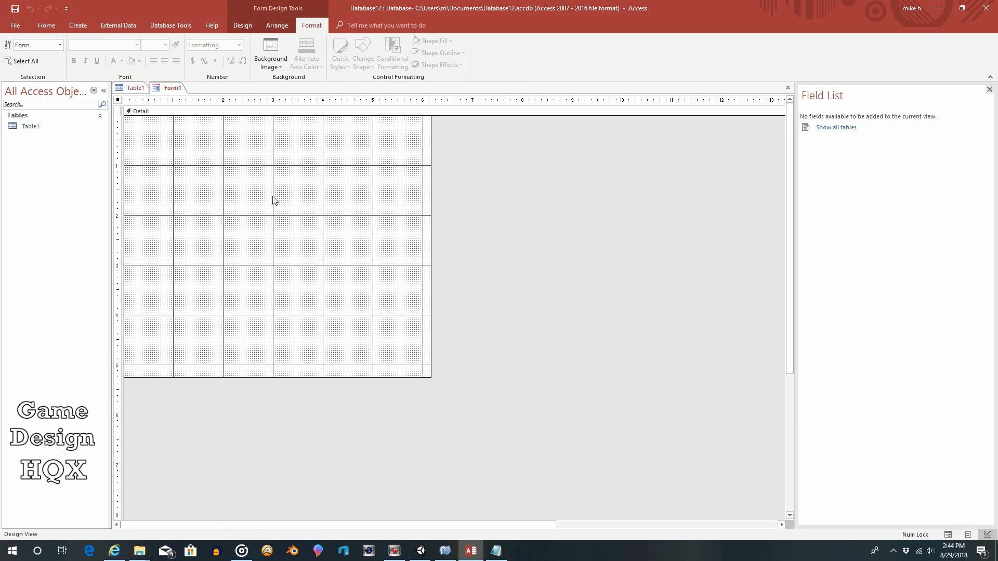
mouse_move(288, 184)
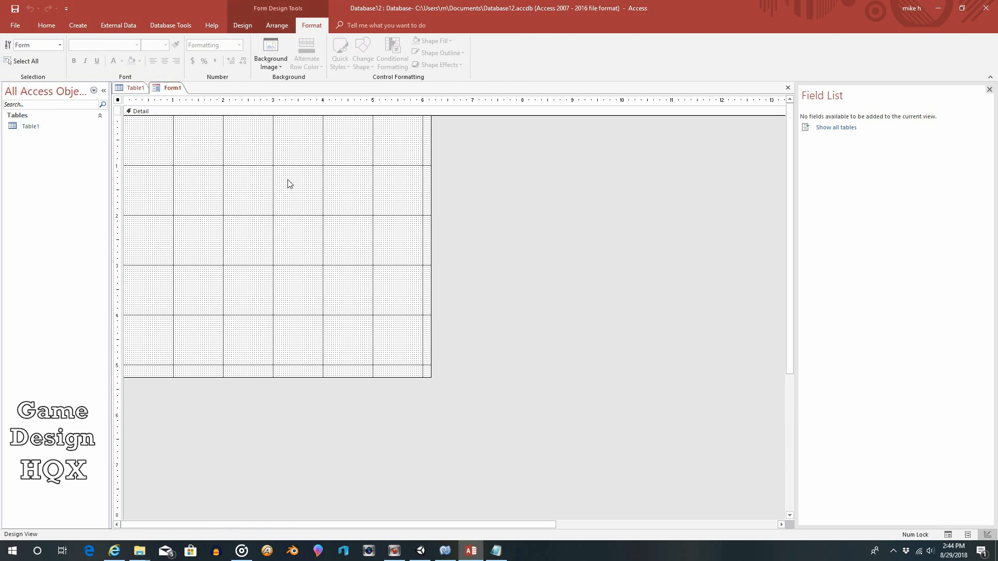
mouse_move(294, 193)
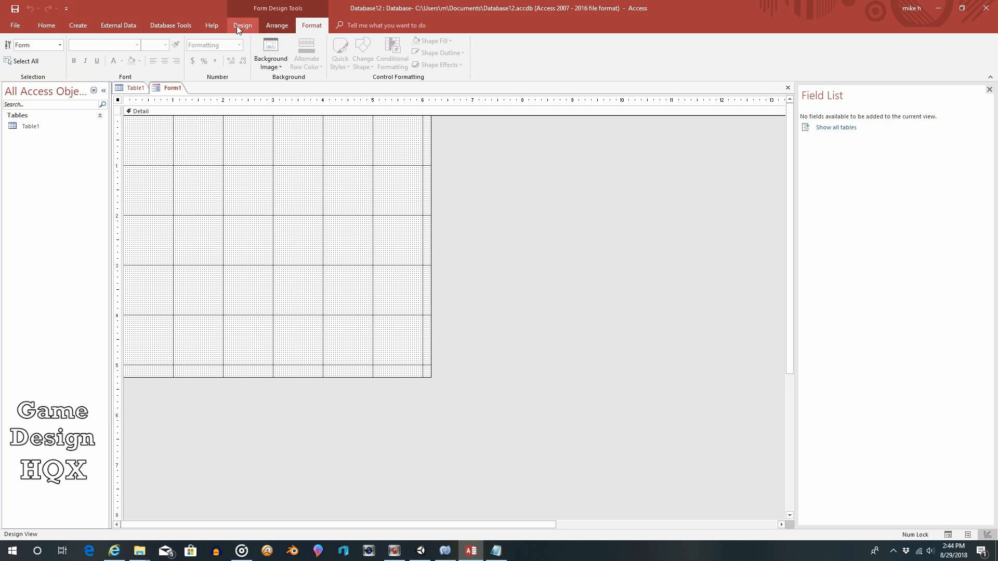
click(242, 25)
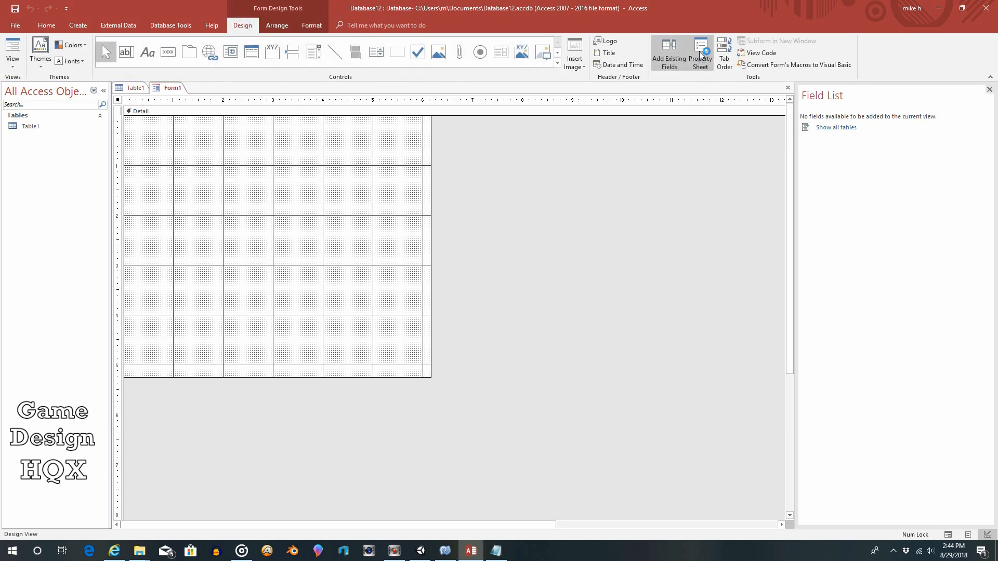
click(700, 53)
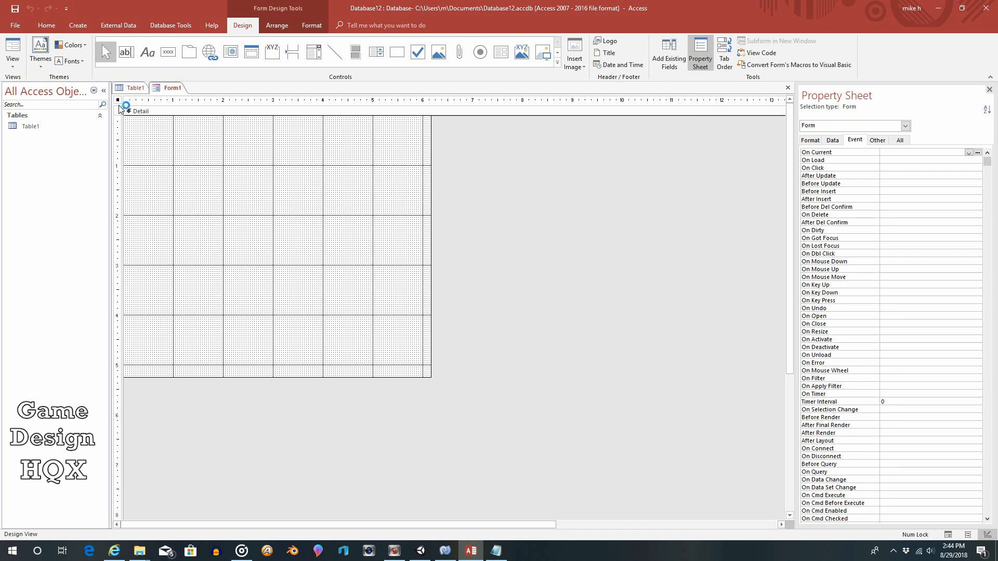
mouse_move(955, 147)
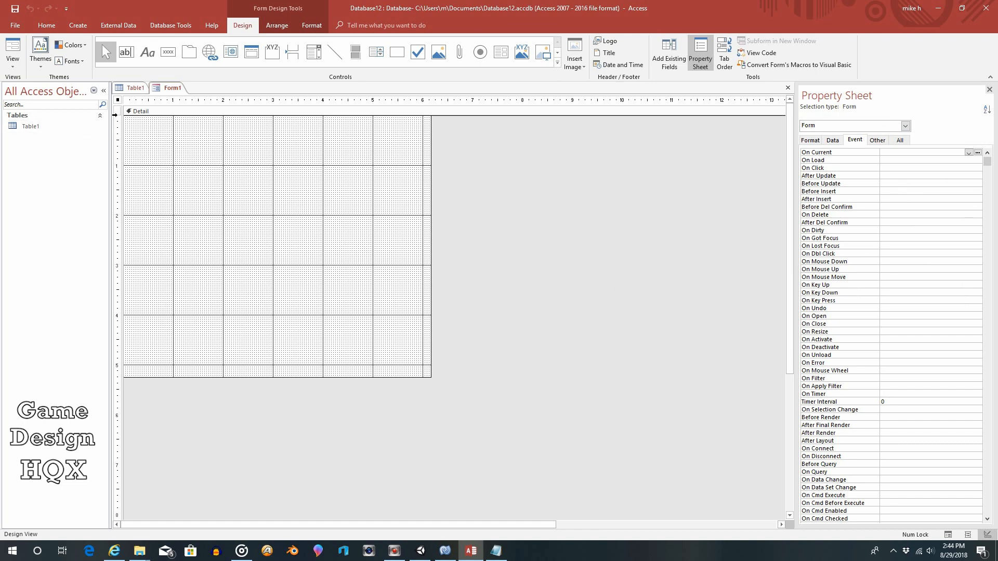
mouse_move(365, 139)
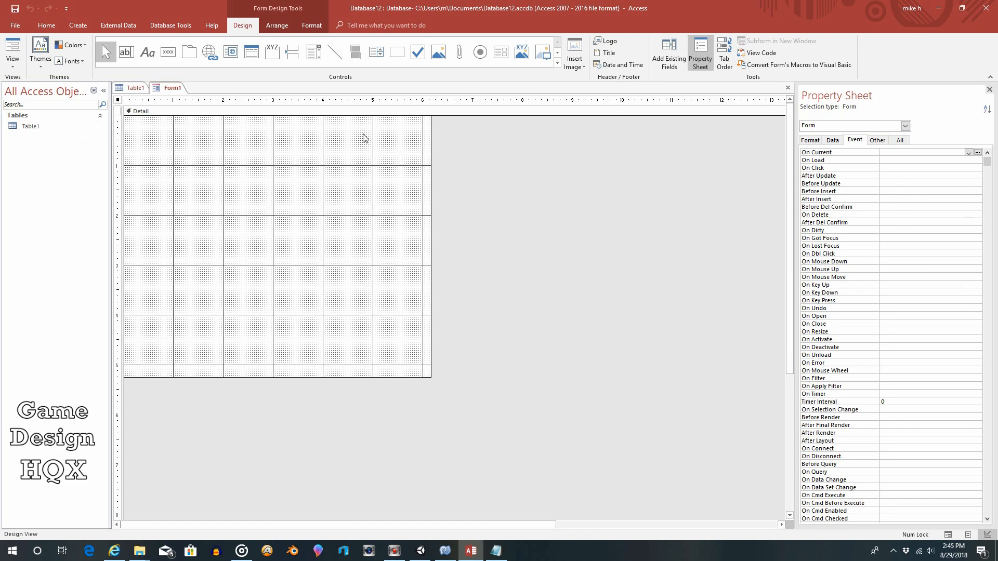
- Set the form's Border Style to Thin on the Format properties
click(808, 141)
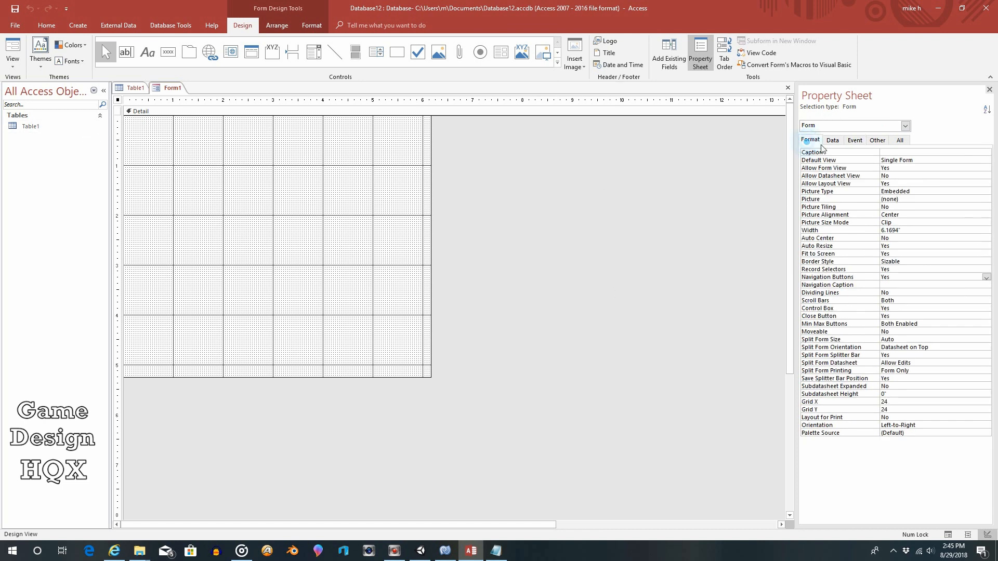
mouse_move(936, 266)
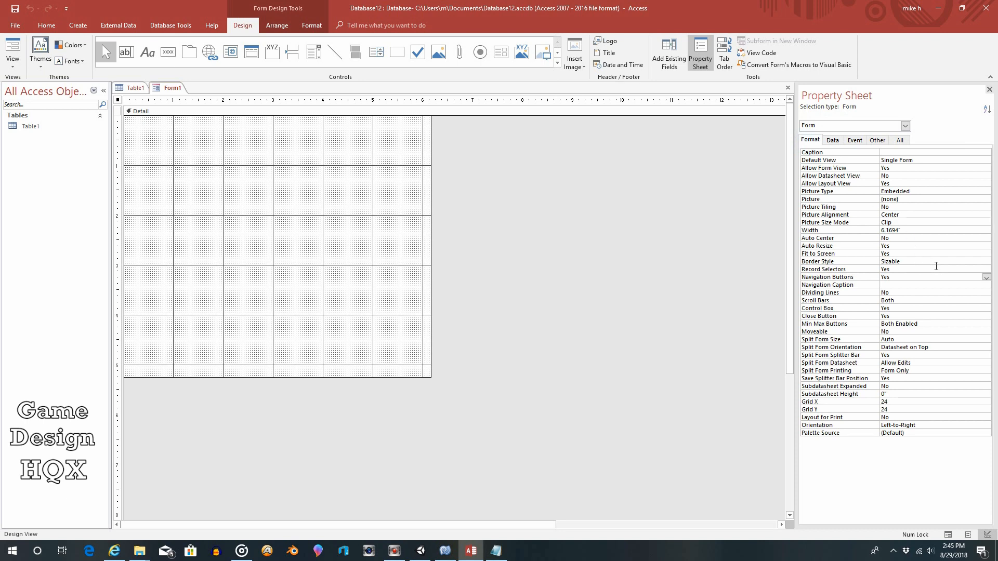
click(986, 261)
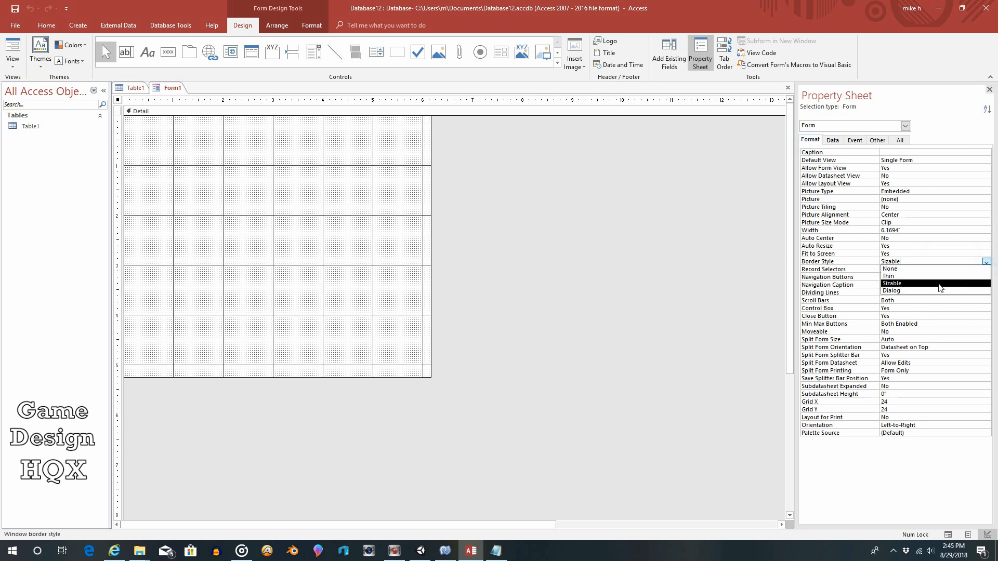
click(889, 275)
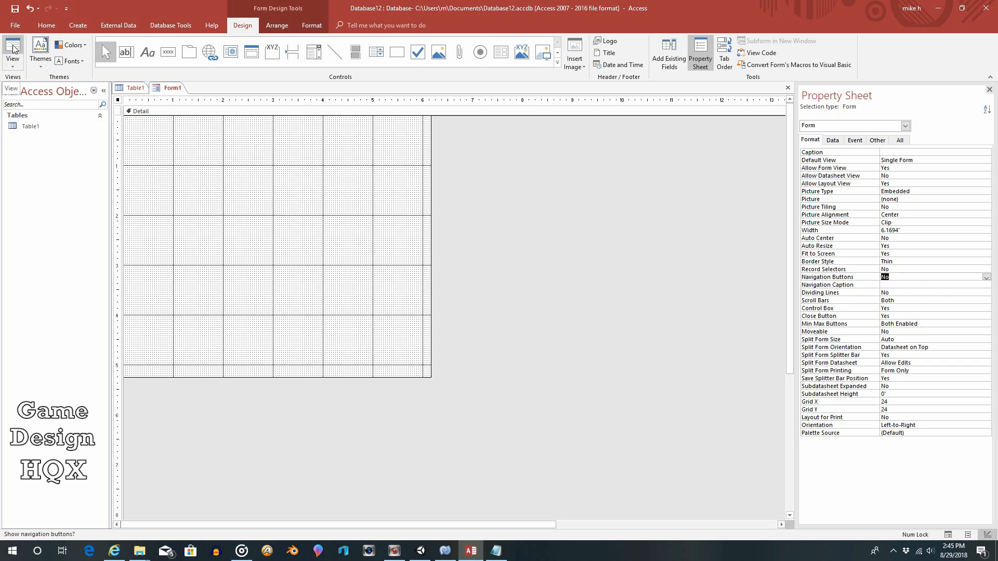
- Preview Form1 in form view, then return it to design view
click(12, 51)
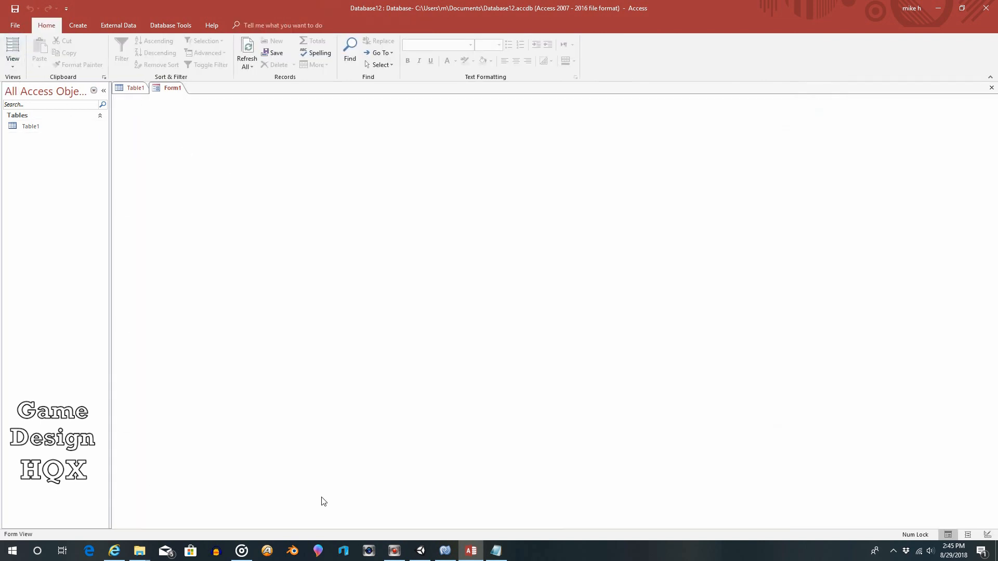
mouse_move(285, 380)
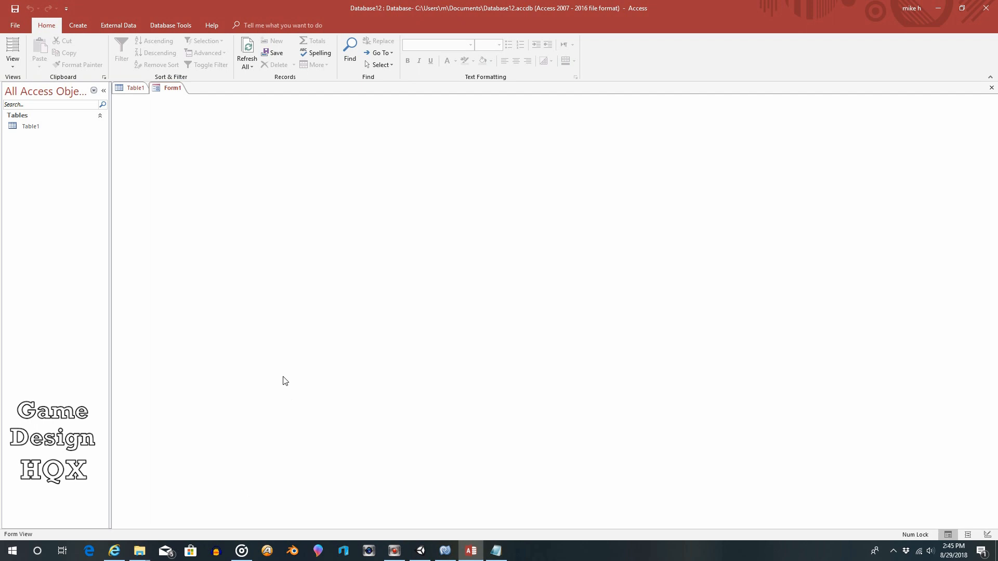
mouse_move(318, 306)
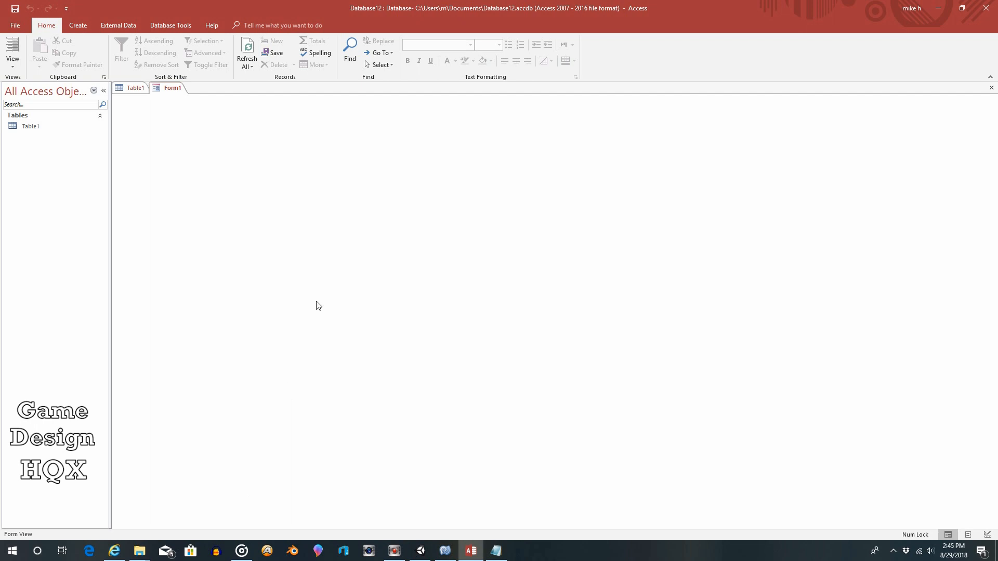
click(13, 51)
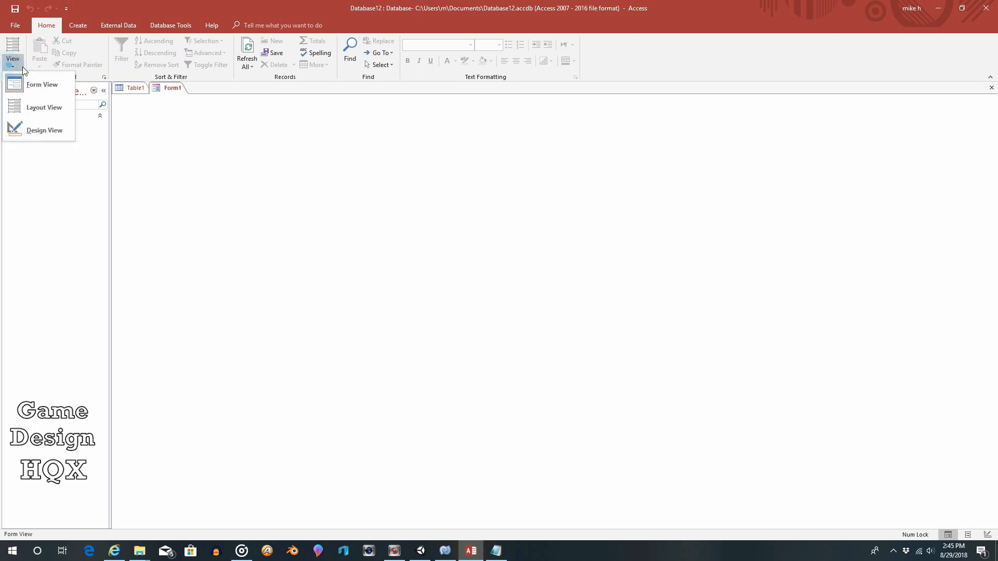
click(44, 130)
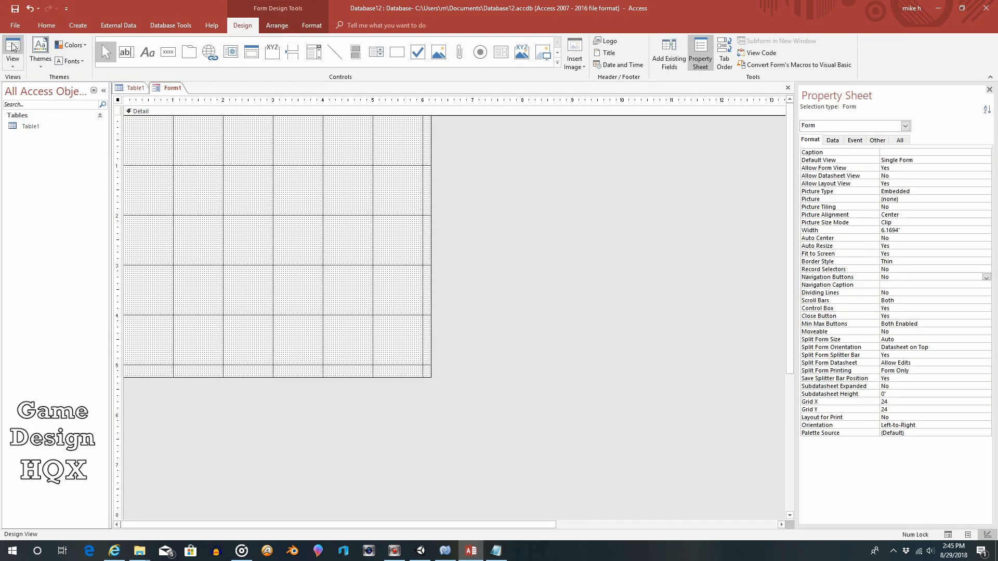
- Draw a new command button on the form grid and cancel the Command Button Wizard
click(13, 51)
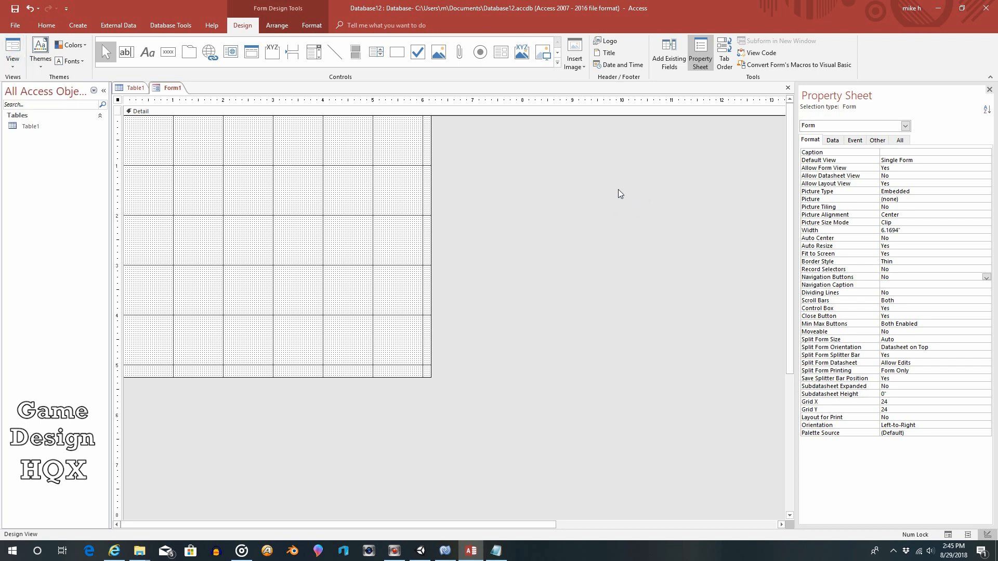
mouse_move(168, 52)
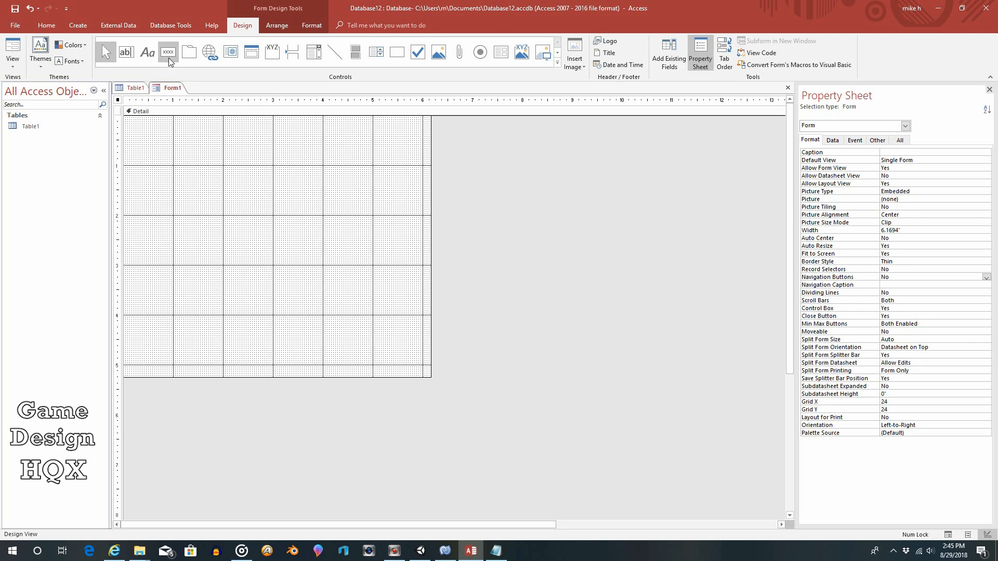
mouse_move(236, 29)
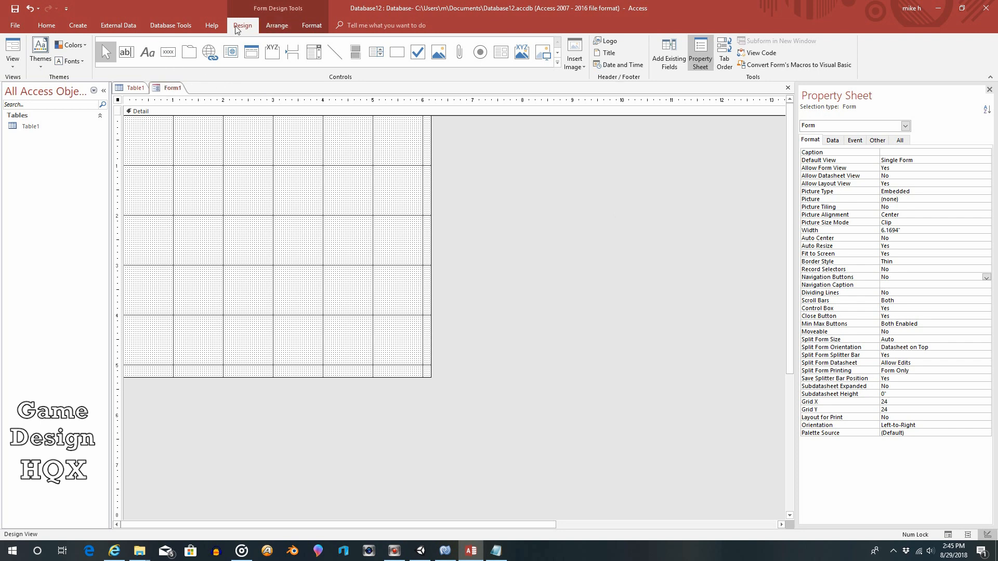
mouse_move(176, 72)
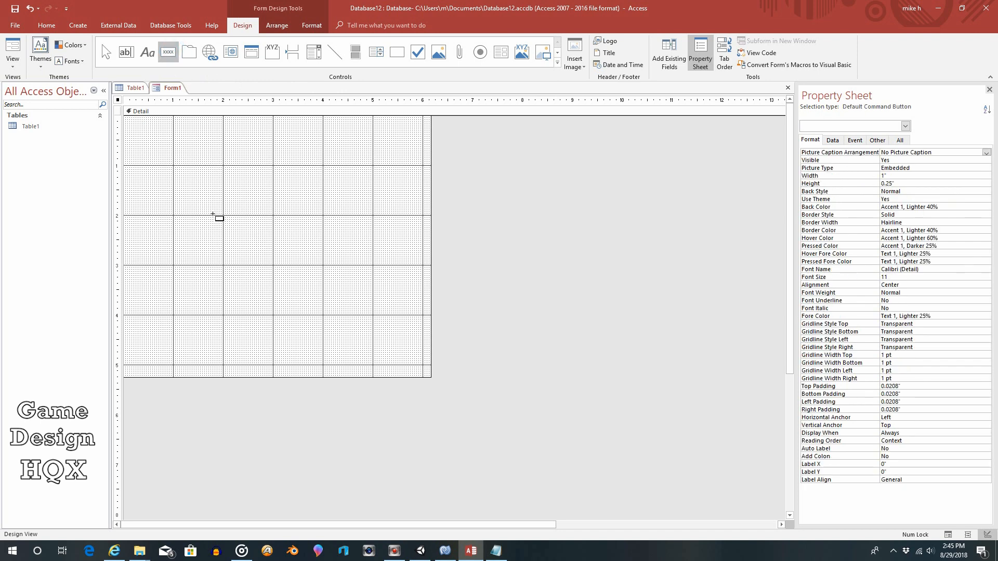
drag(216, 210, 290, 239)
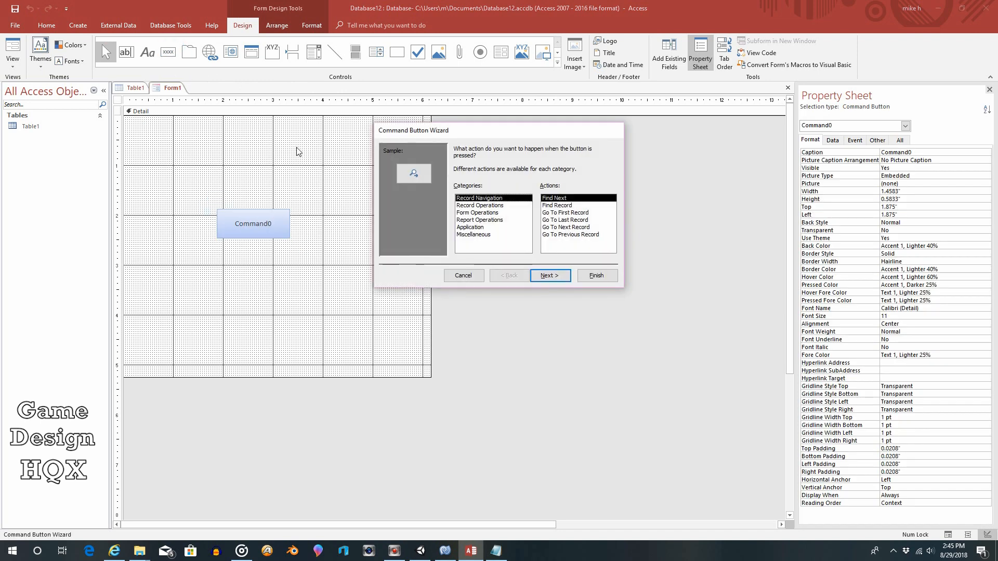
mouse_move(464, 275)
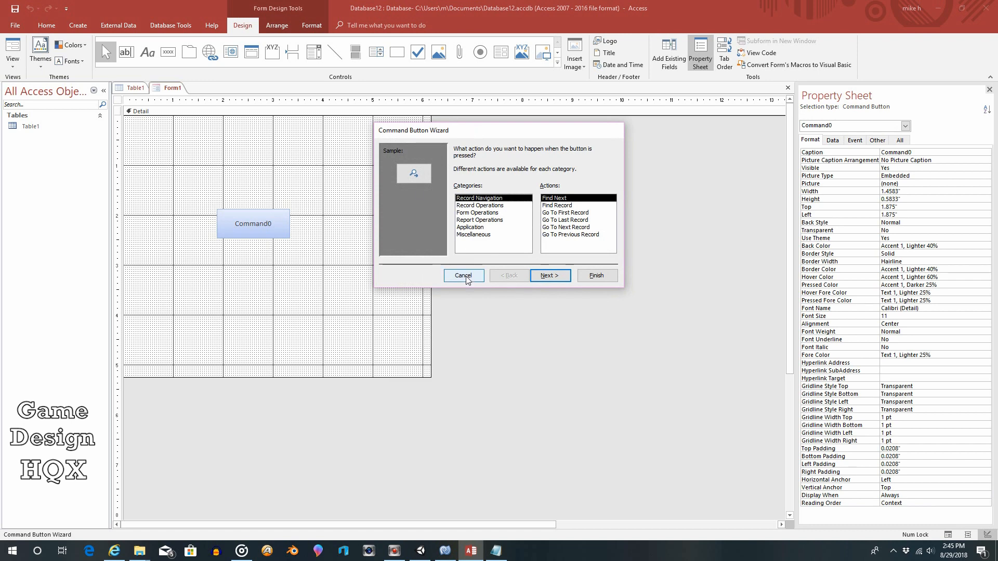
click(464, 276)
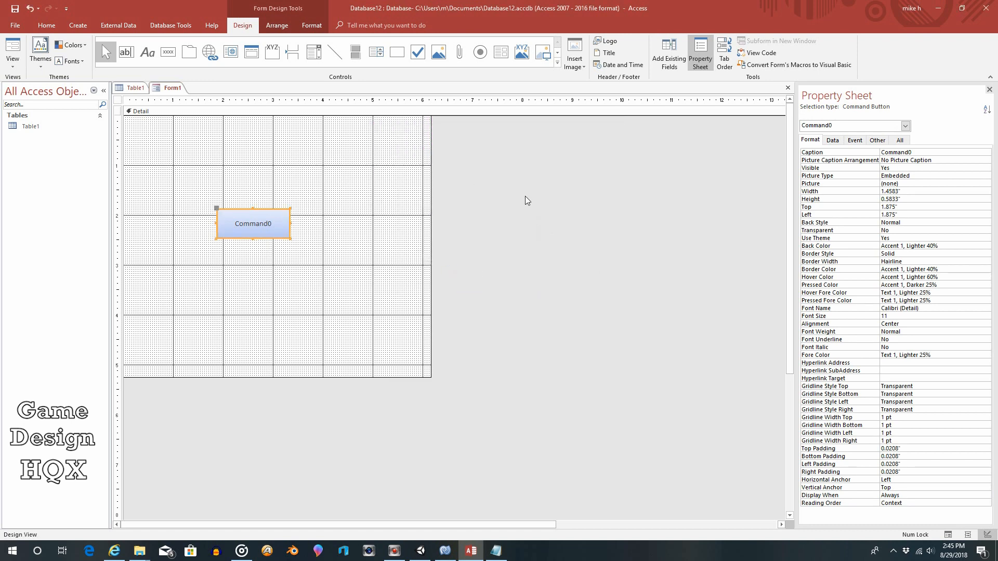
mouse_move(921, 142)
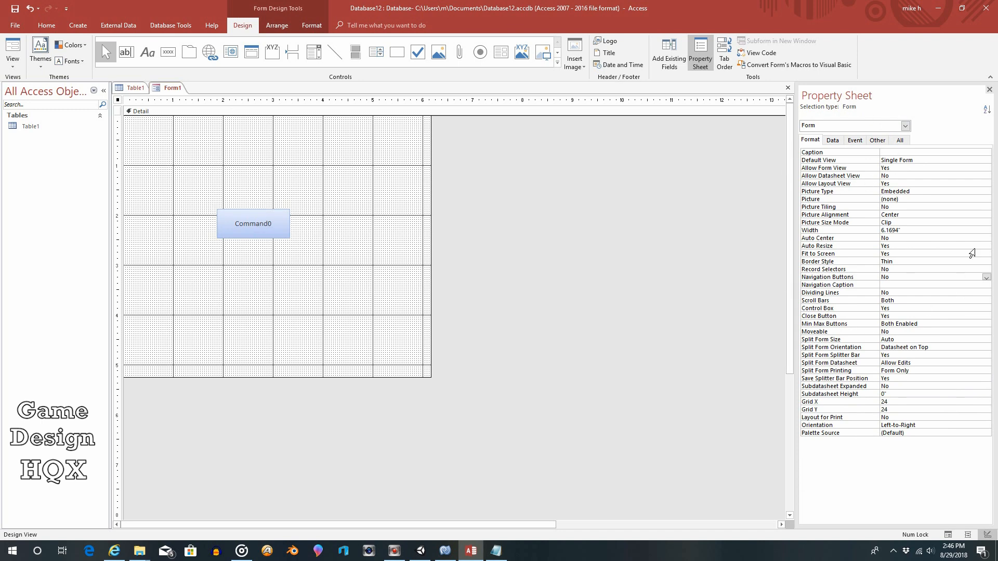
- Select the Command0 button and show its event properties
click(252, 224)
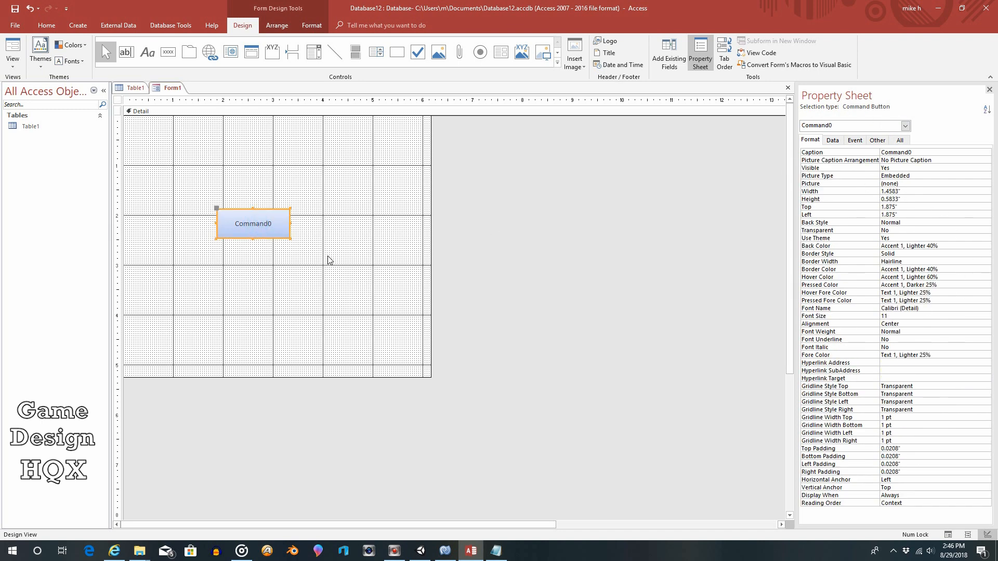
mouse_move(535, 260)
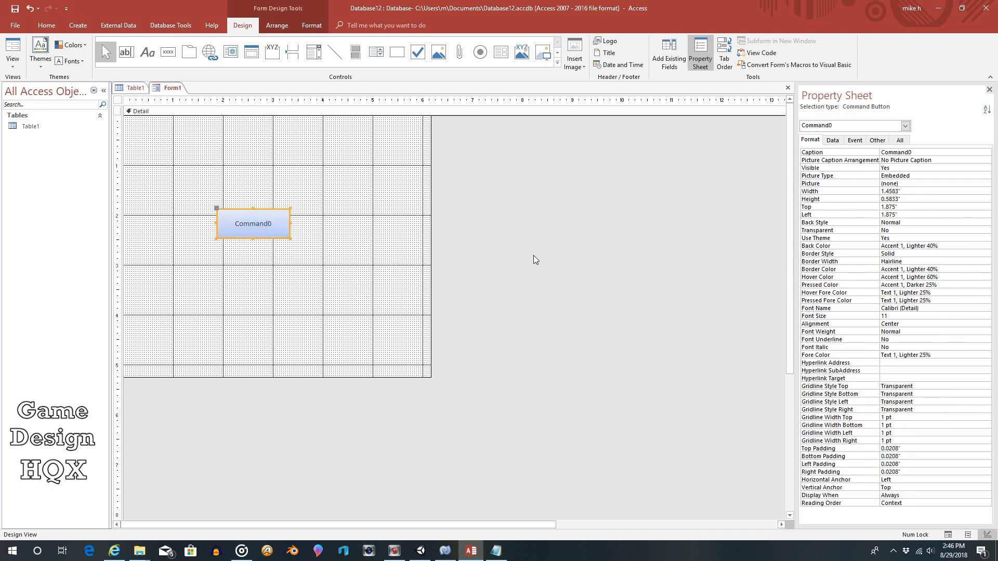
mouse_move(658, 276)
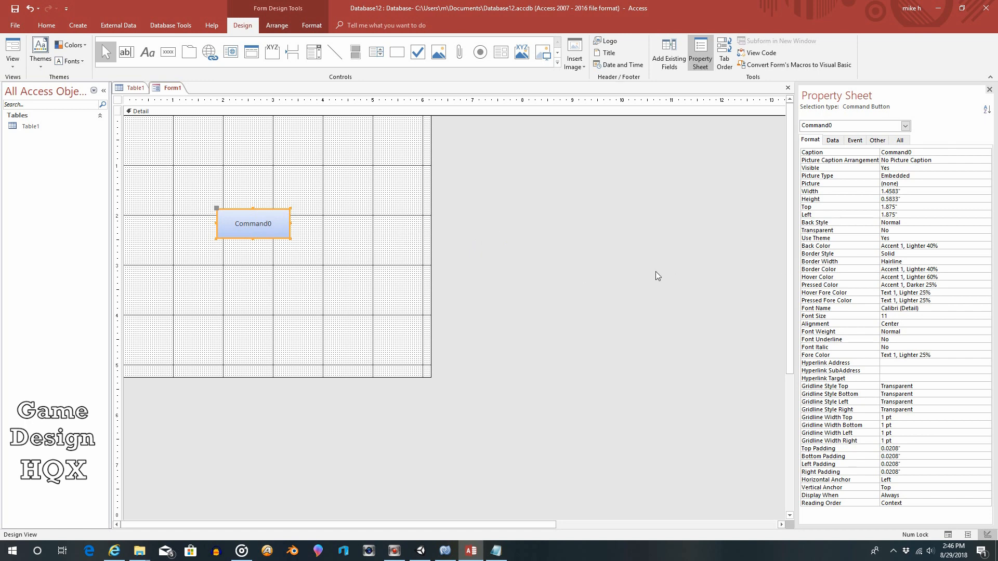
mouse_move(603, 271)
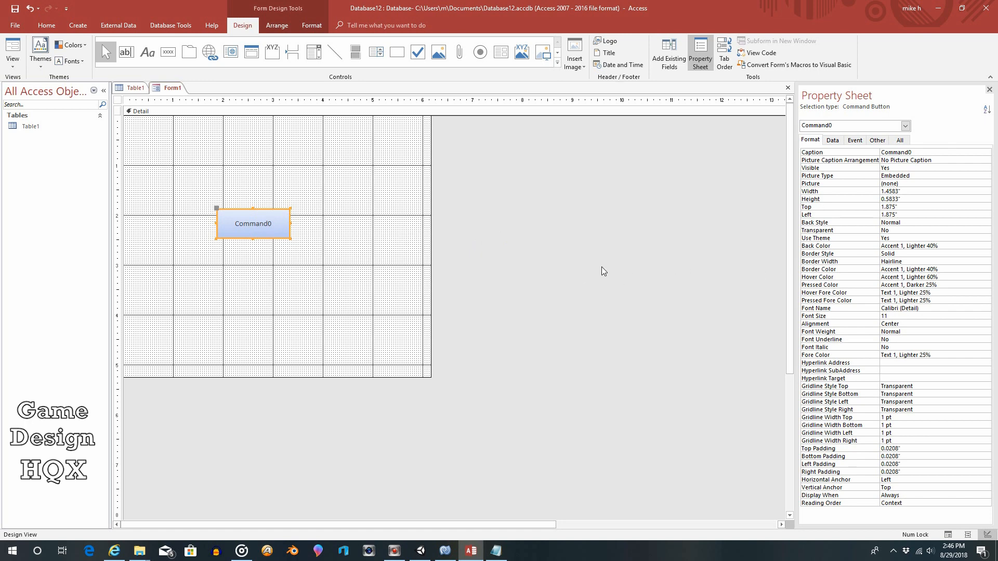
mouse_move(518, 250)
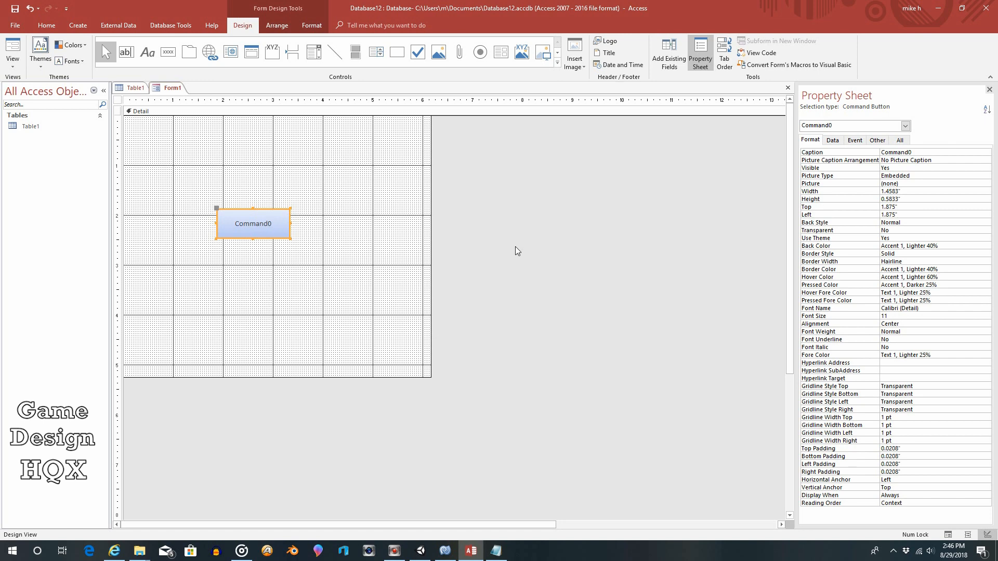
mouse_move(550, 226)
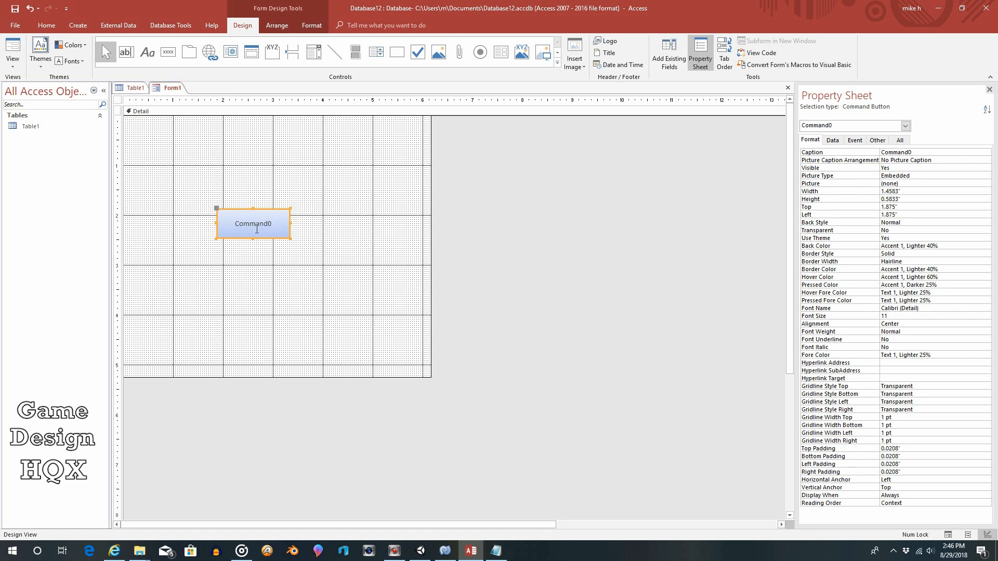
mouse_move(474, 191)
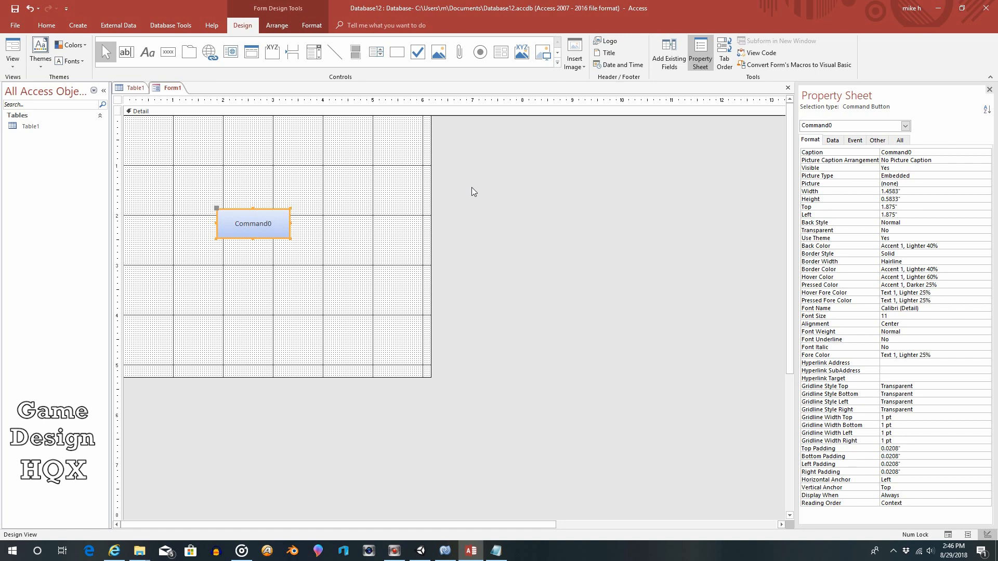
mouse_move(660, 185)
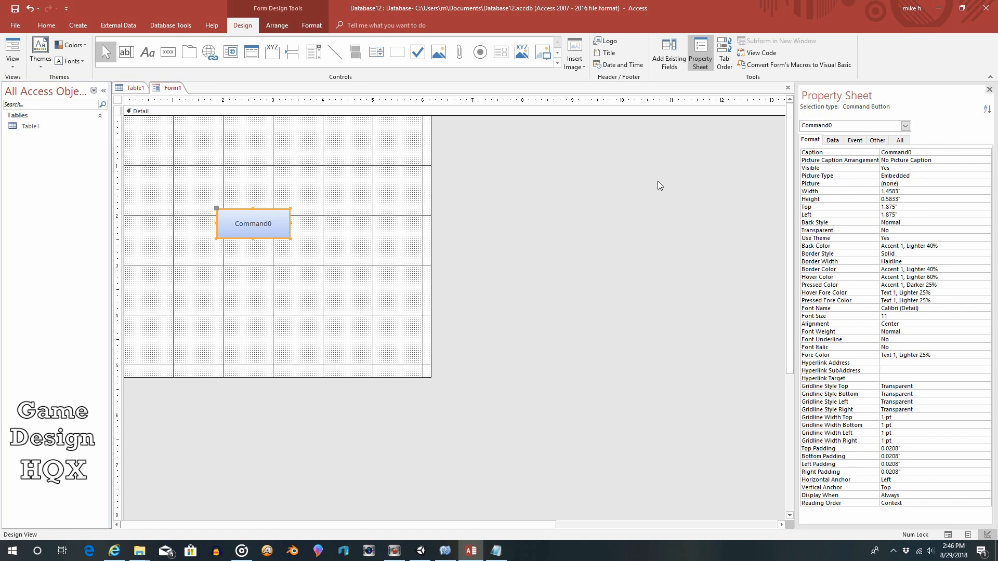
mouse_move(920, 129)
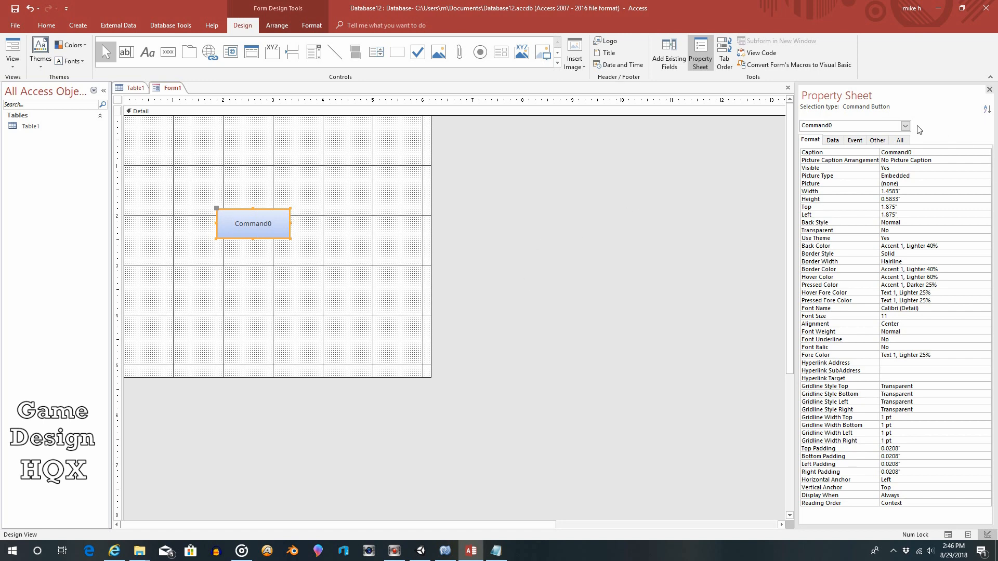
mouse_move(676, 241)
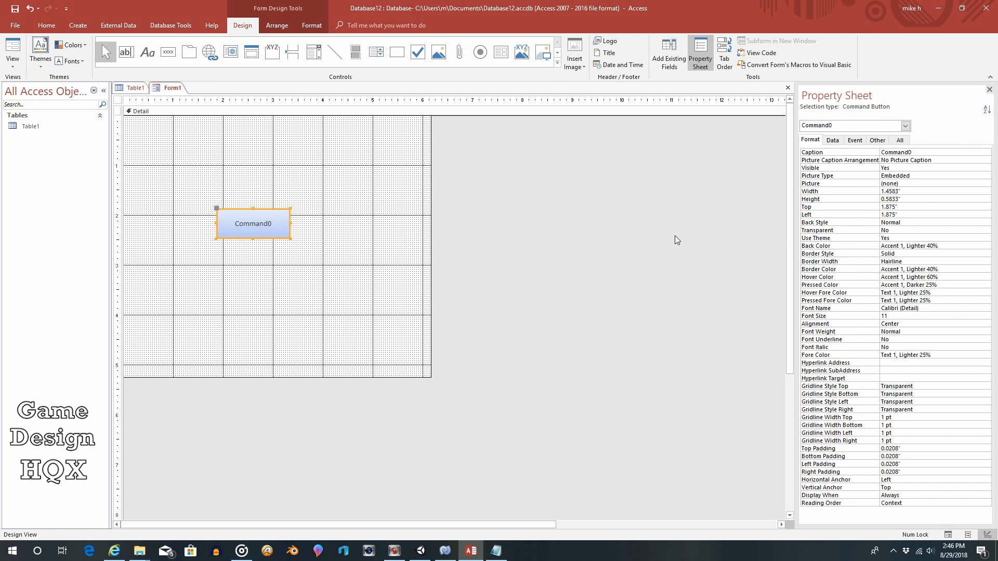
mouse_move(827, 123)
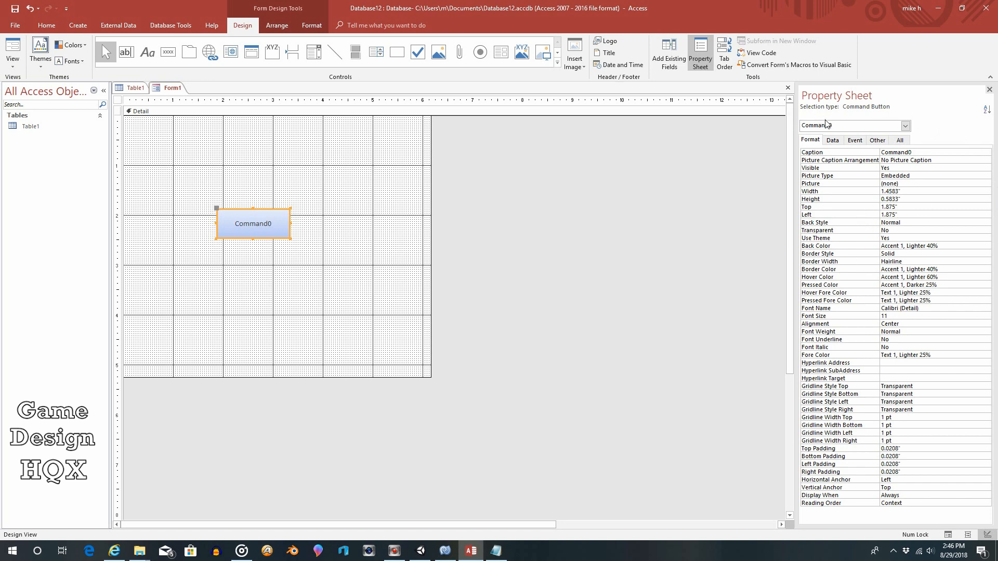
click(854, 140)
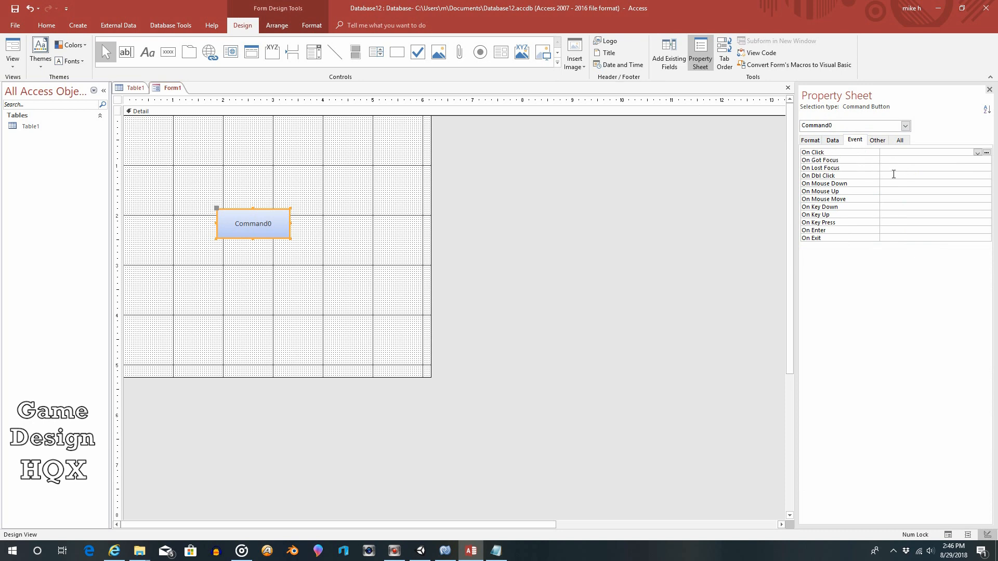
- Start a Code Builder event procedure for Command0's On Click
click(986, 152)
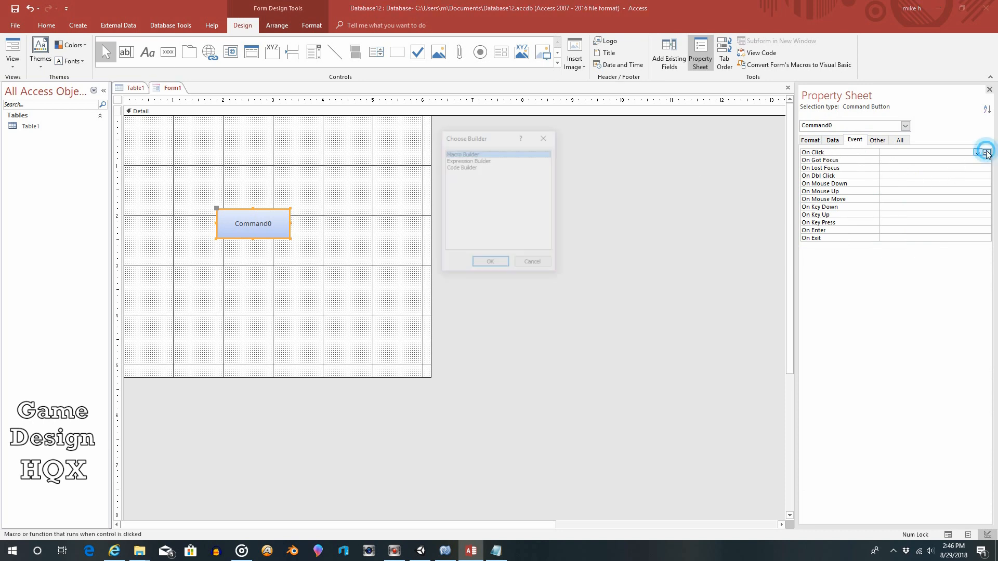
click(467, 166)
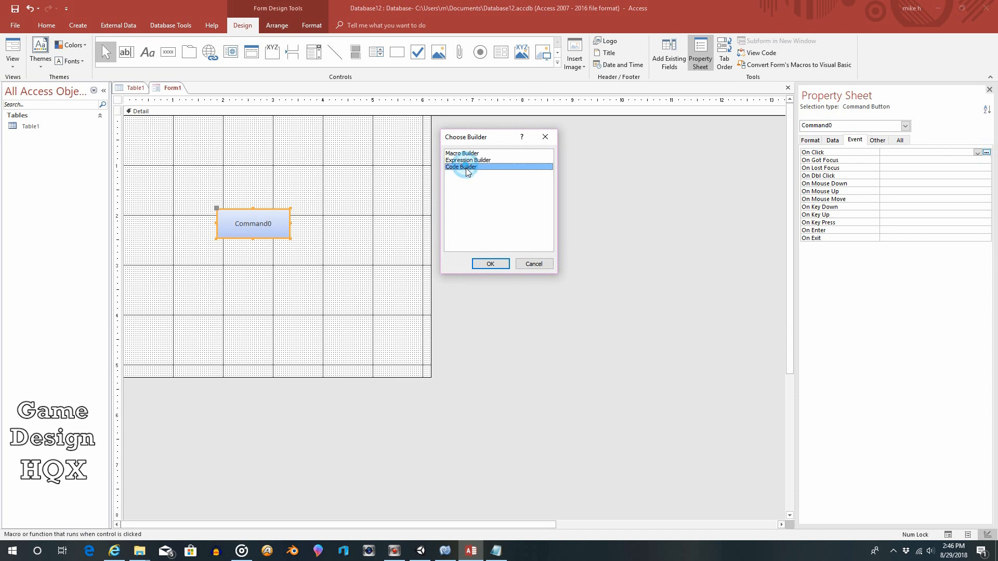
click(490, 263)
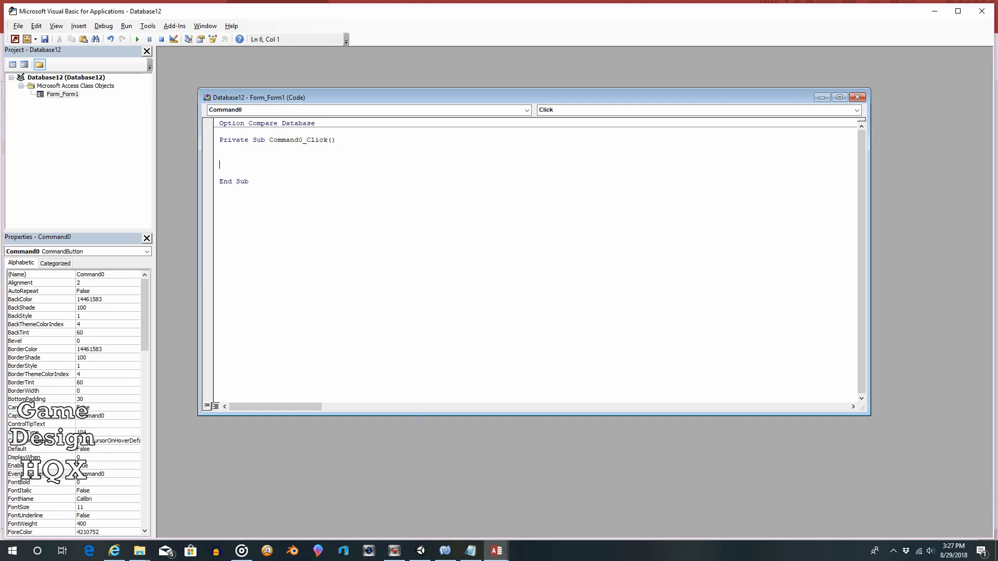
- Begin the DoCmd.SendObject statement inside Command0_Click
text(D)
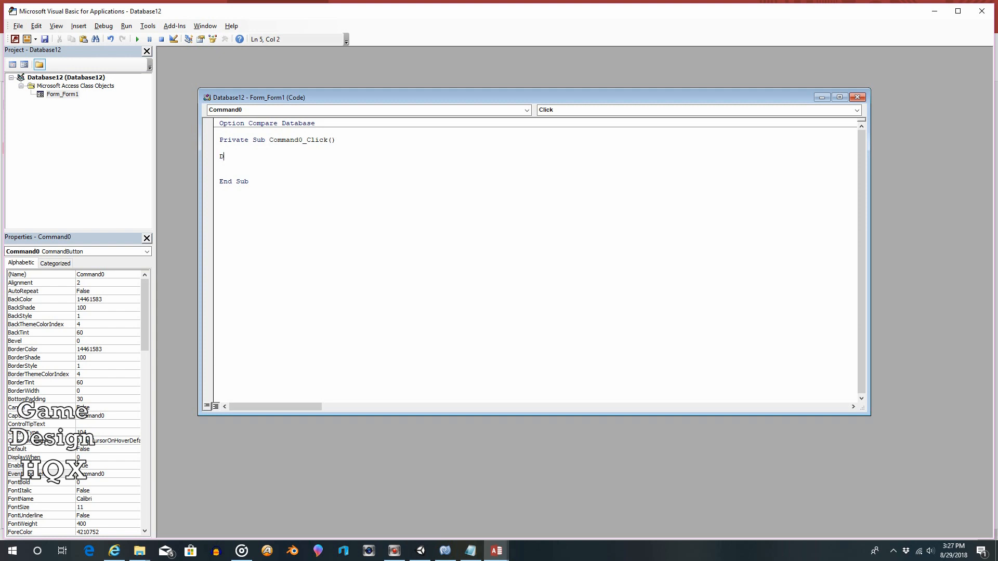
text(oCMd)
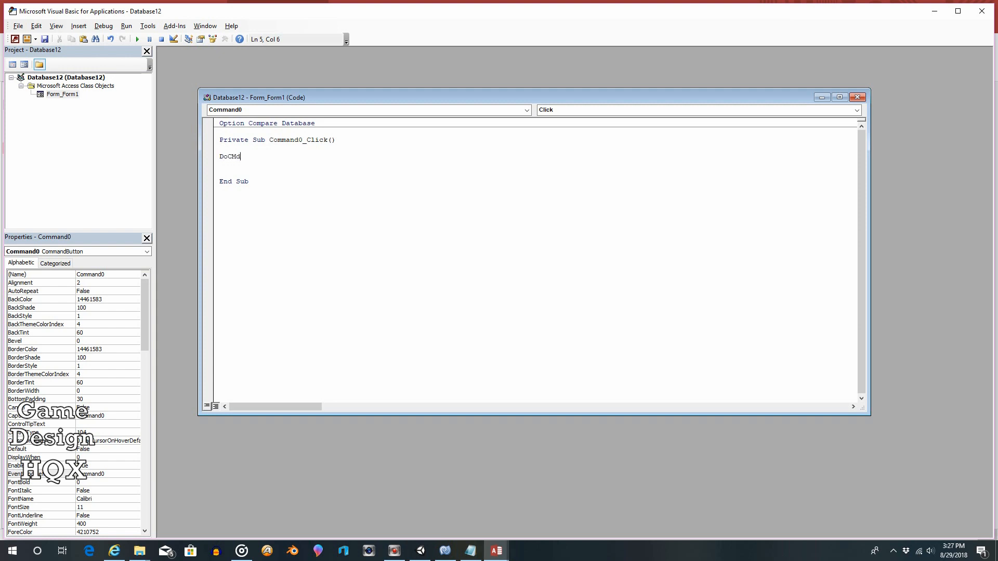
text(DoCmd)
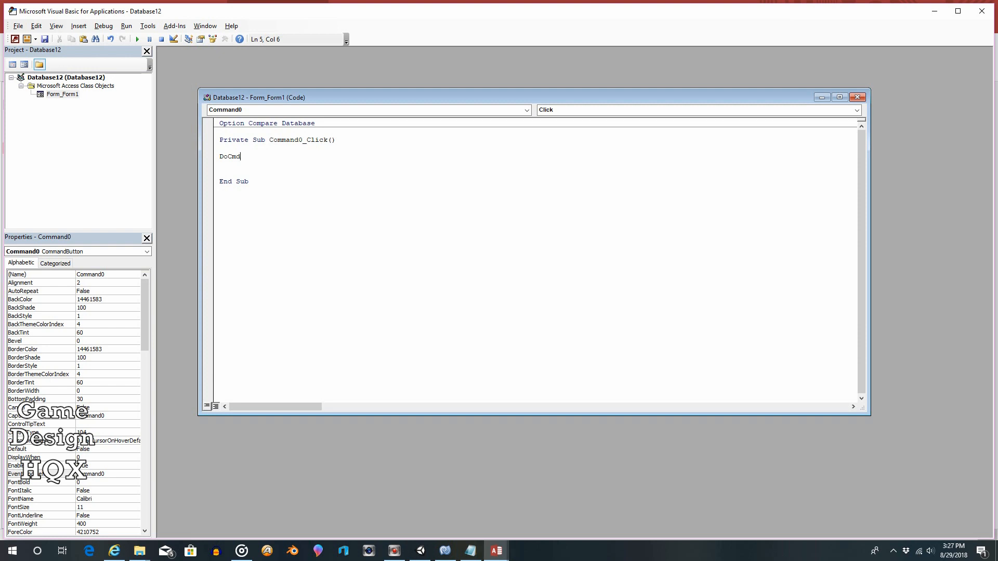
text(.)
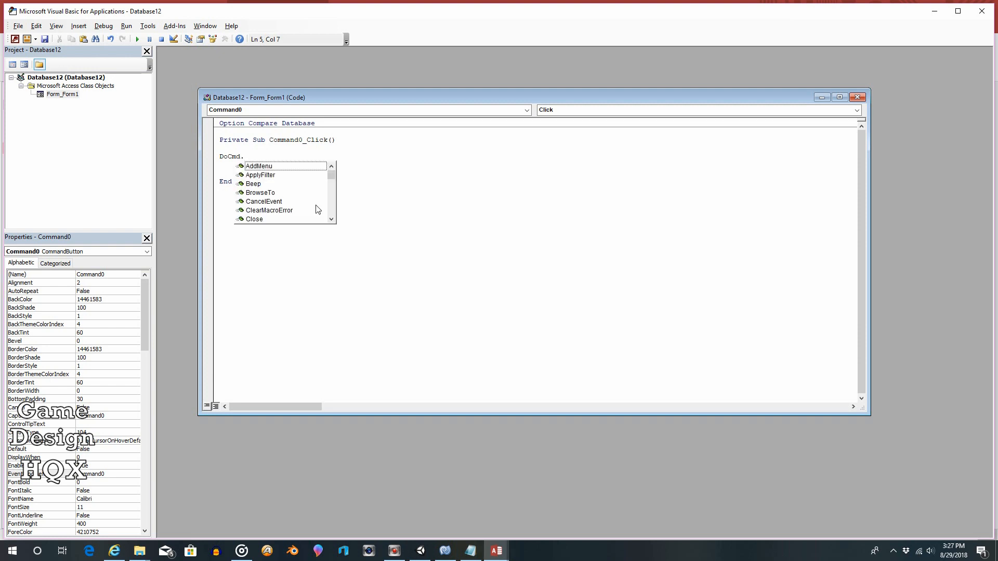
text(Send)
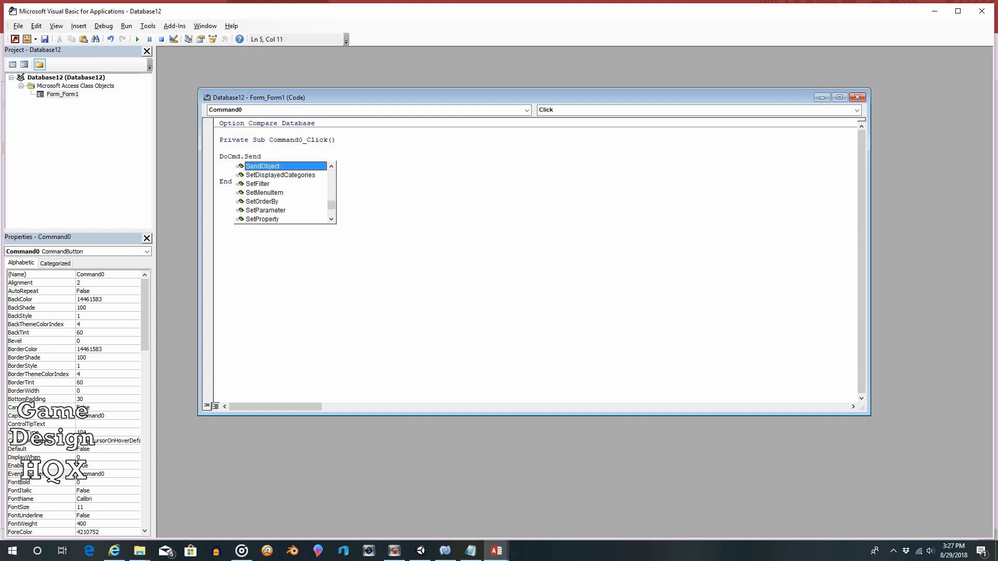
mouse_move(273, 172)
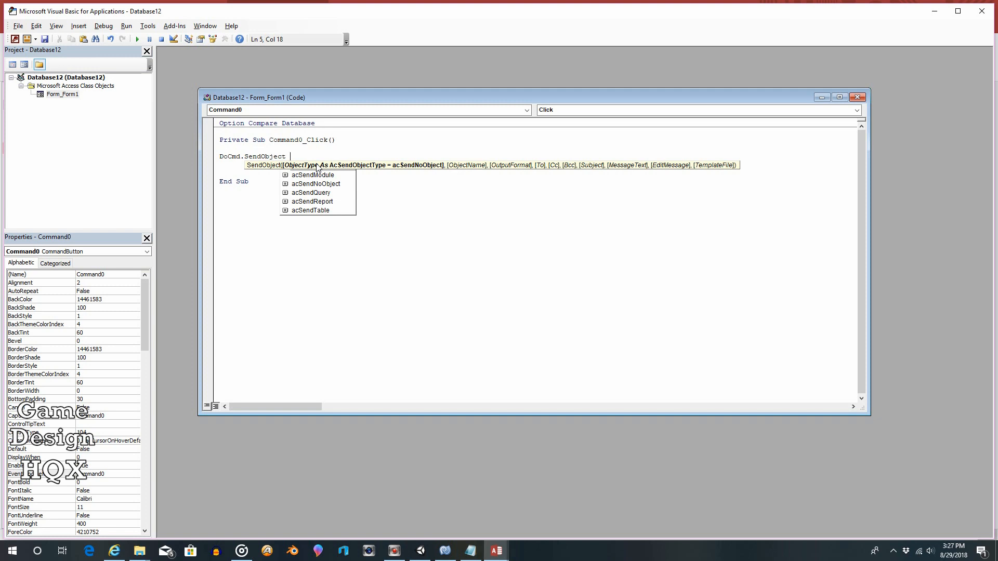
mouse_move(331, 184)
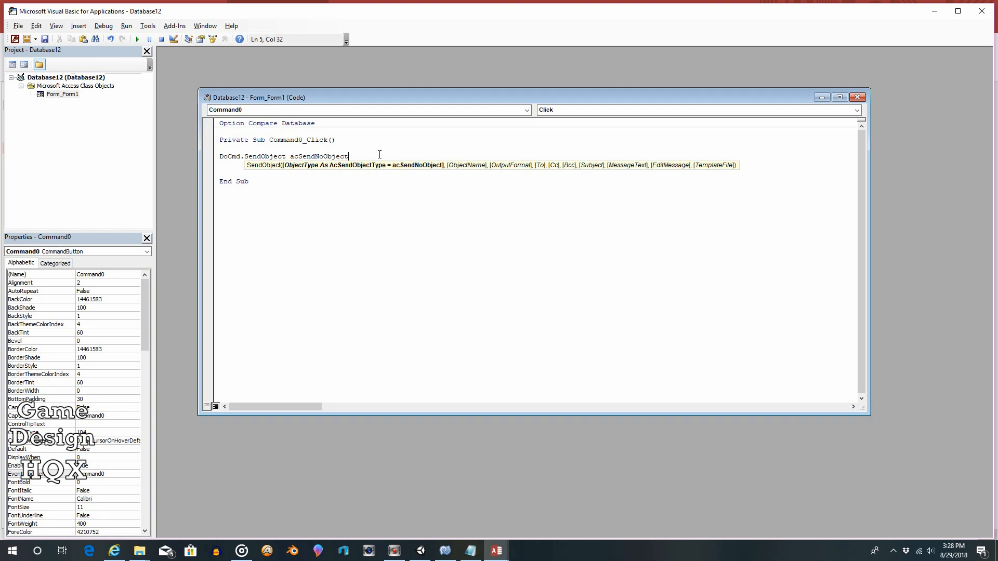
text(,)
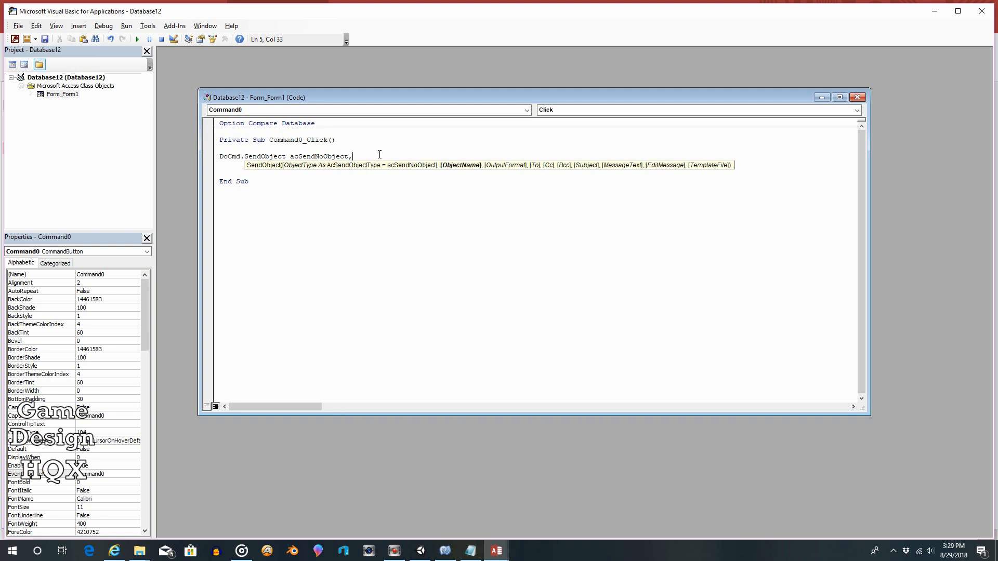
text(,)
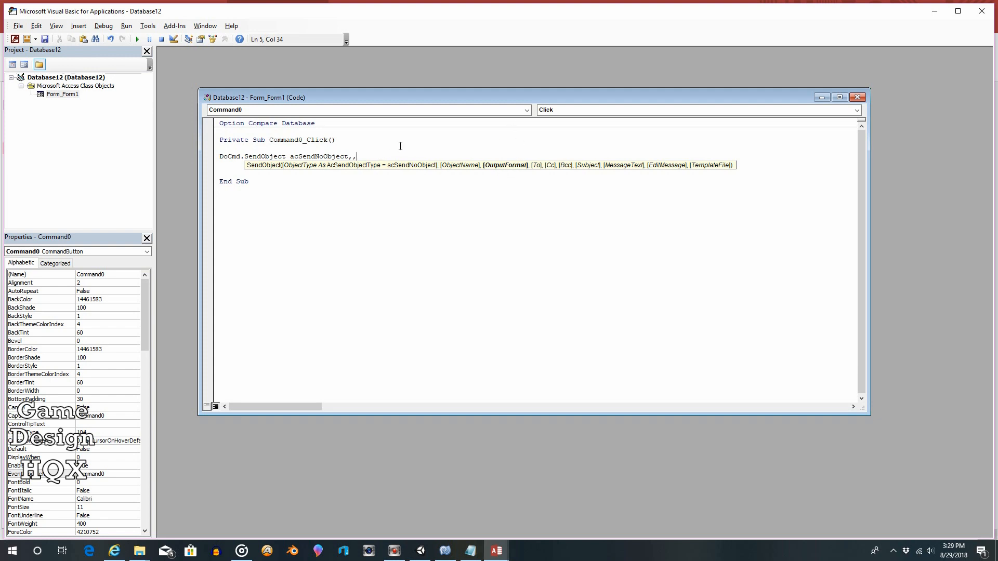
mouse_move(381, 155)
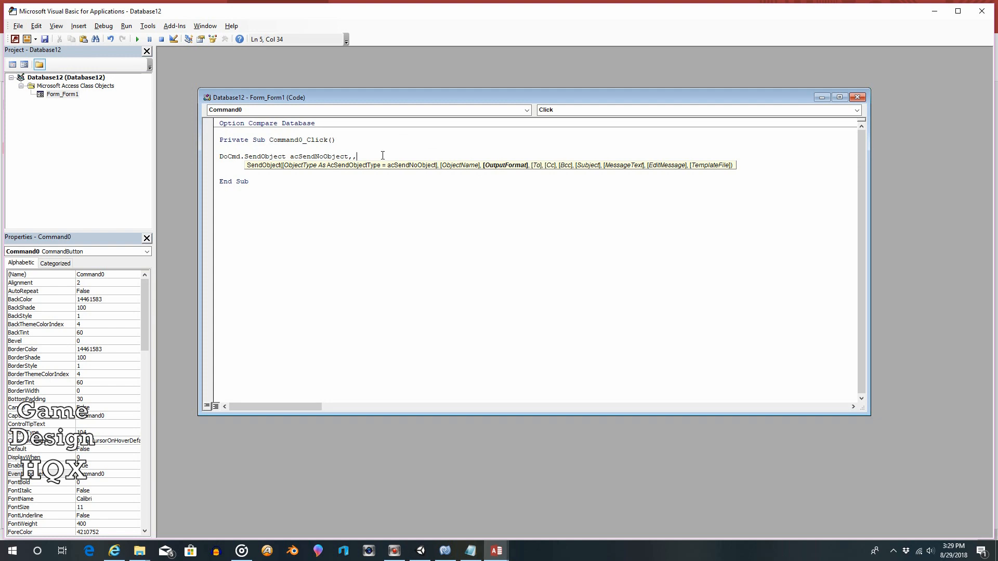
text(,)
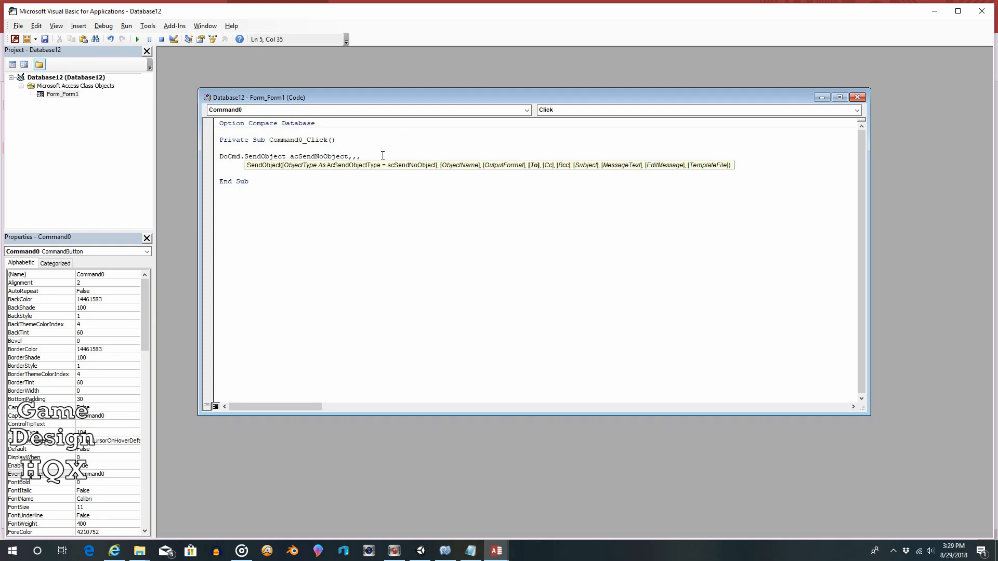
text(")
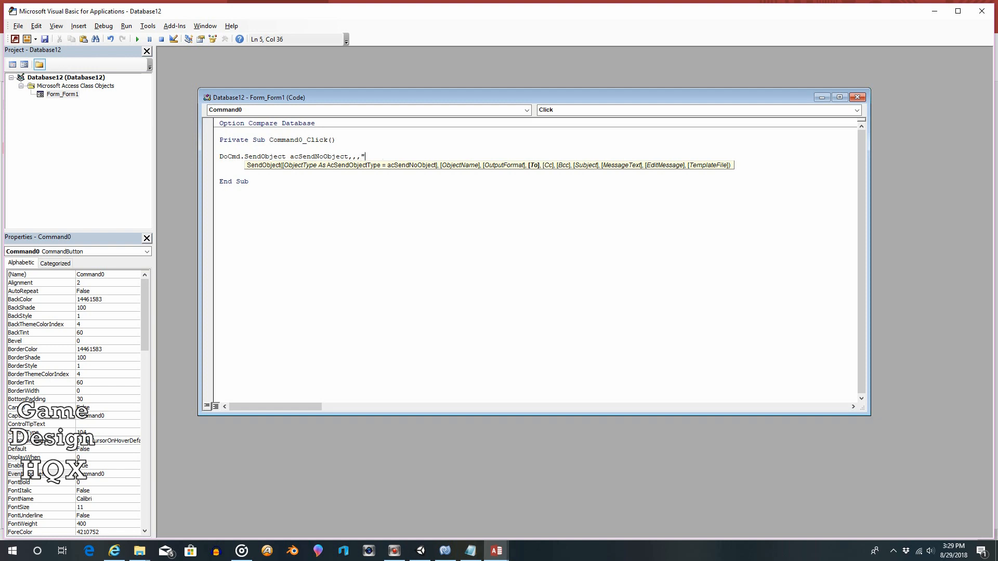
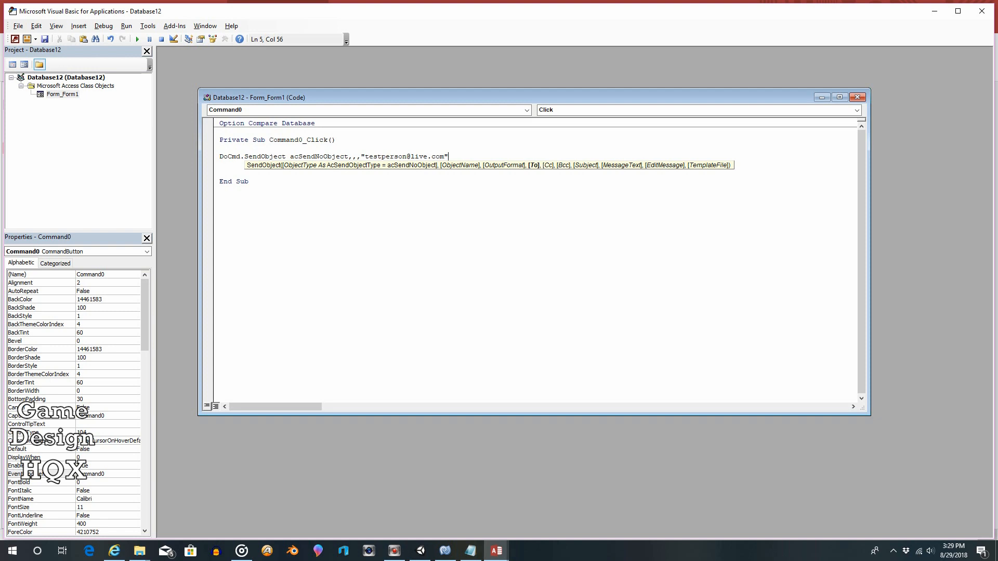
text(,)
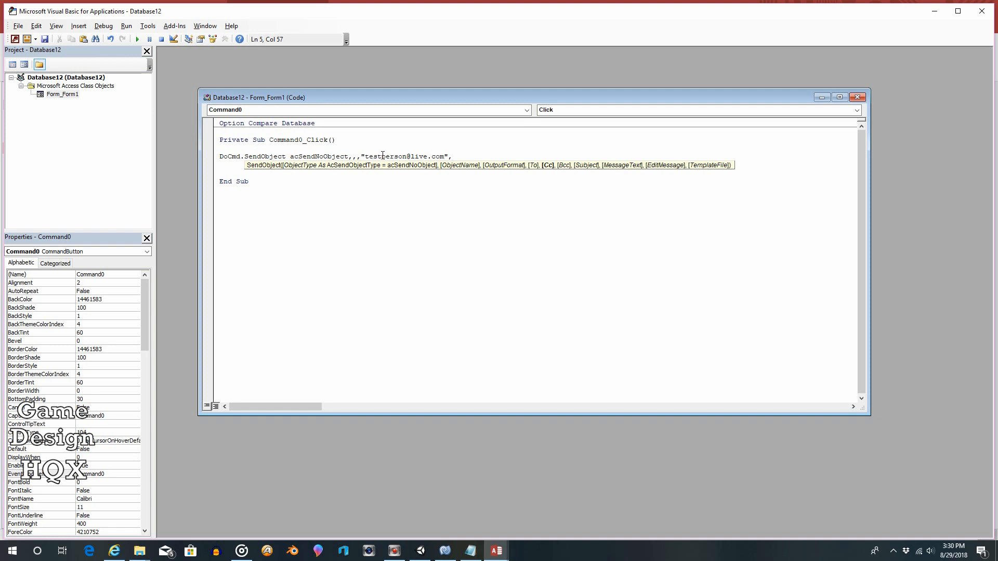
- Skip Cc and Bcc and pass "Test Subject" as the email subject
text(,)
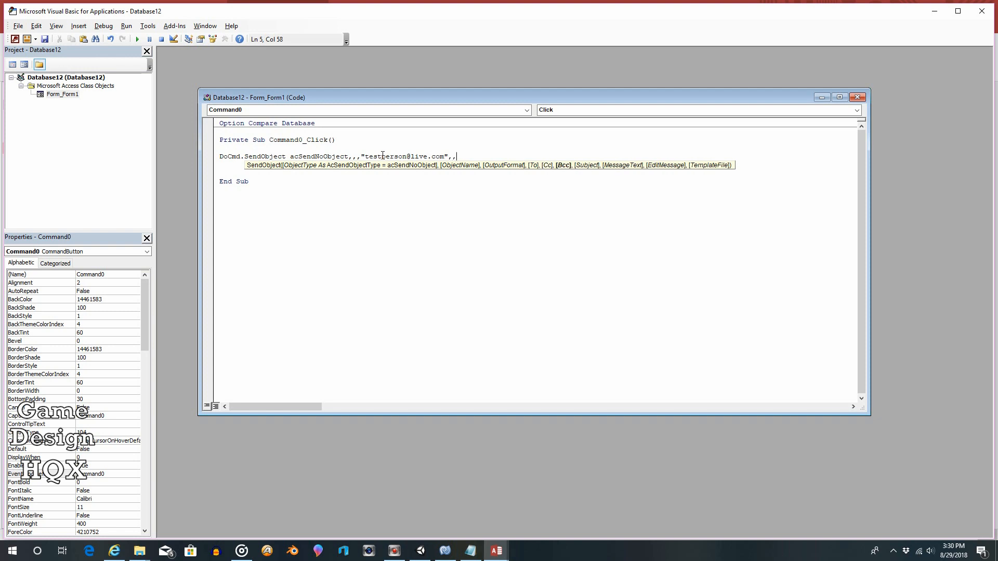
text(,)
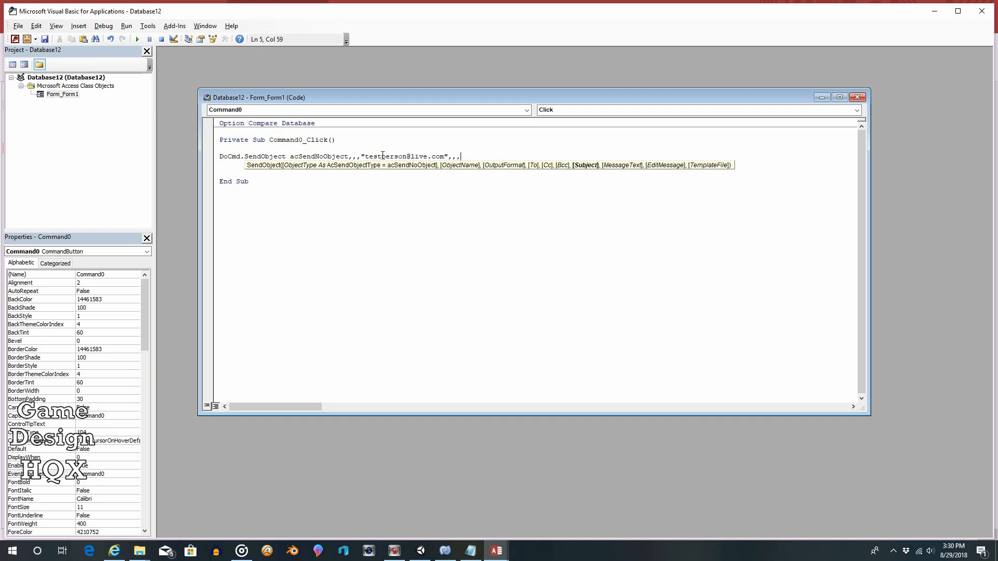
text("Te)
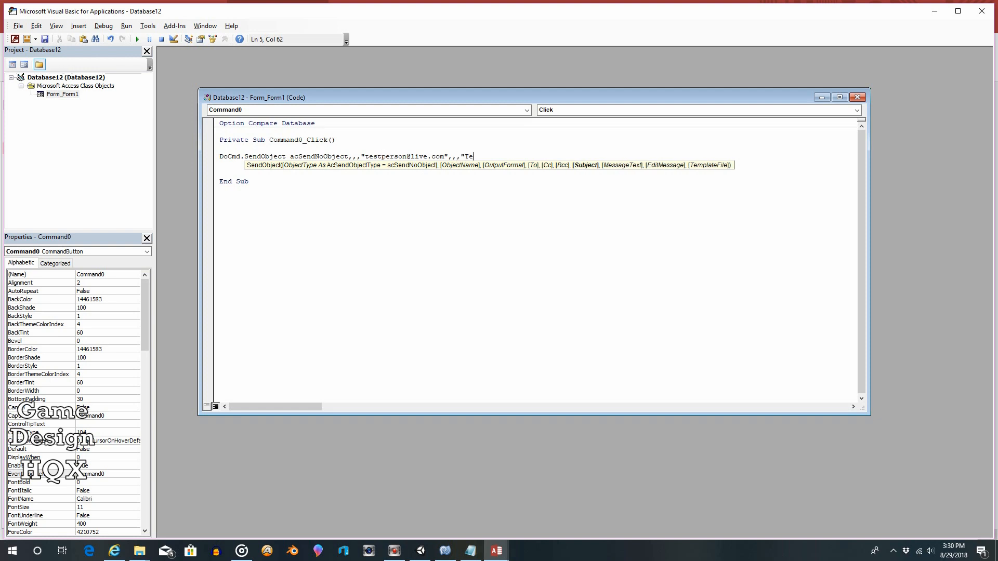
text(st Subject)
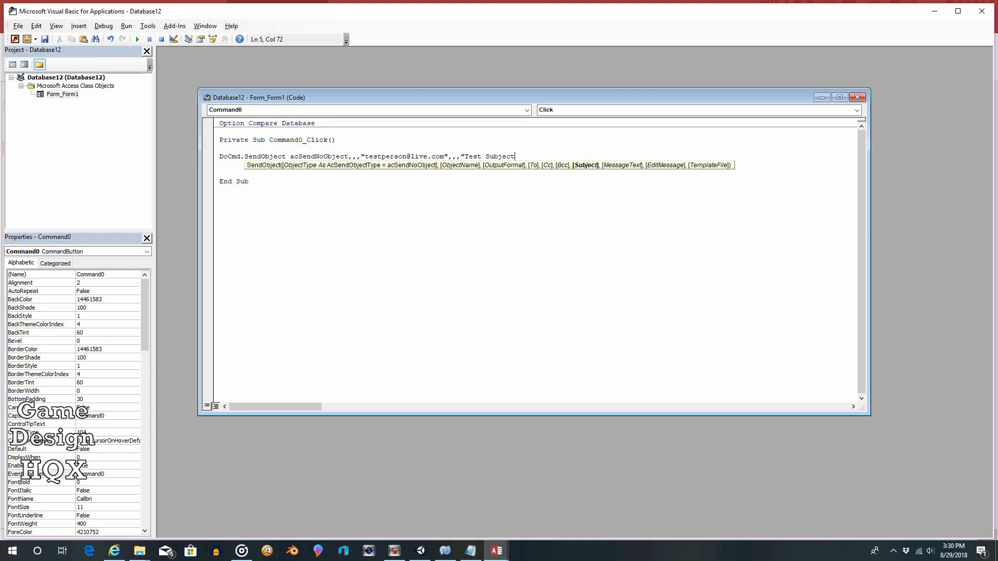
text(")
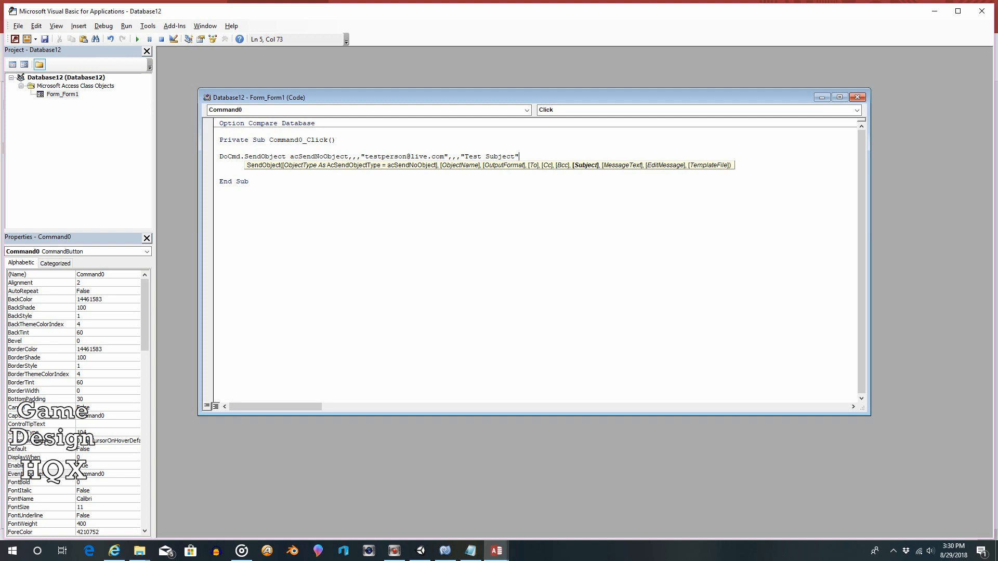
text(,)
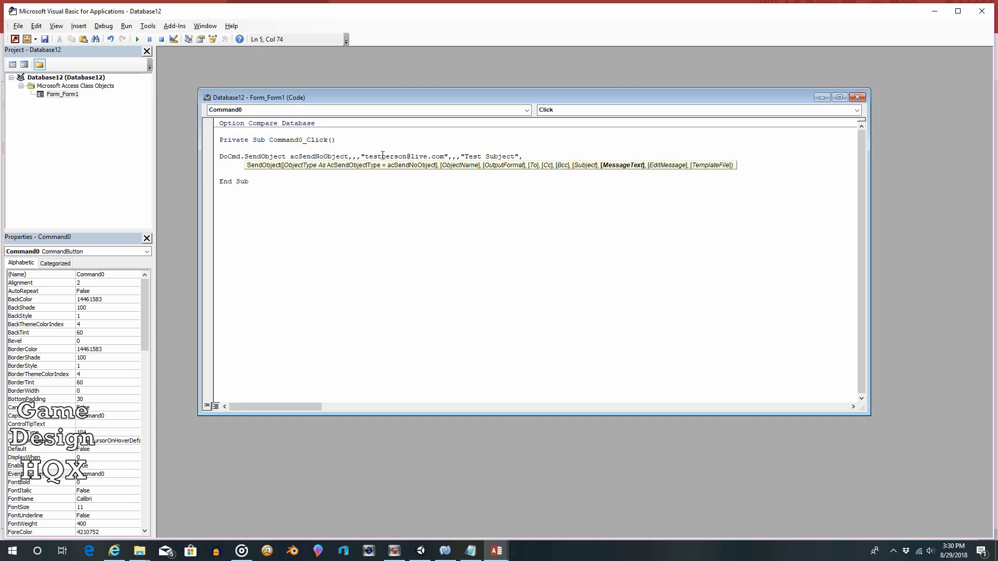
- Add "Test Message" as the body and True for EditMessage
text("Test)
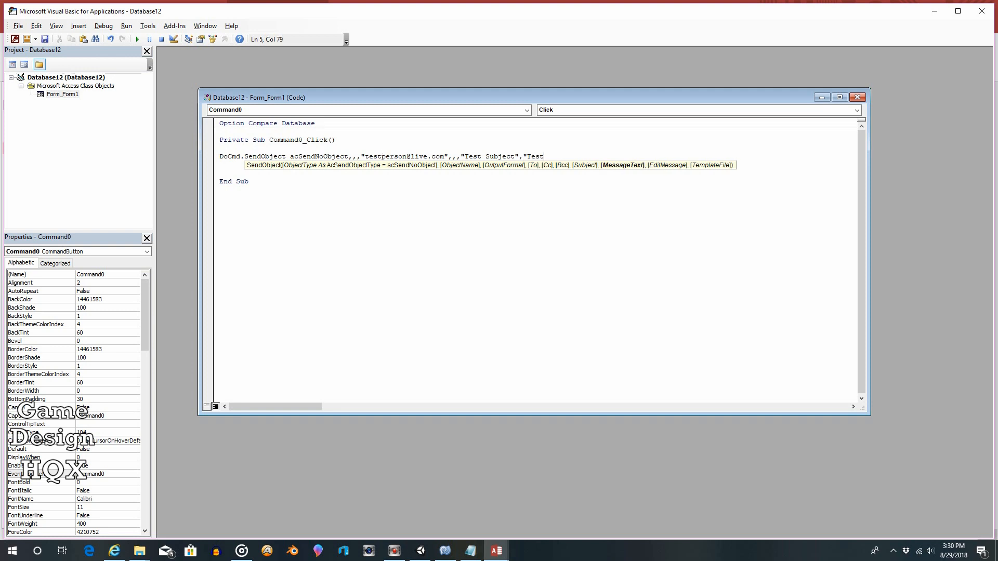
text(Mes)
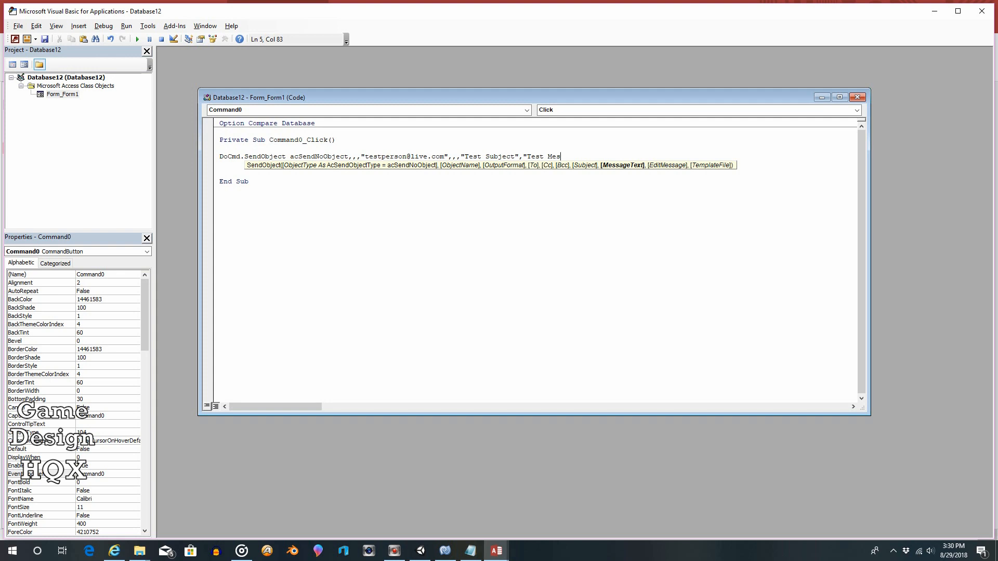
text(sage)
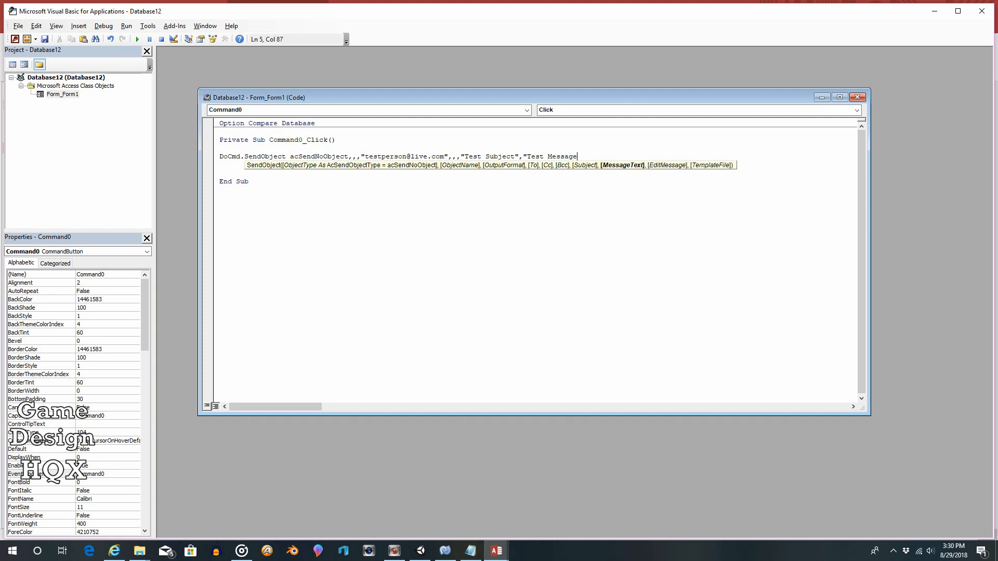
text(")
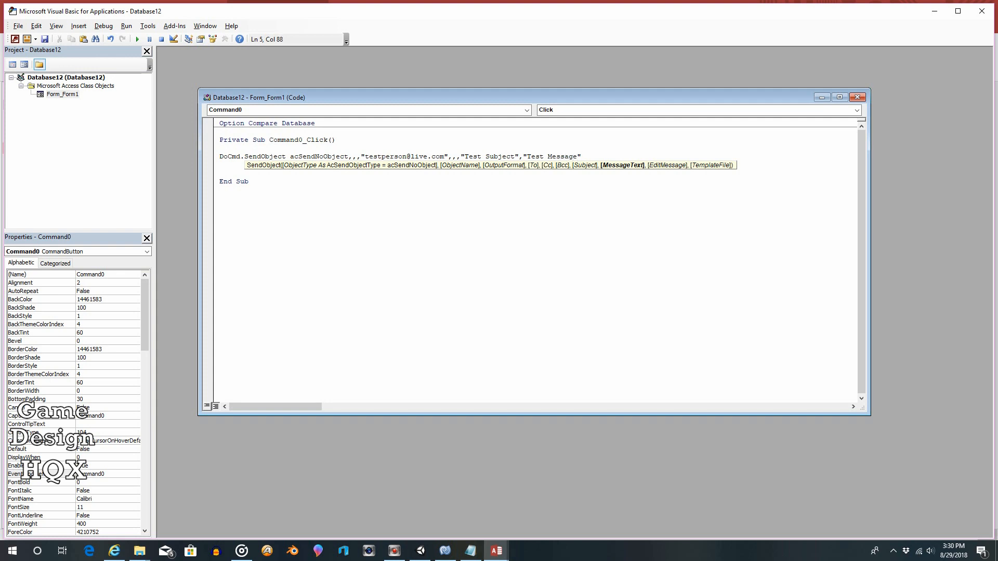
text(,)
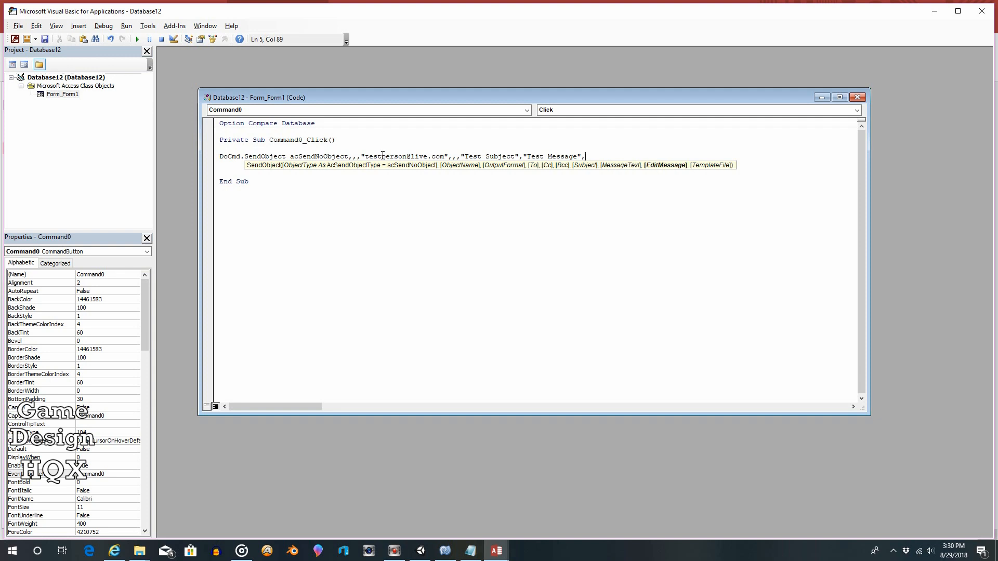
text(T)
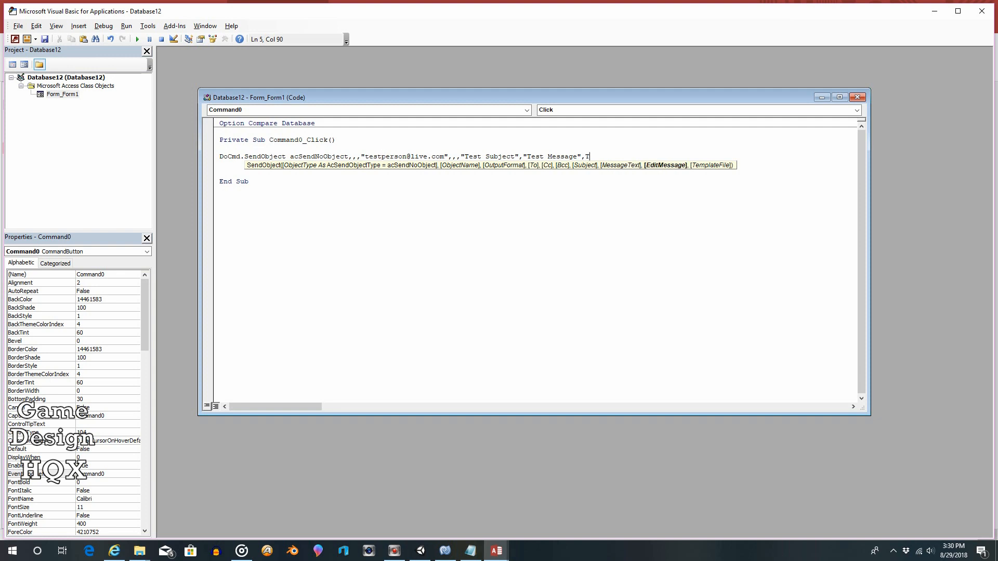
text(rue)
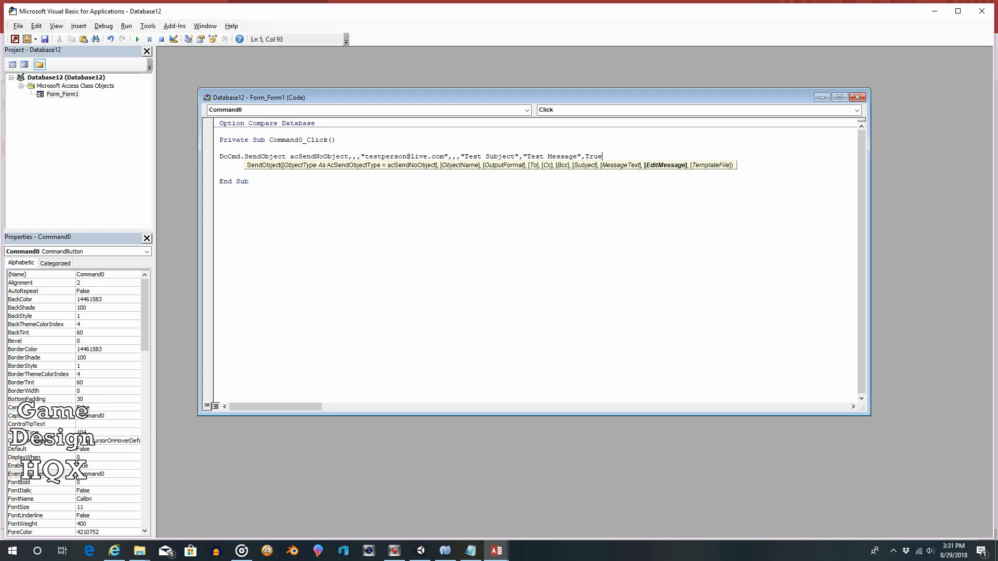
mouse_move(671, 187)
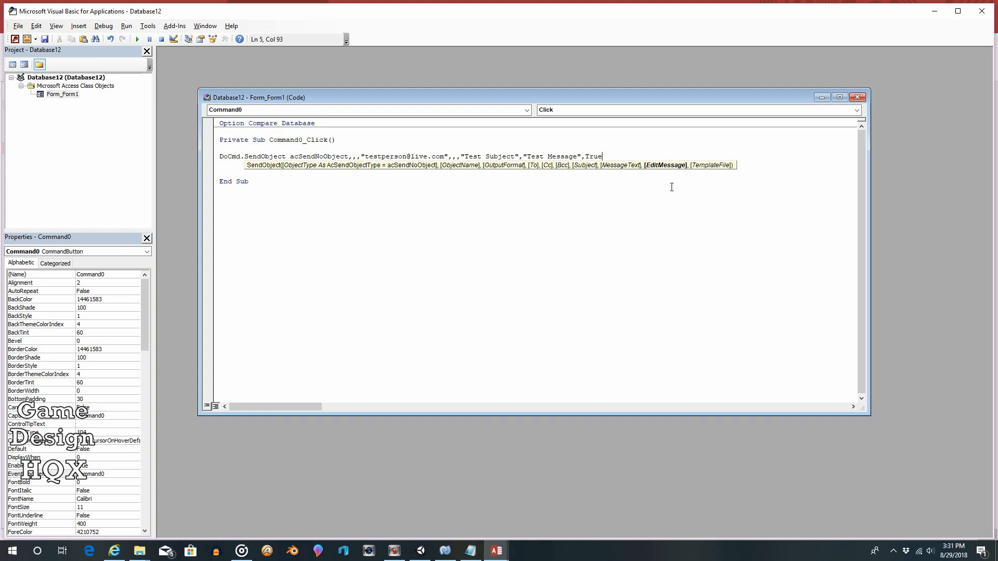
mouse_move(650, 168)
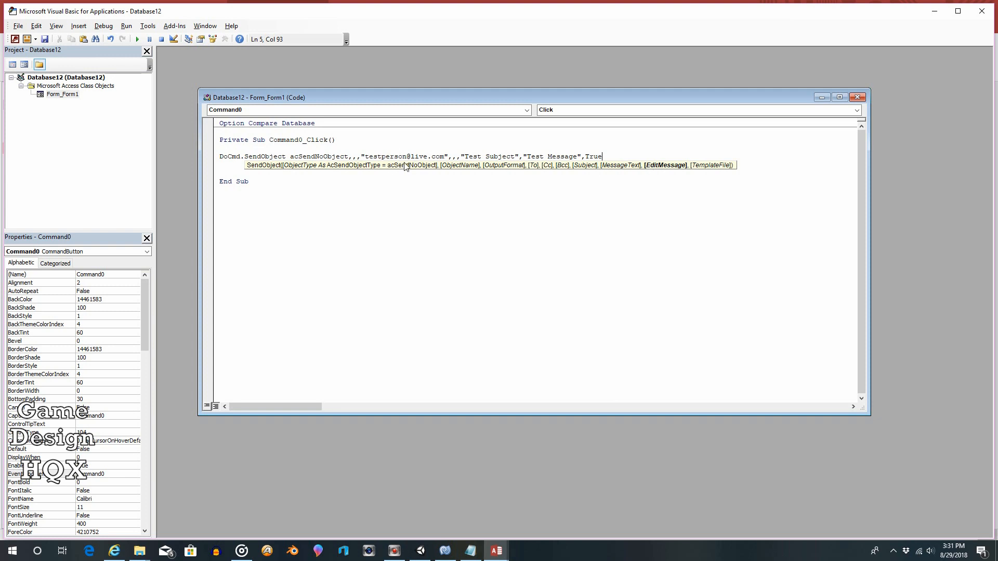
mouse_move(496, 148)
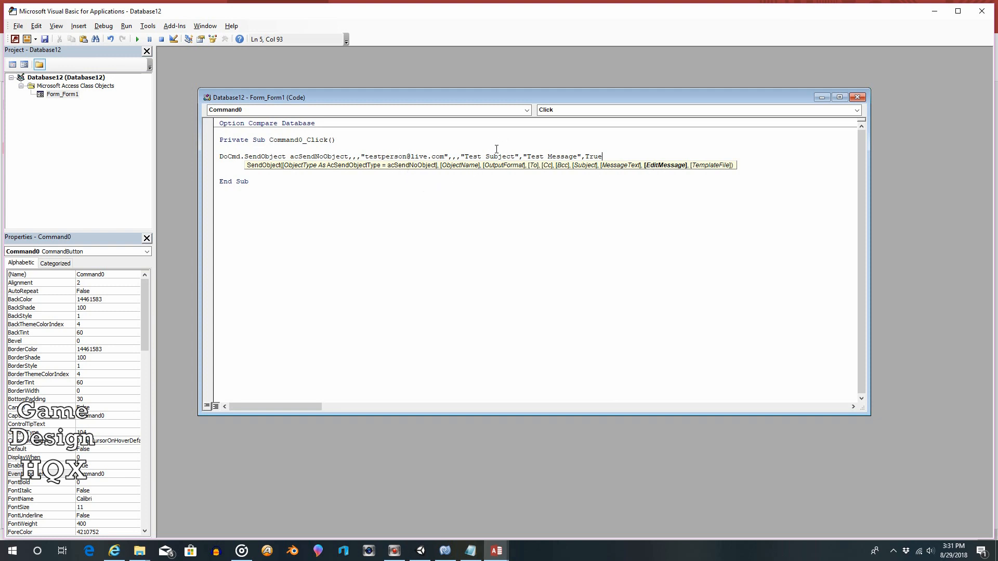
mouse_move(483, 171)
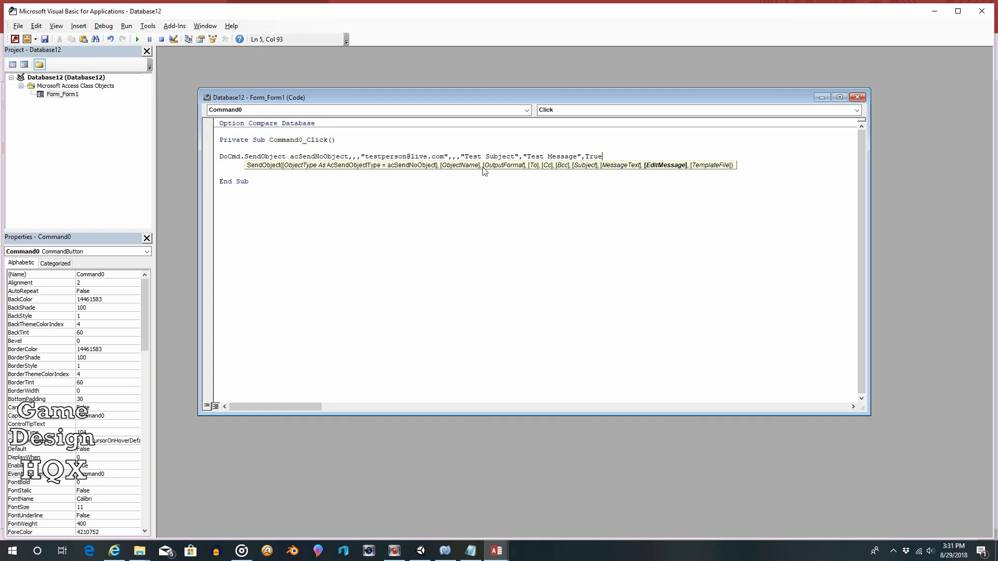
mouse_move(502, 177)
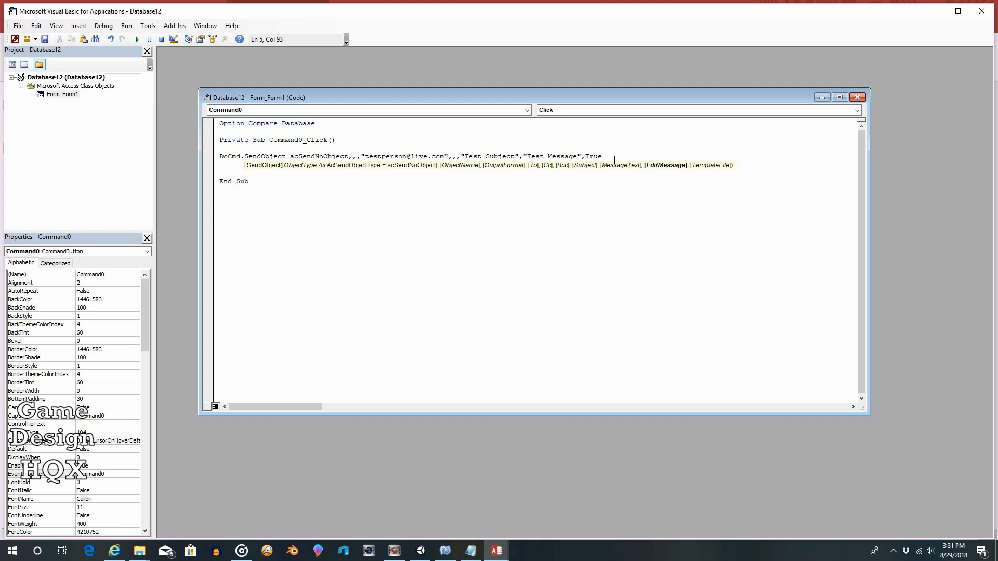
mouse_move(454, 146)
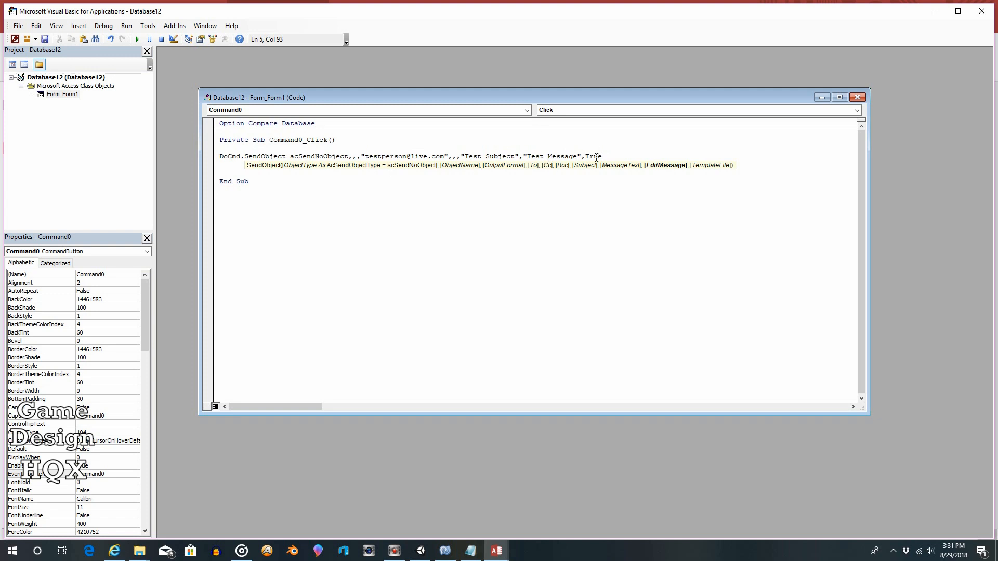
- Finish the True argument and close the VBA editor back to Access
text(e)
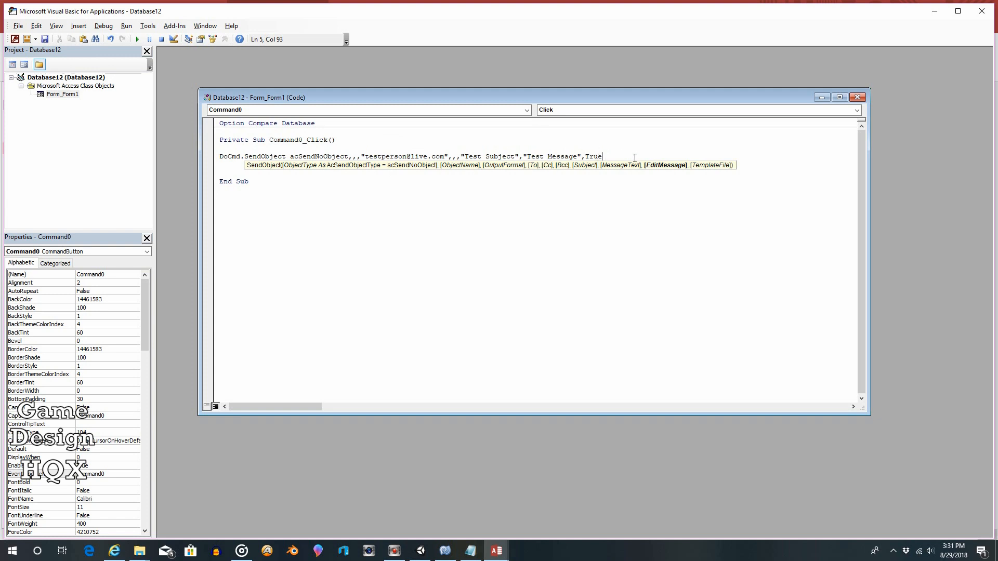
mouse_move(195, 105)
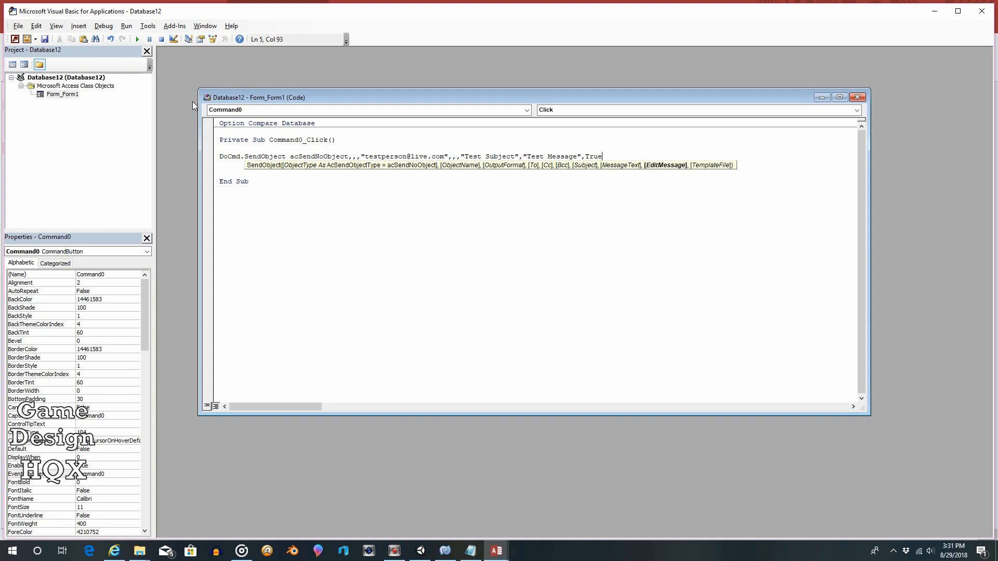
mouse_move(45, 39)
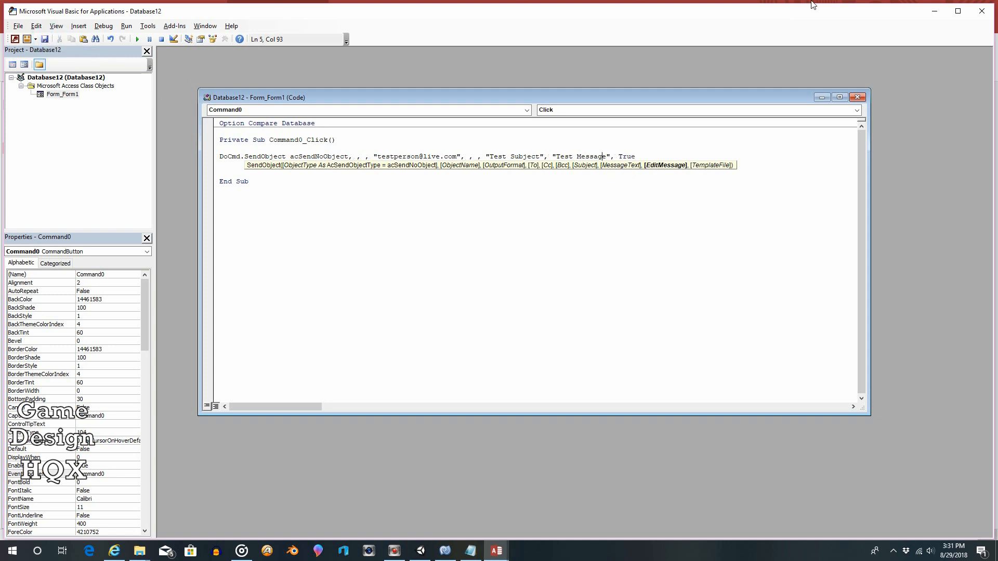
mouse_move(982, 11)
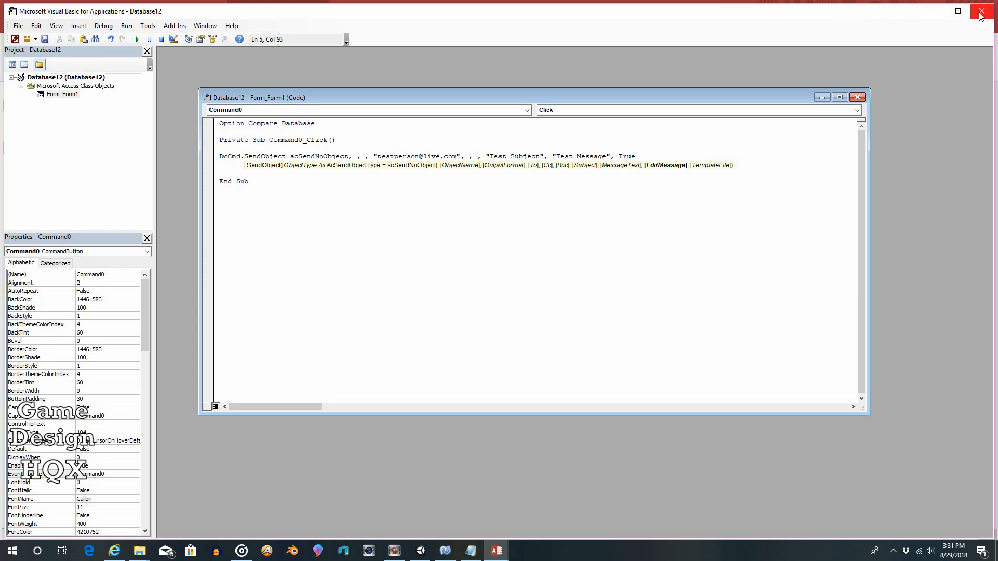
click(980, 11)
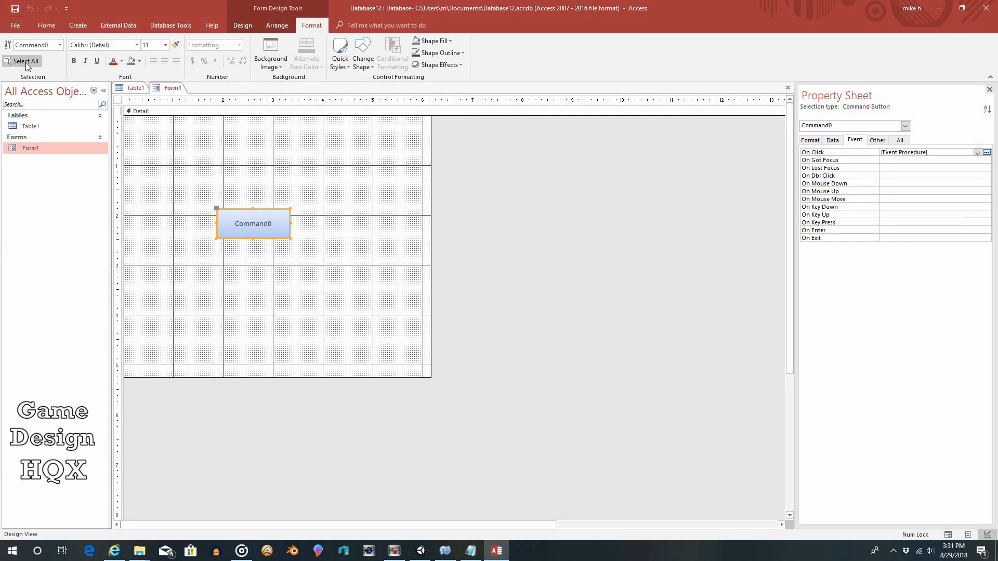
mouse_move(194, 184)
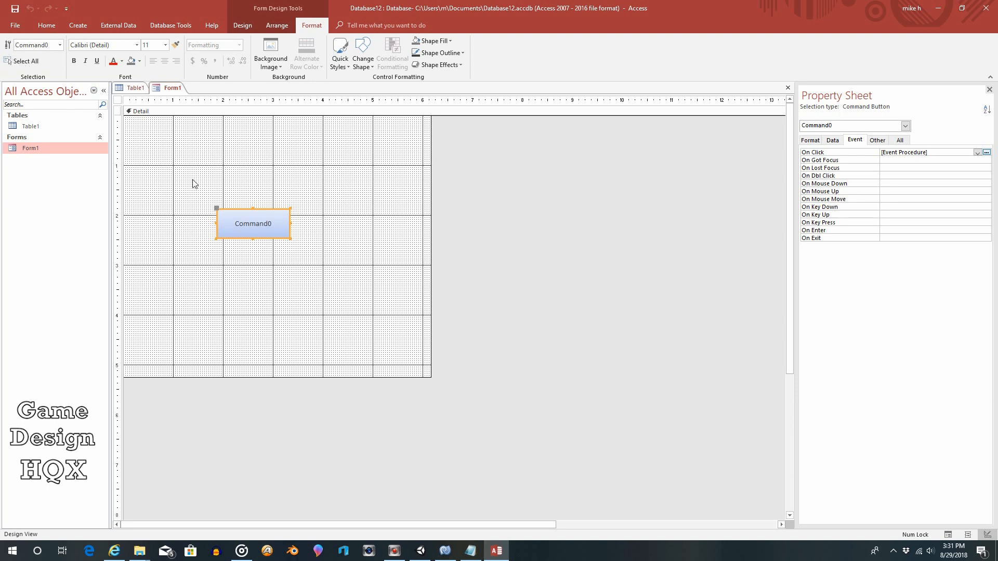
- Switch Form1 from design view into Form view via the Home ribbon
click(46, 25)
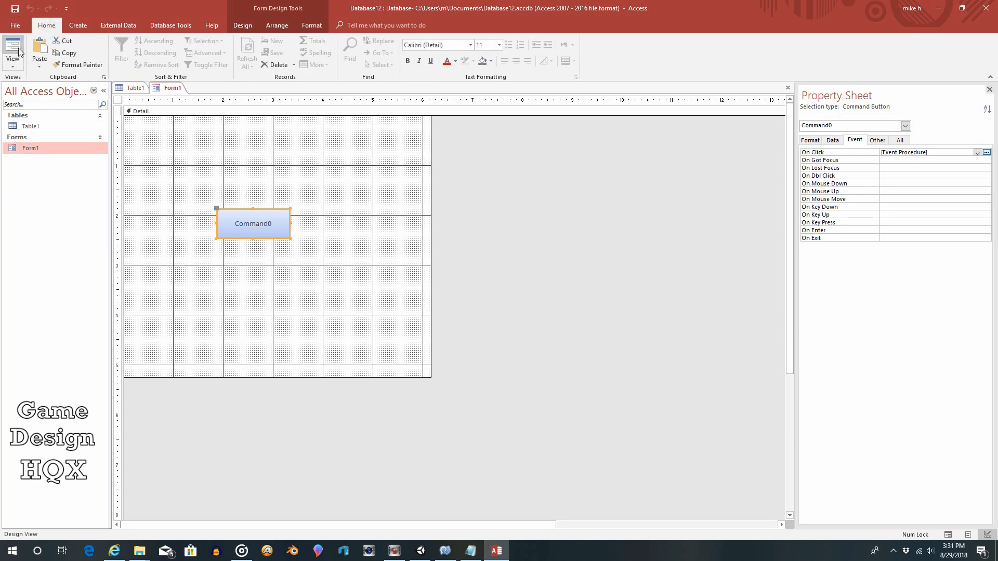
click(12, 51)
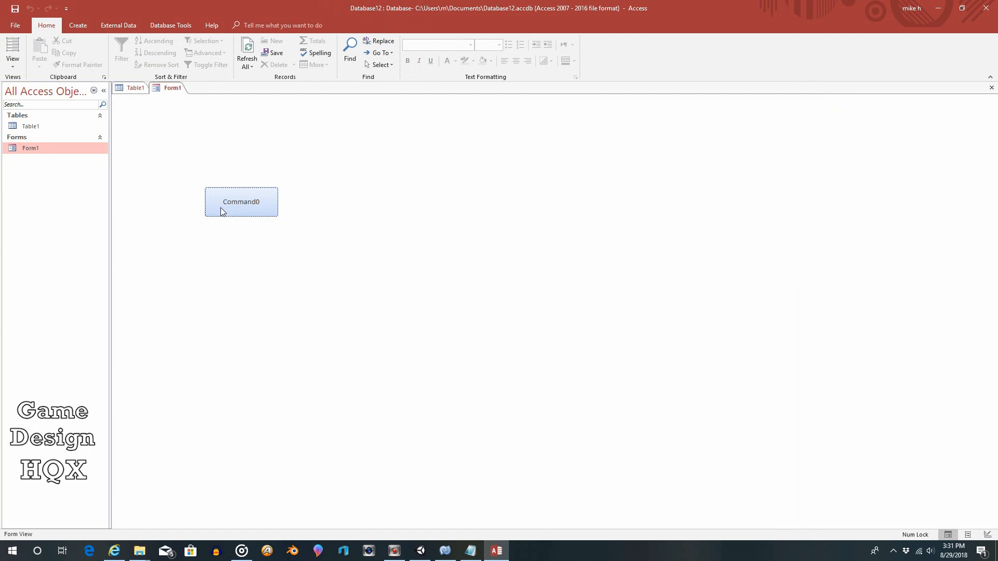
mouse_move(248, 210)
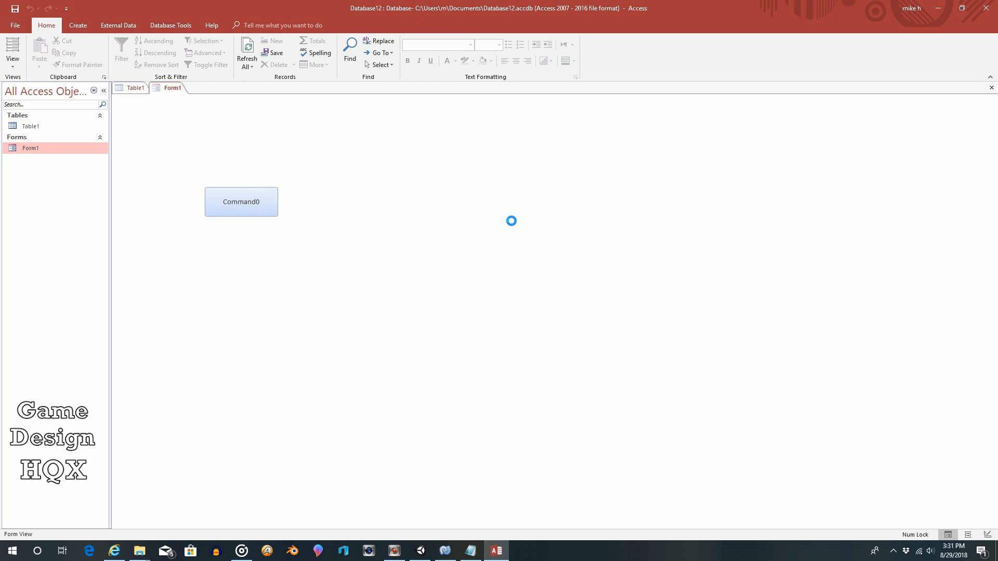
click(240, 202)
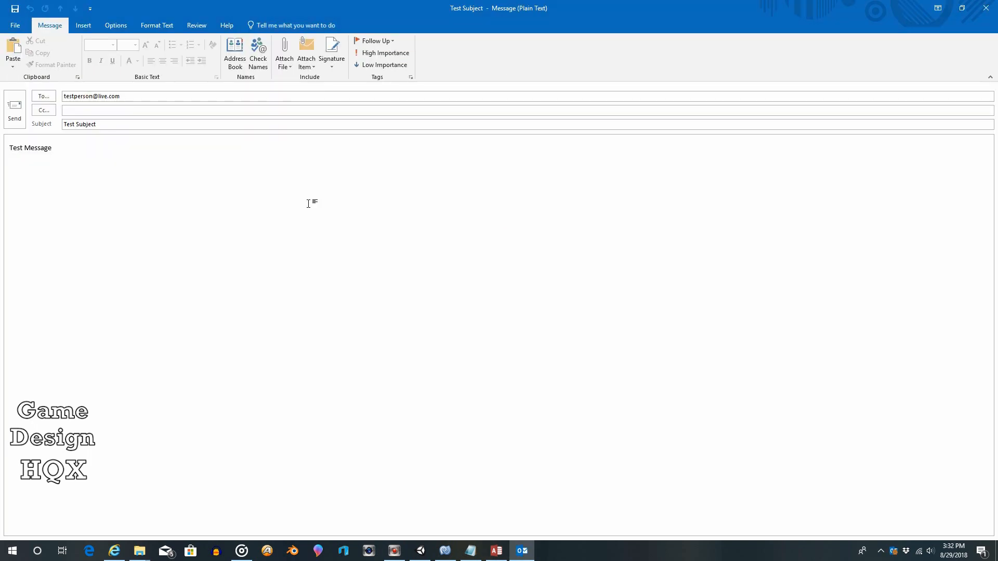
mouse_move(311, 207)
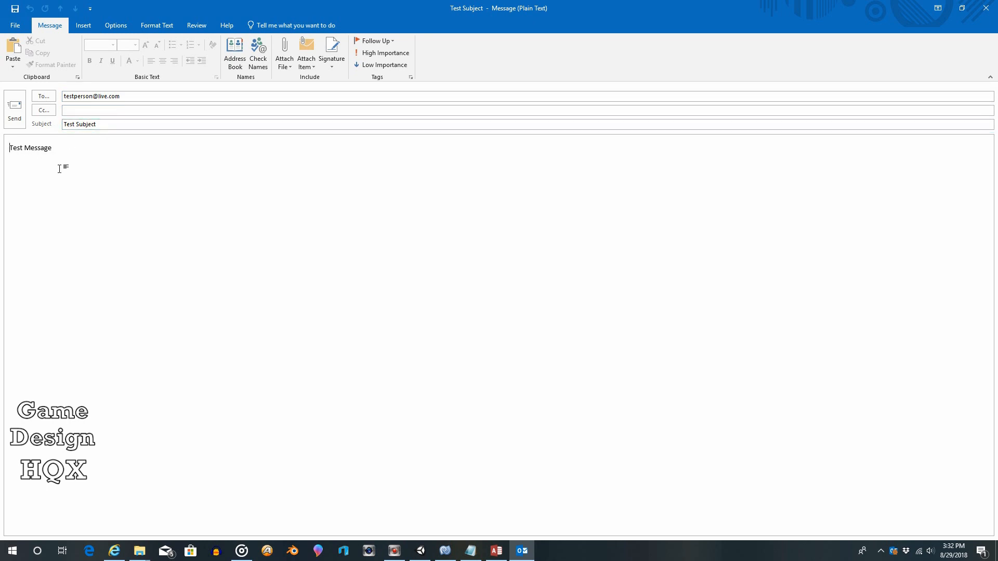
mouse_move(203, 227)
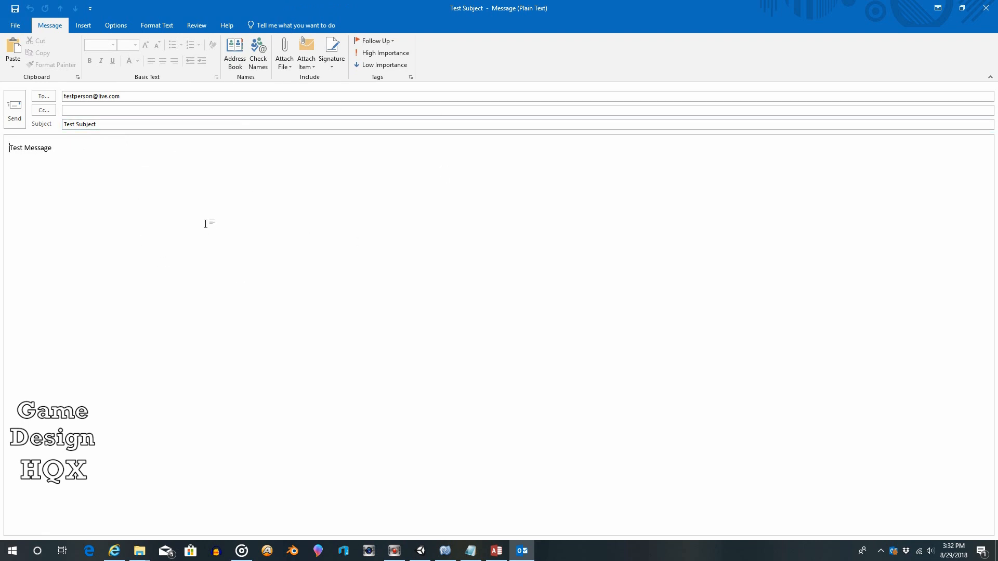
mouse_move(131, 268)
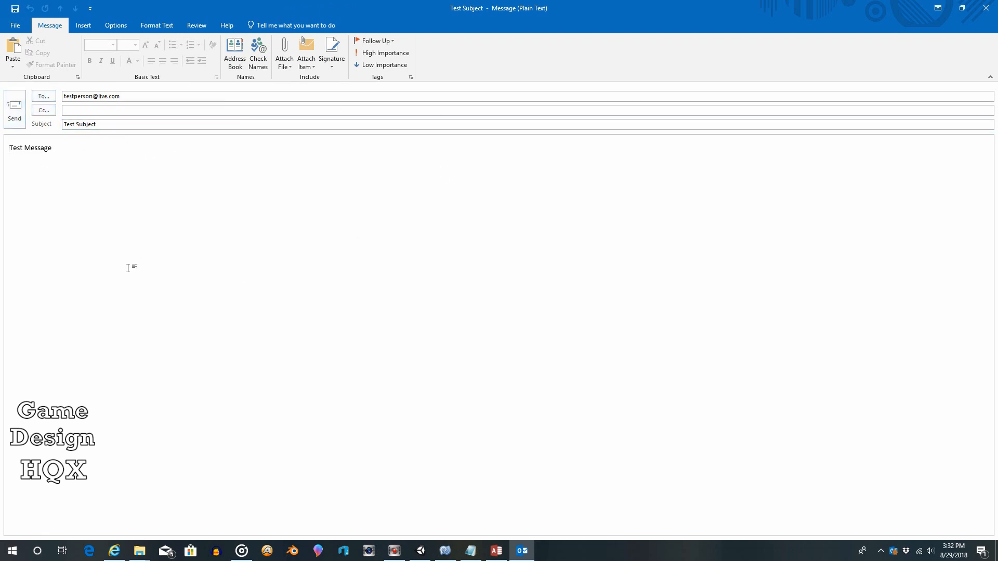
mouse_move(120, 182)
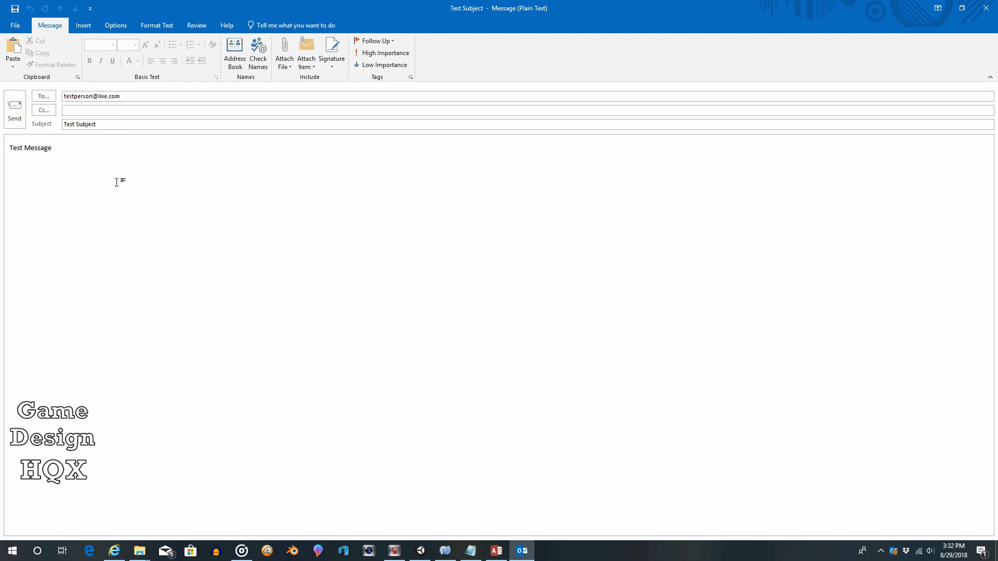
mouse_move(143, 137)
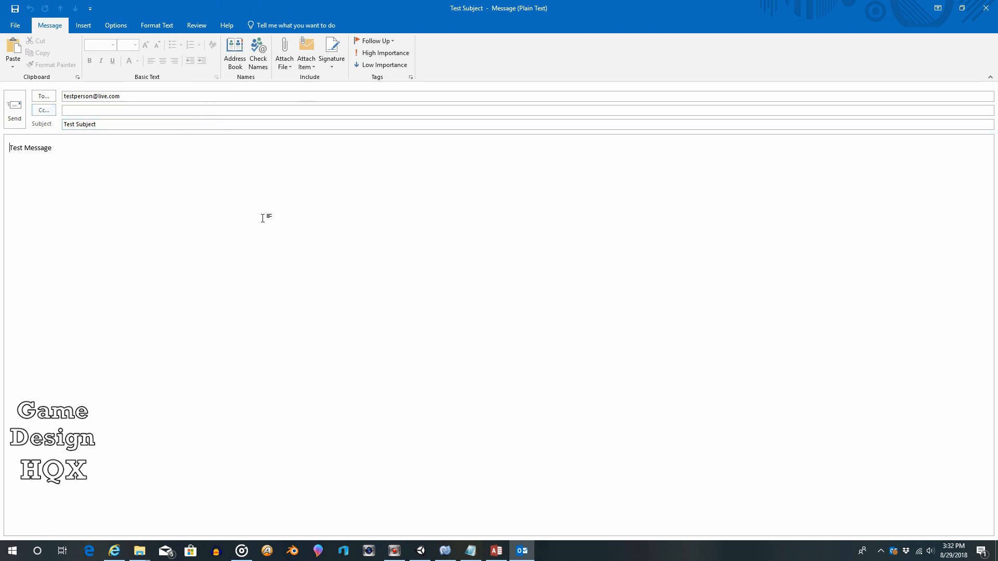
mouse_move(987, 7)
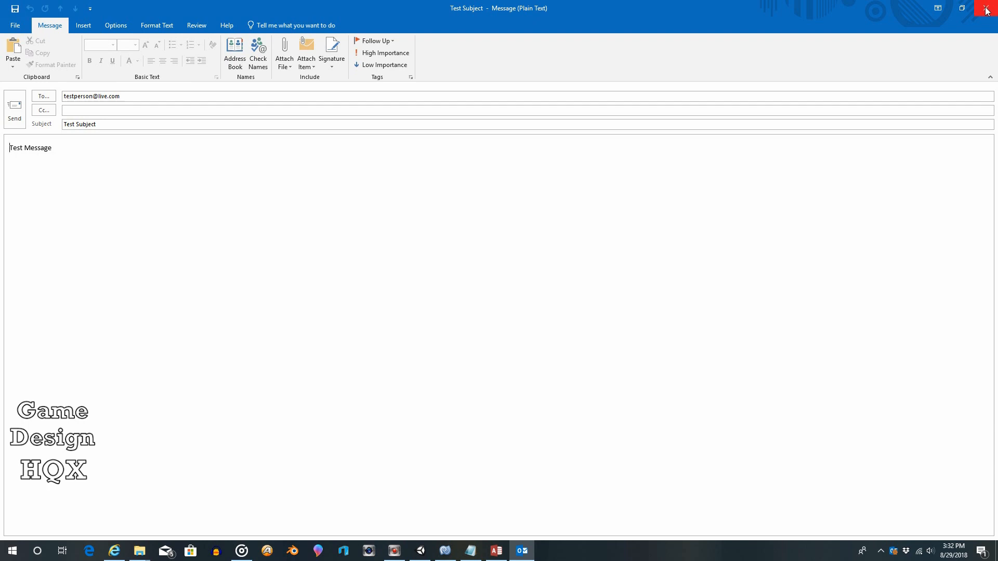
- Close the draft email unsent and end the run-time error 2501 dialog
click(986, 8)
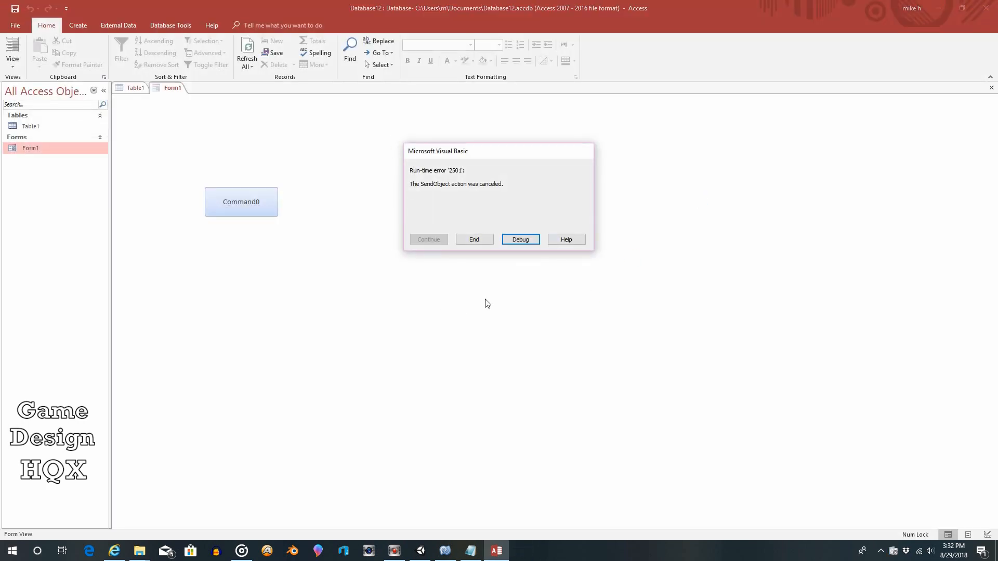
click(474, 239)
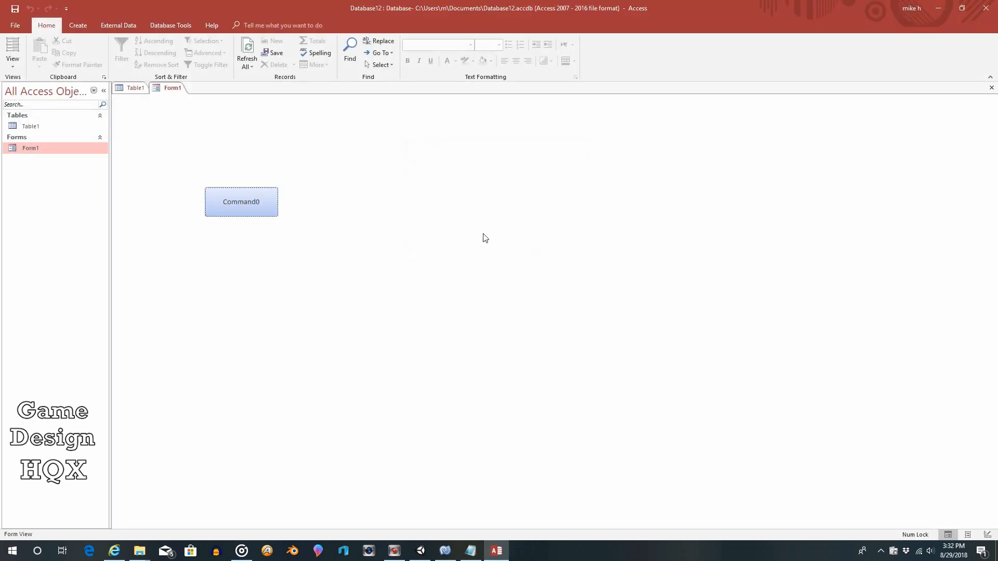
mouse_move(602, 188)
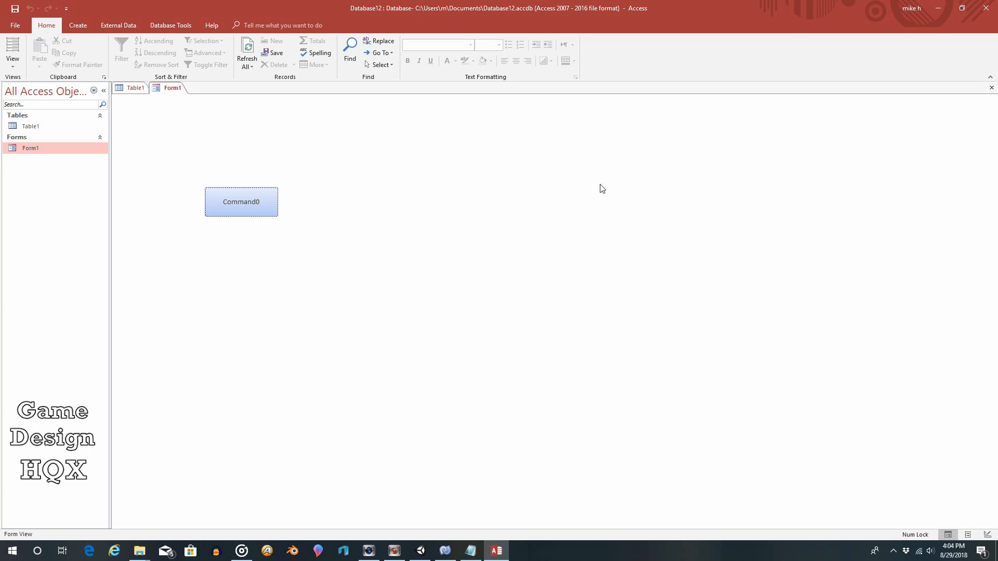
mouse_move(432, 143)
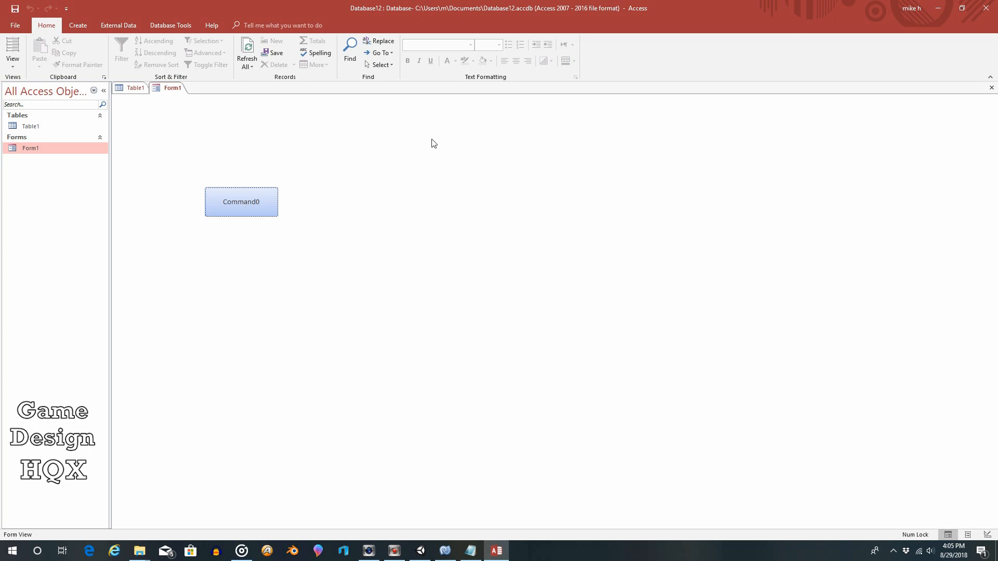
- Return Form1 to design view and reopen the Command0_Click VBA procedure
click(12, 51)
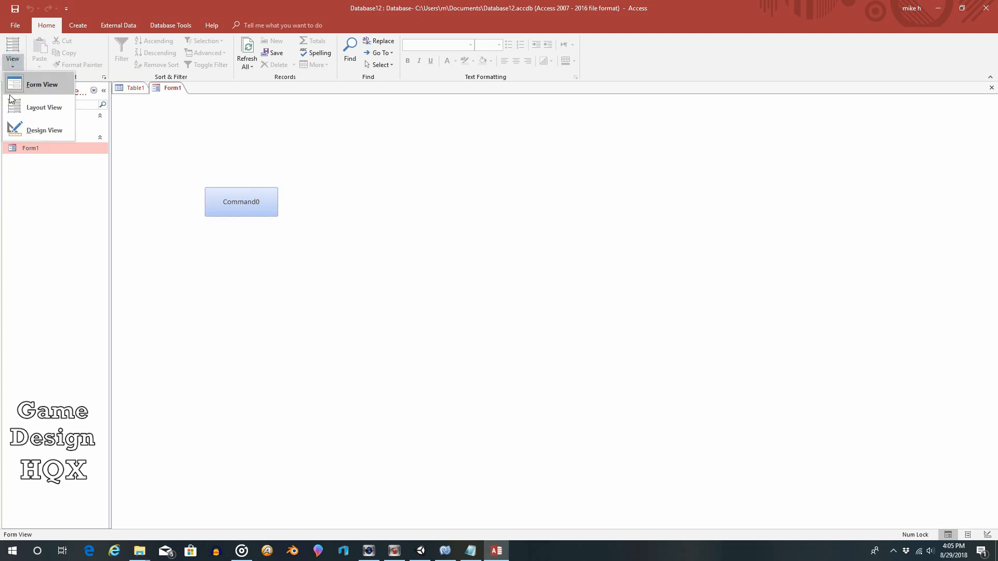
click(45, 130)
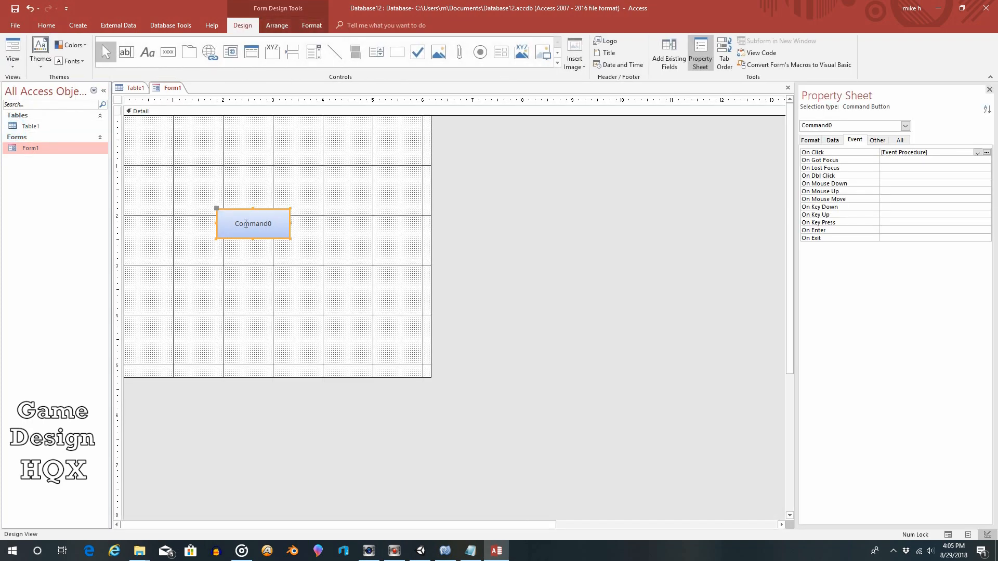
mouse_move(675, 258)
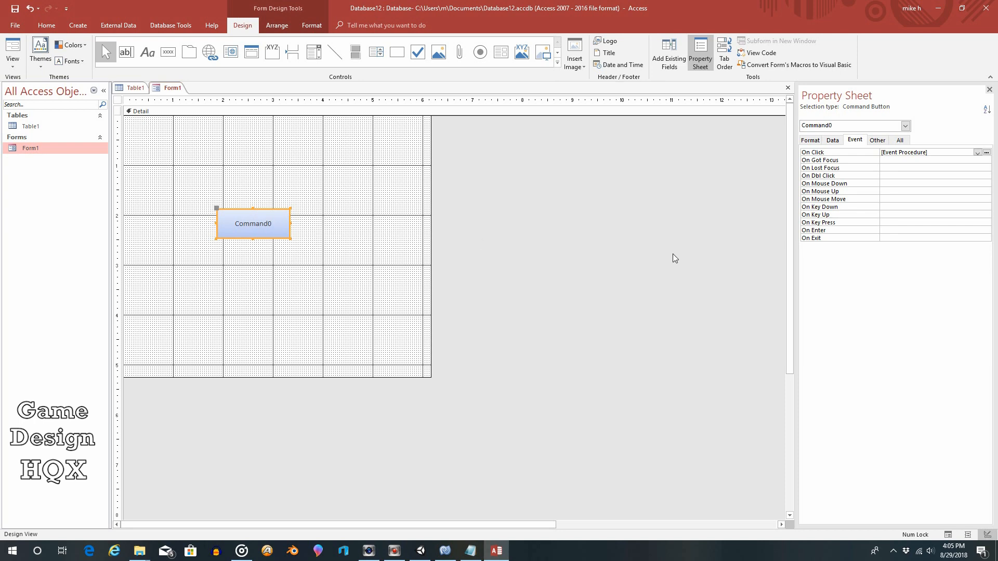
mouse_move(700, 52)
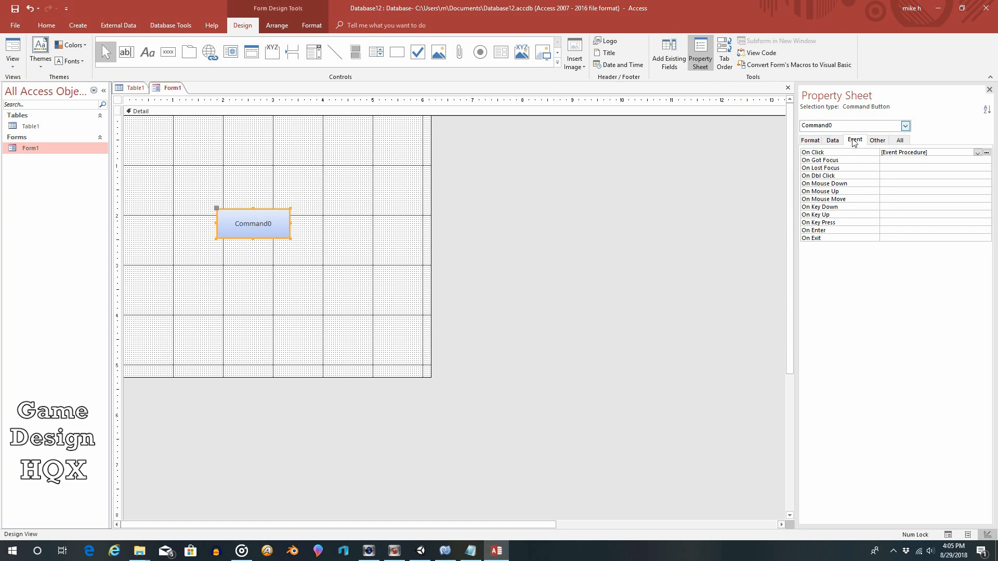
mouse_move(993, 157)
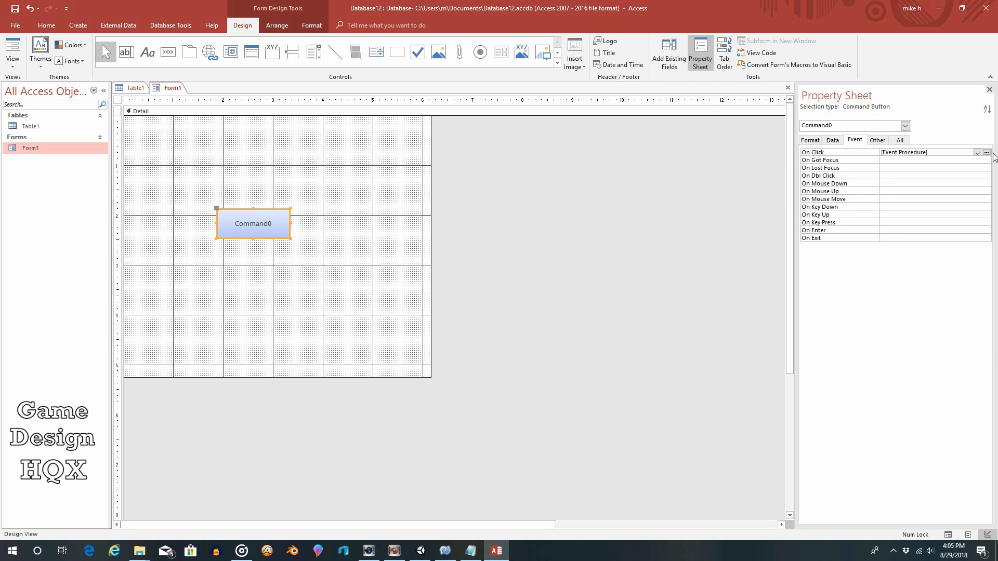
click(989, 152)
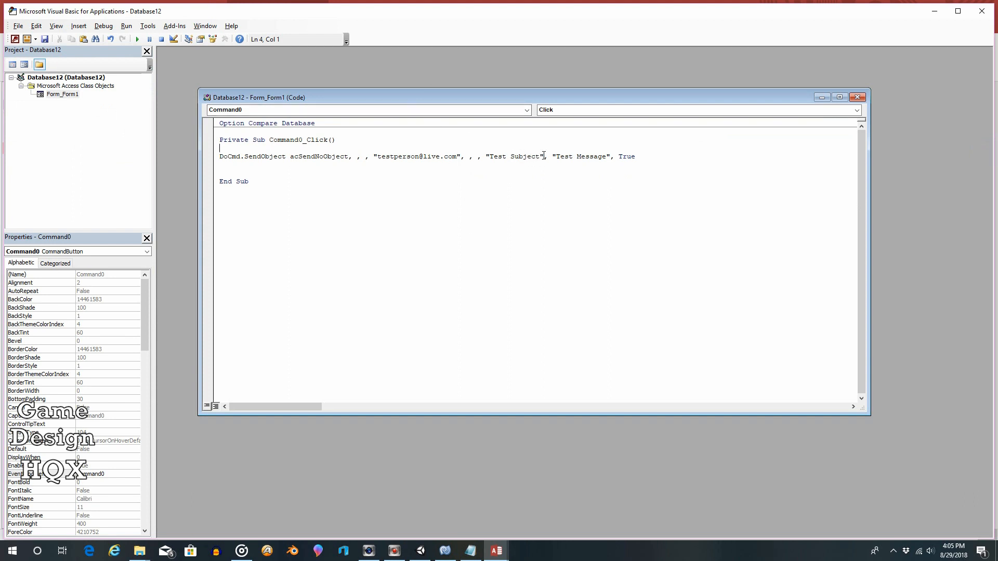
- Rework the SendObject subject to "Daily Report " & Date in place of 'Test Subject'
click(542, 156)
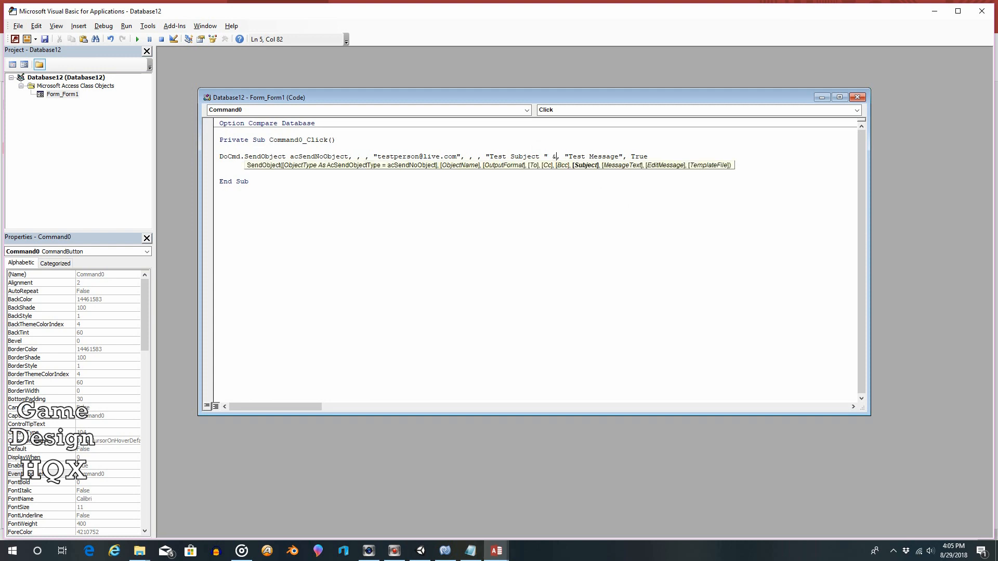
text(Date)
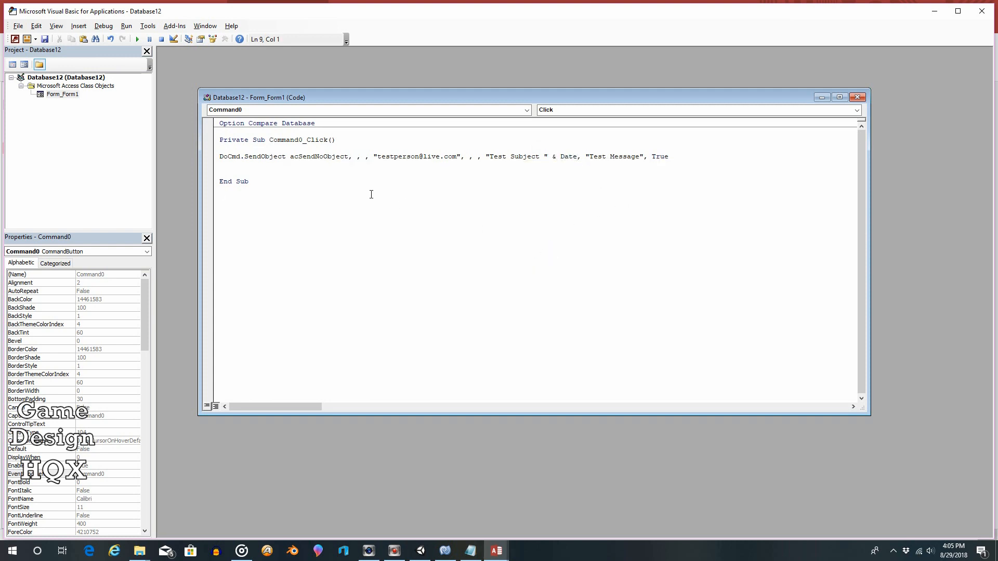
mouse_move(423, 219)
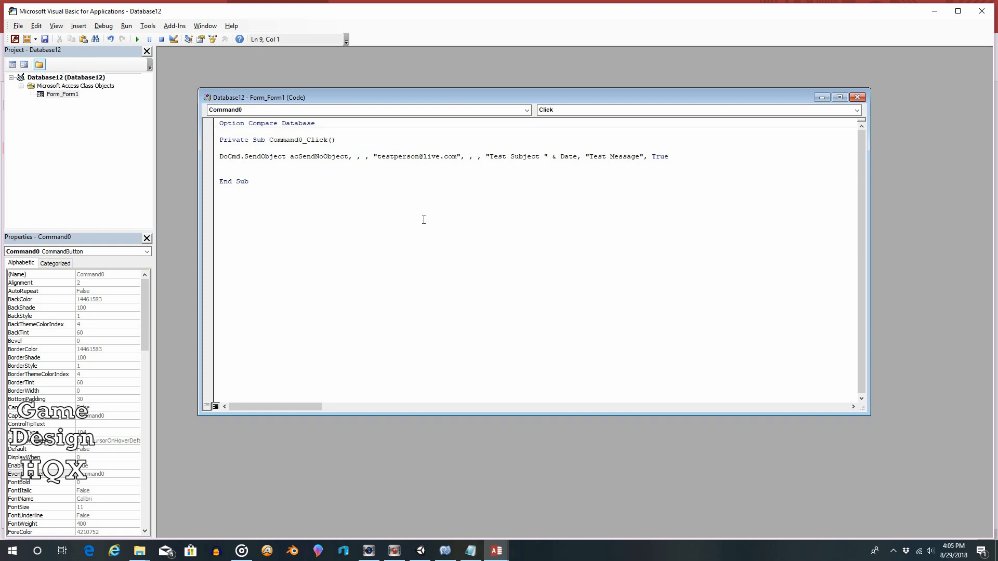
click(540, 156)
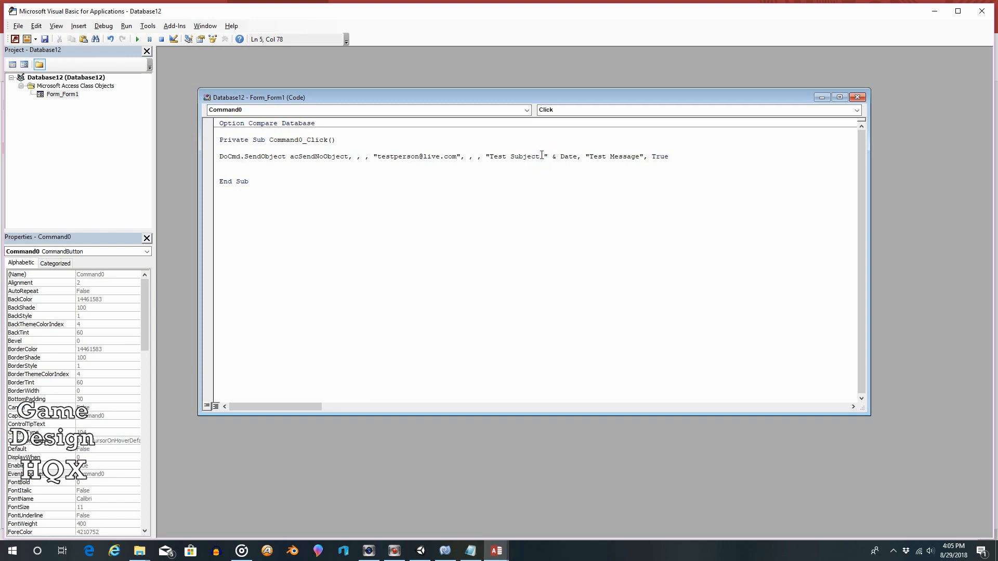
double_click(516, 157)
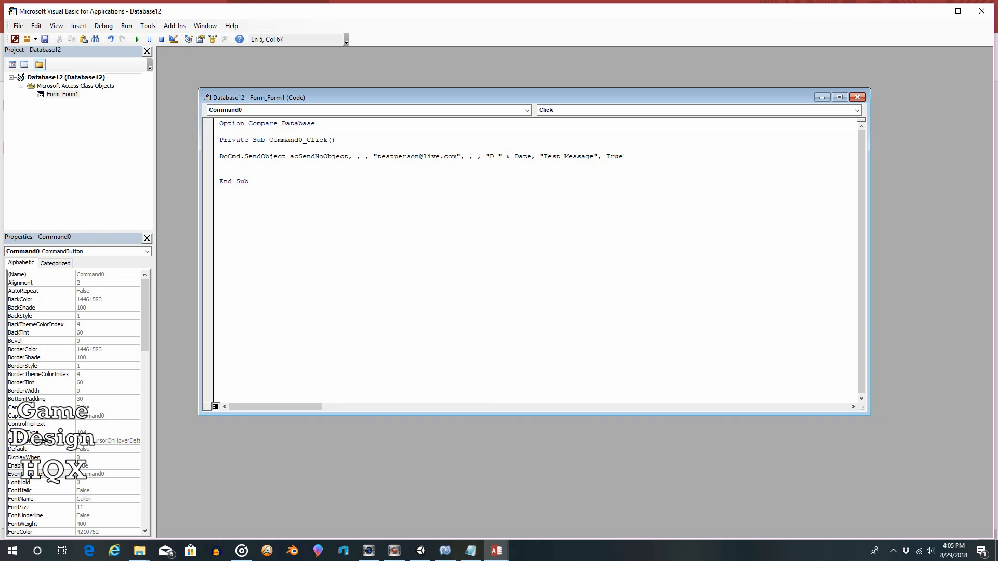
text(aily Repo)
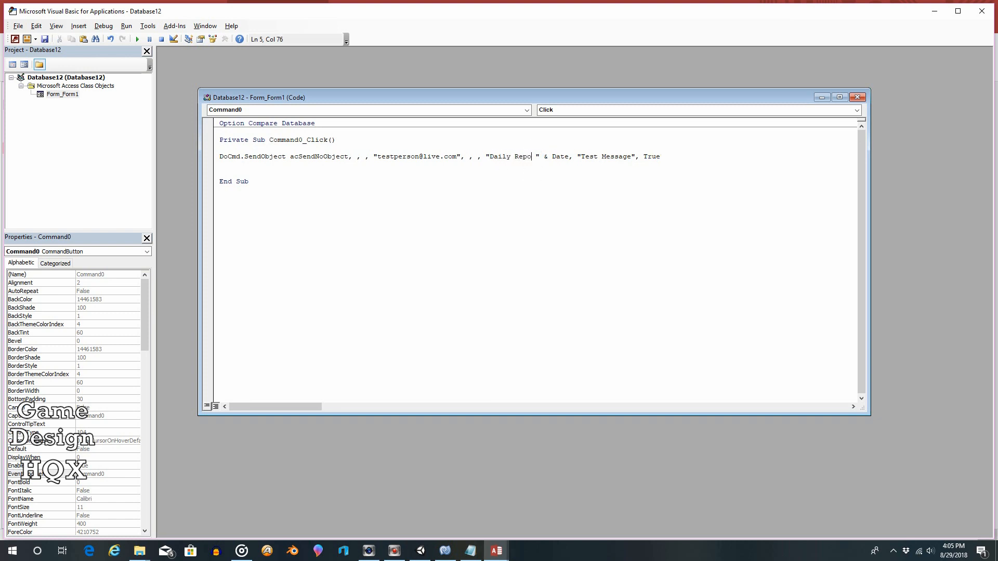
text(rt)
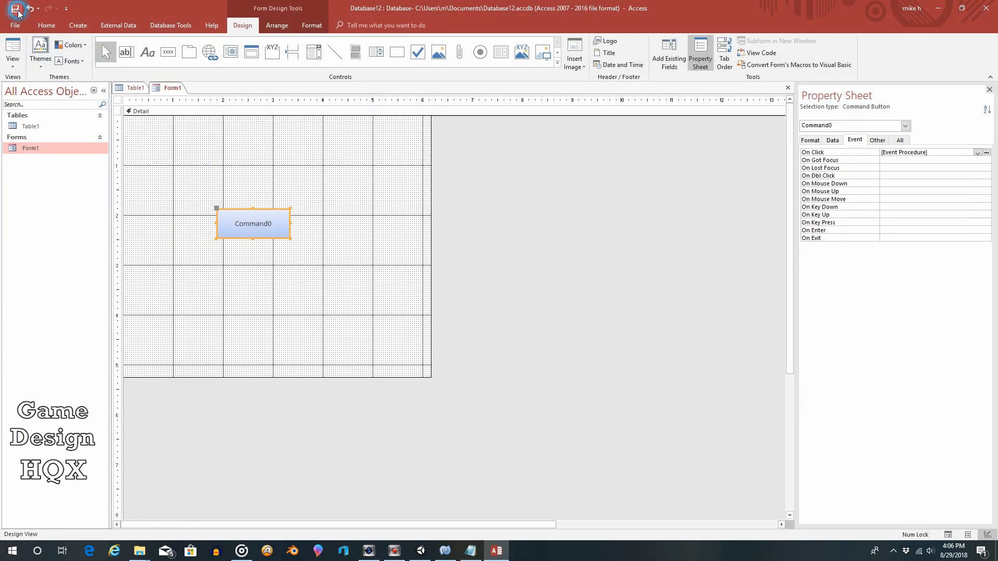
- Save Form1 and run Command0 in form view to trigger the email code
click(13, 51)
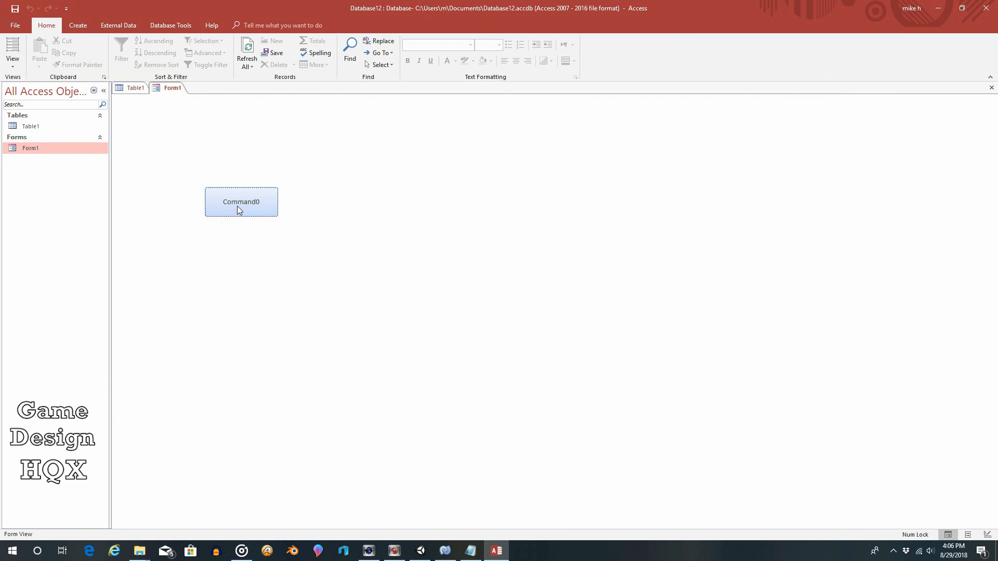
click(240, 202)
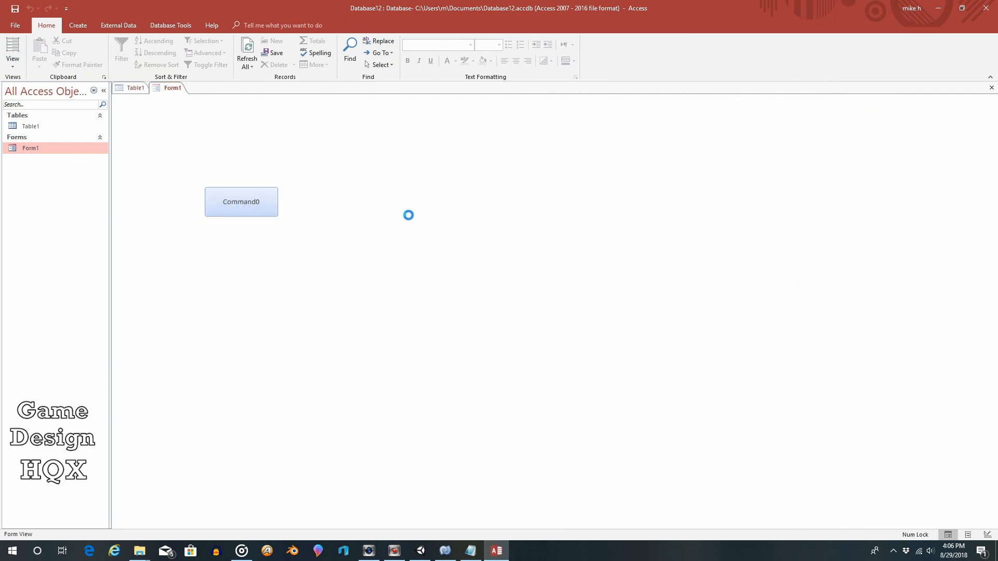
- Inspect the generated subject 'Daily Report 8/29/2018' in the new Outlook message
click(240, 202)
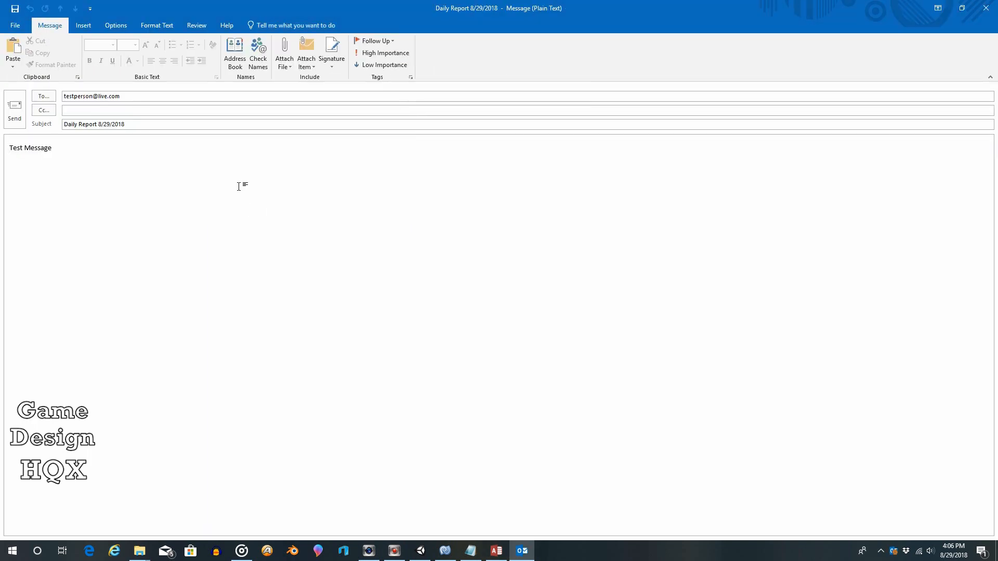
click(135, 124)
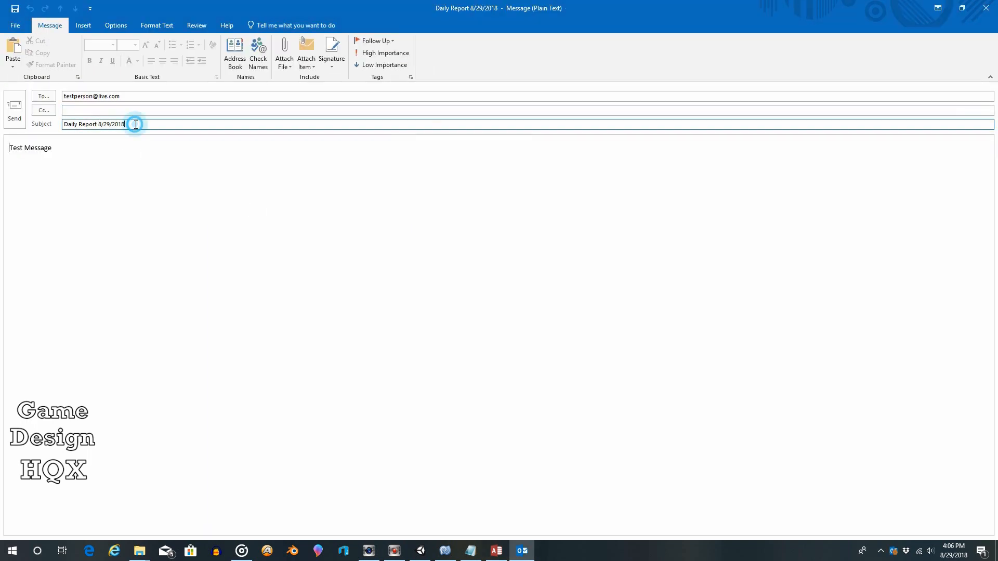
double_click(106, 123)
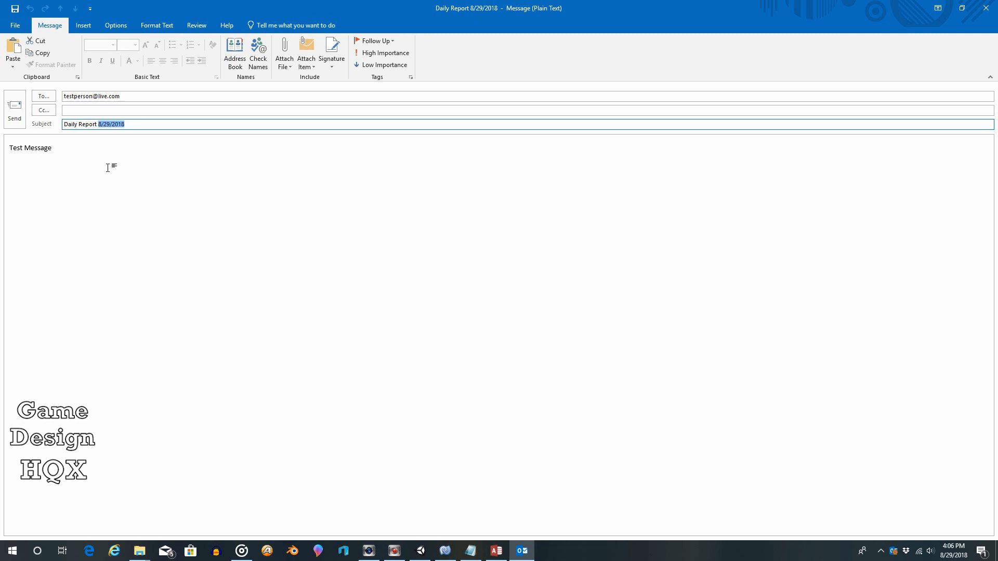
click(147, 124)
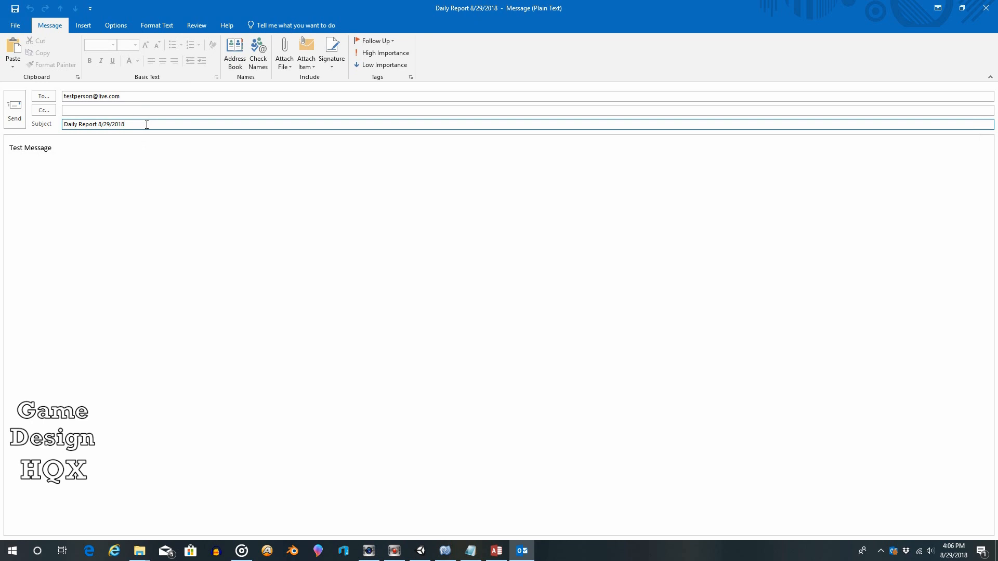
double_click(112, 124)
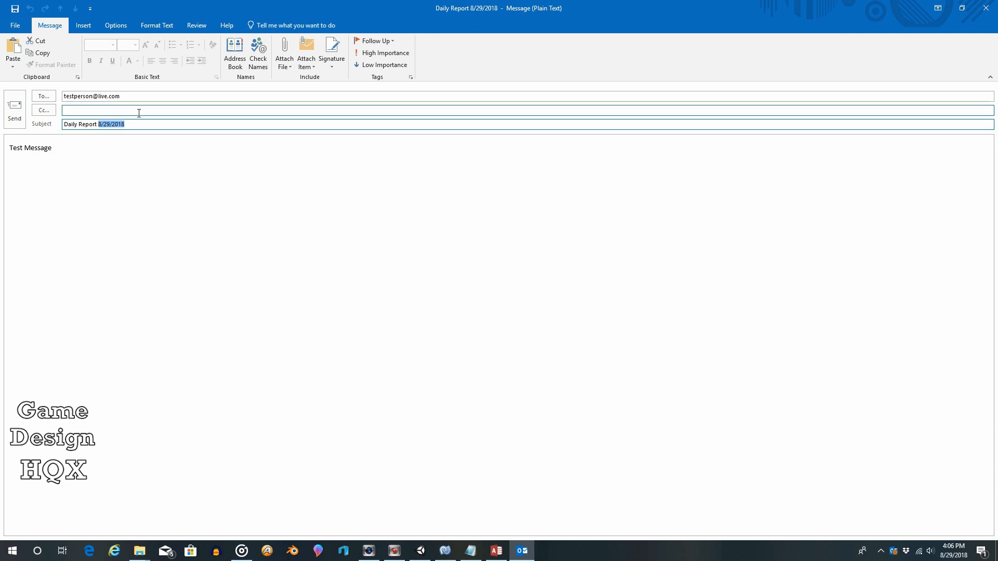
click(137, 123)
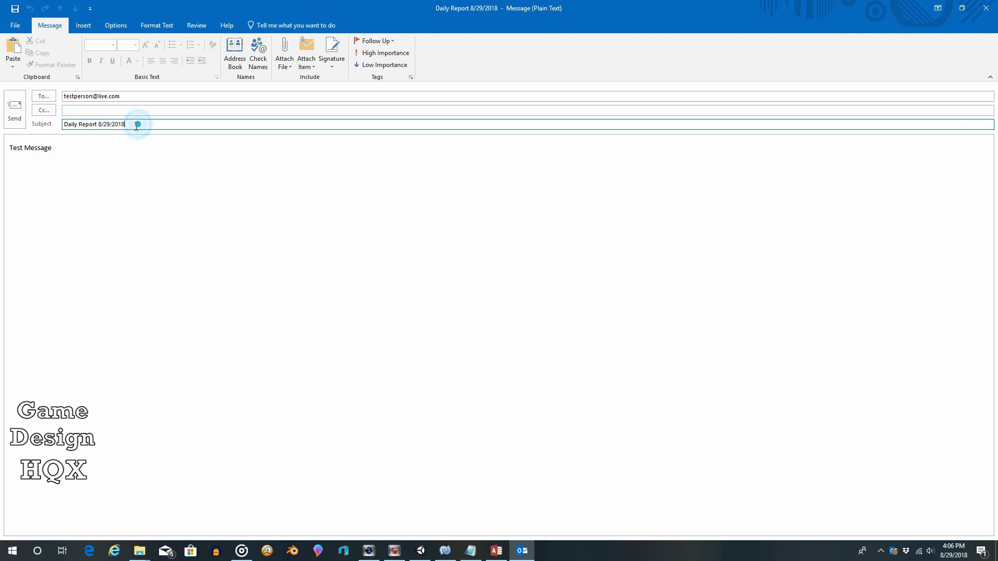
mouse_move(152, 122)
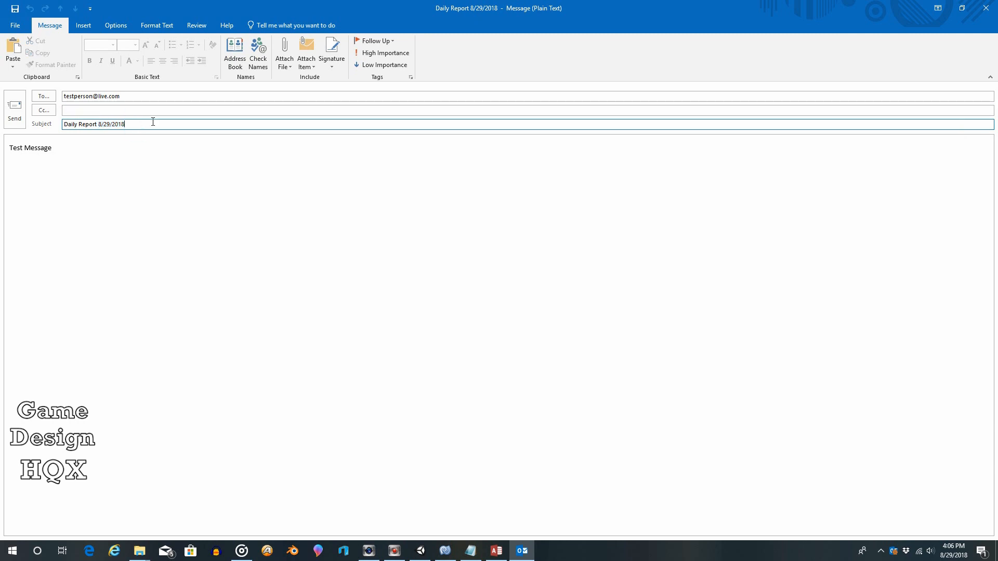
mouse_move(186, 211)
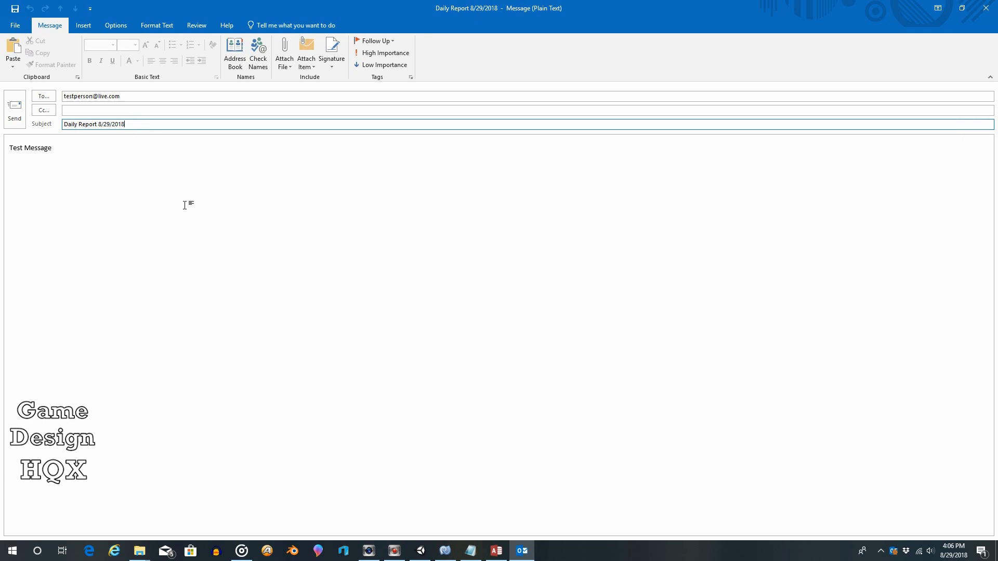
mouse_move(205, 162)
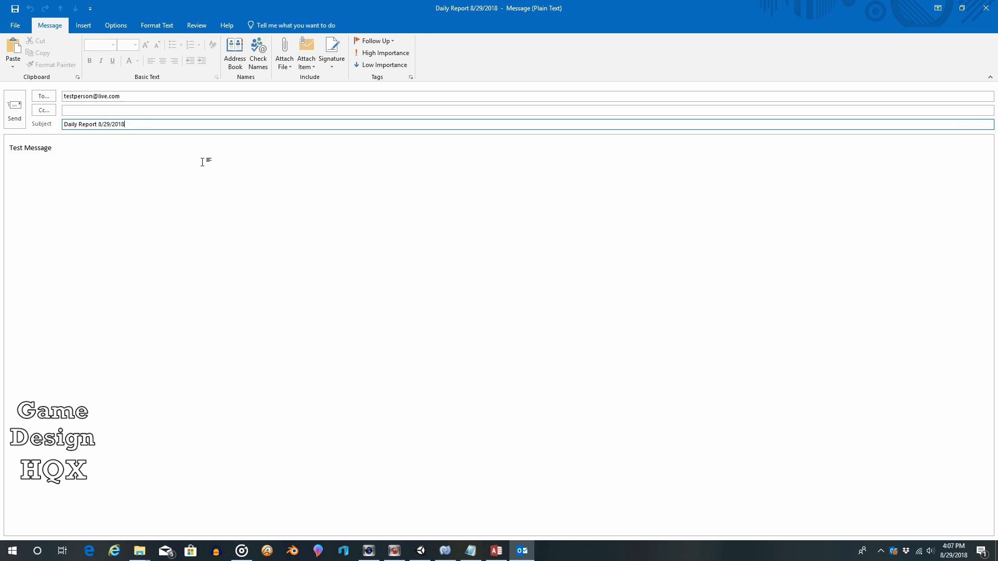
mouse_move(140, 161)
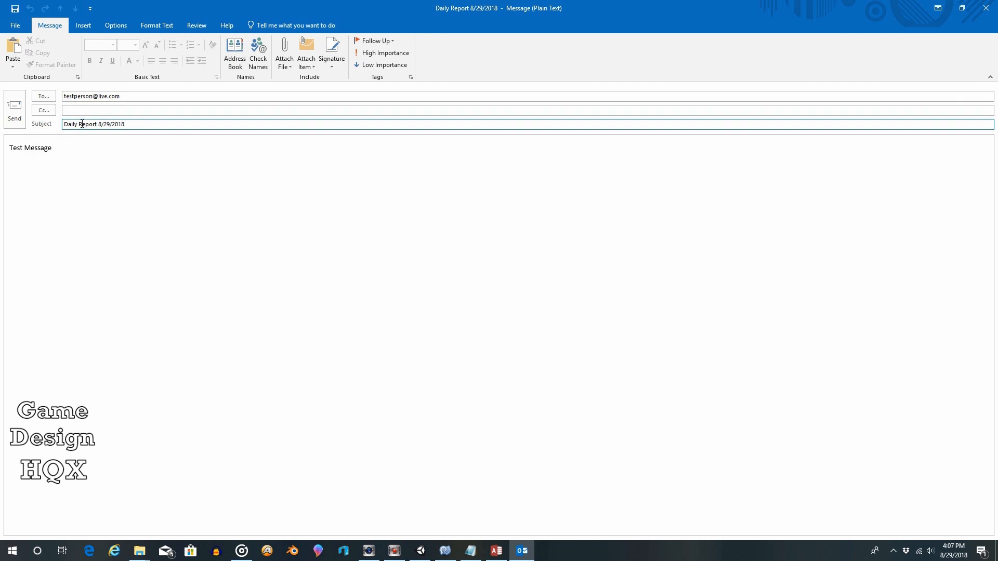
mouse_move(69, 177)
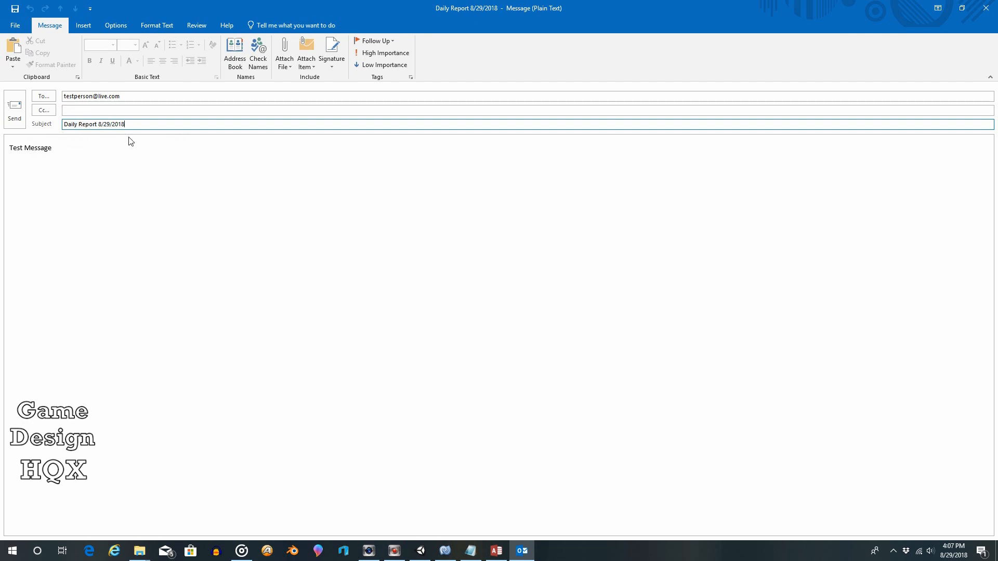
mouse_move(102, 153)
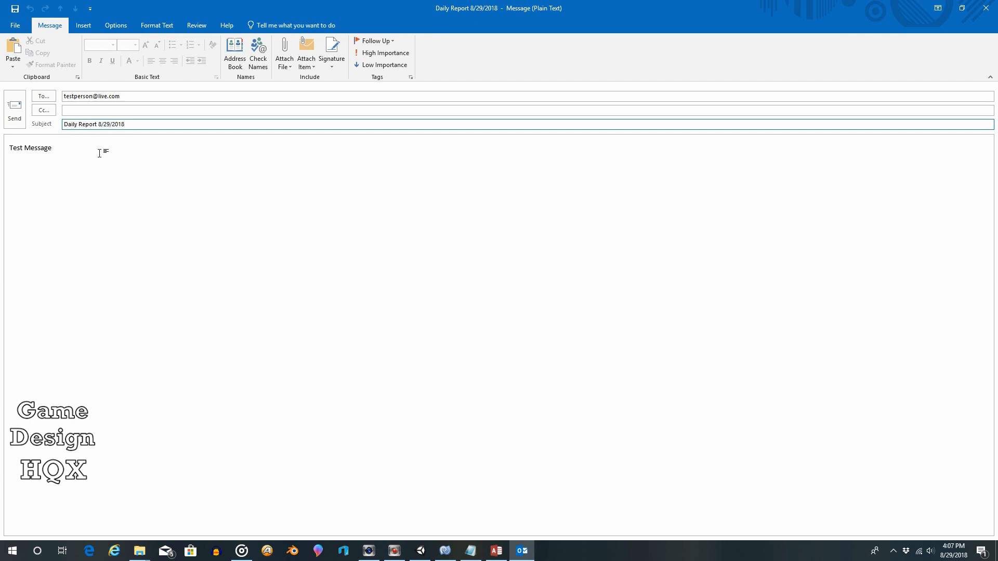
mouse_move(989, 7)
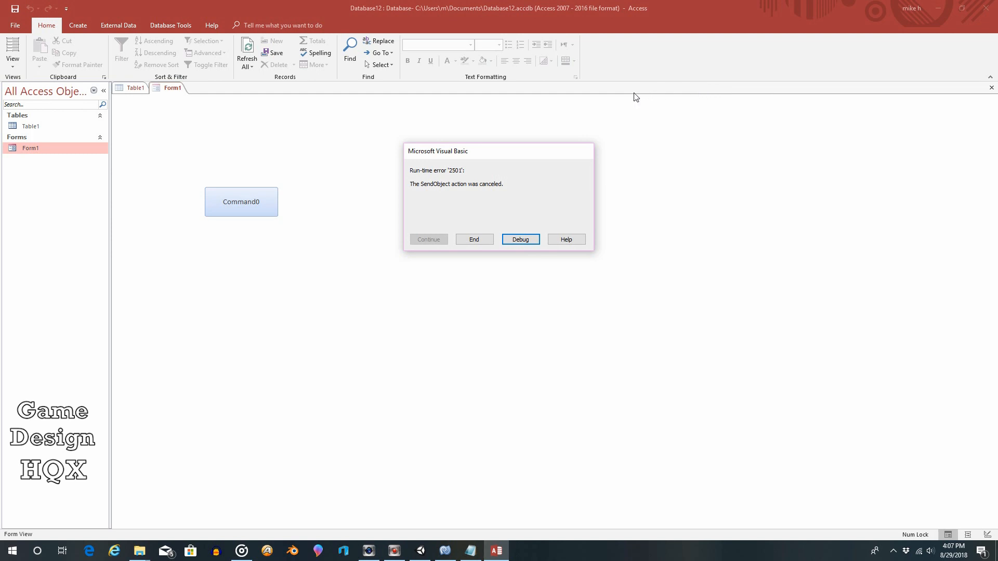
- End the run-time error 2501 reporting the cancelled send, leaving Form1 in form view
click(474, 239)
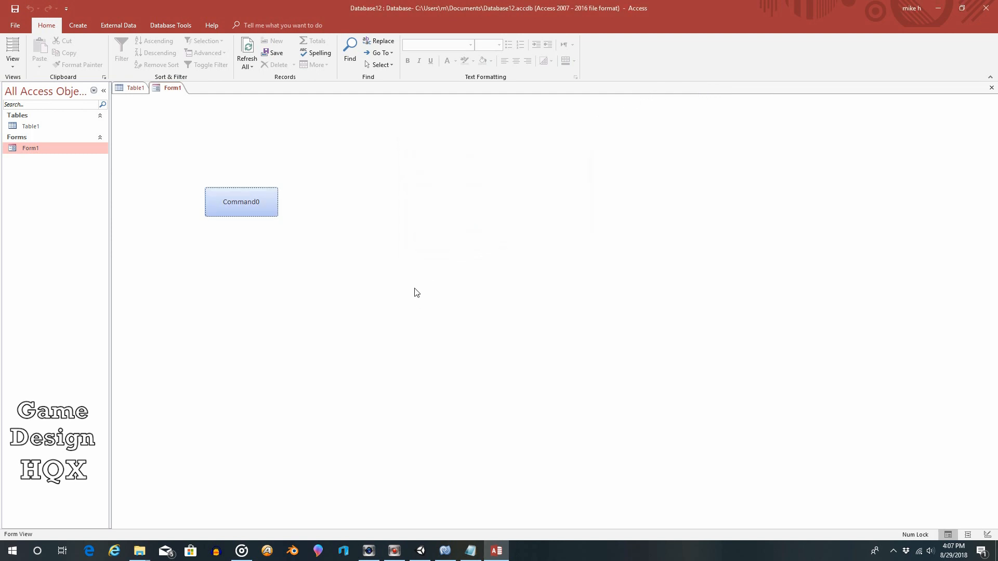
mouse_move(414, 287)
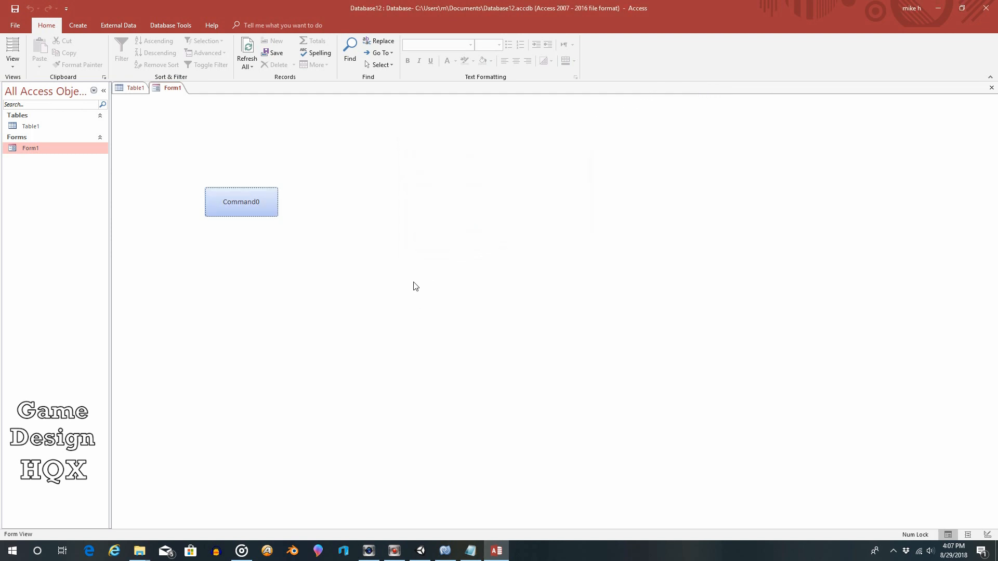